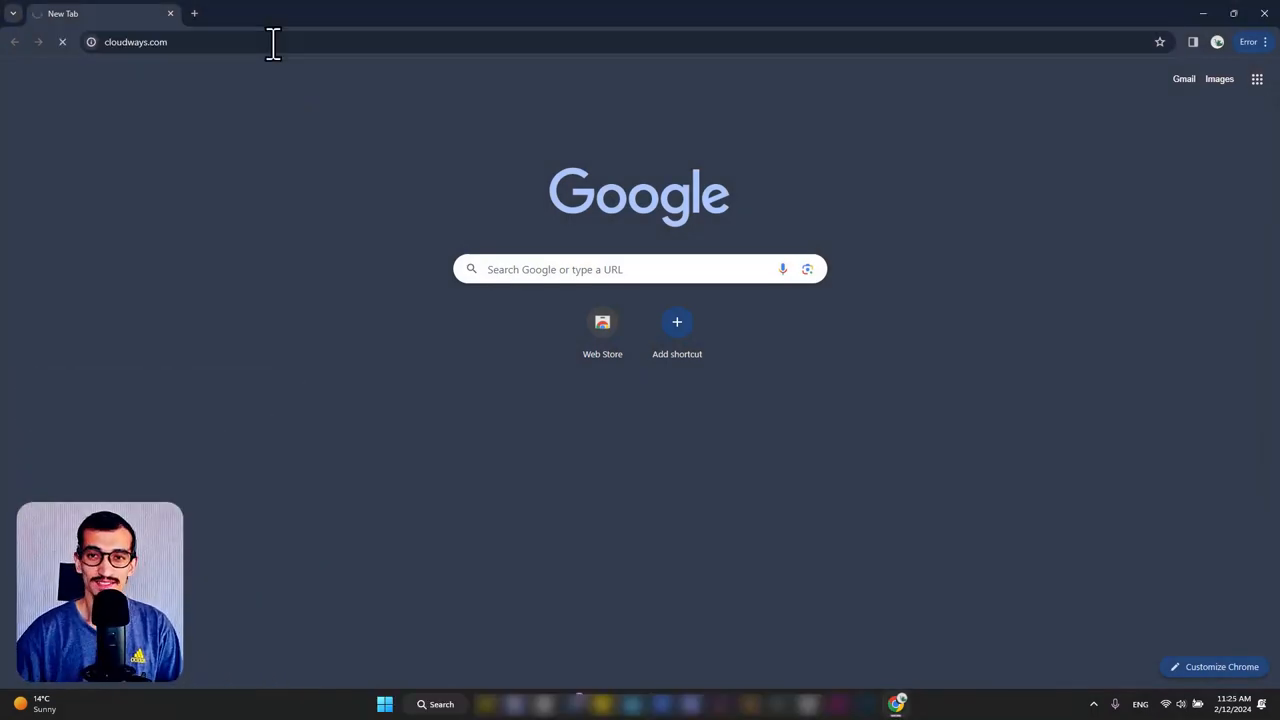
Load cloudways.com in Google Chrome.
{"action": "key", "text": "Return"}
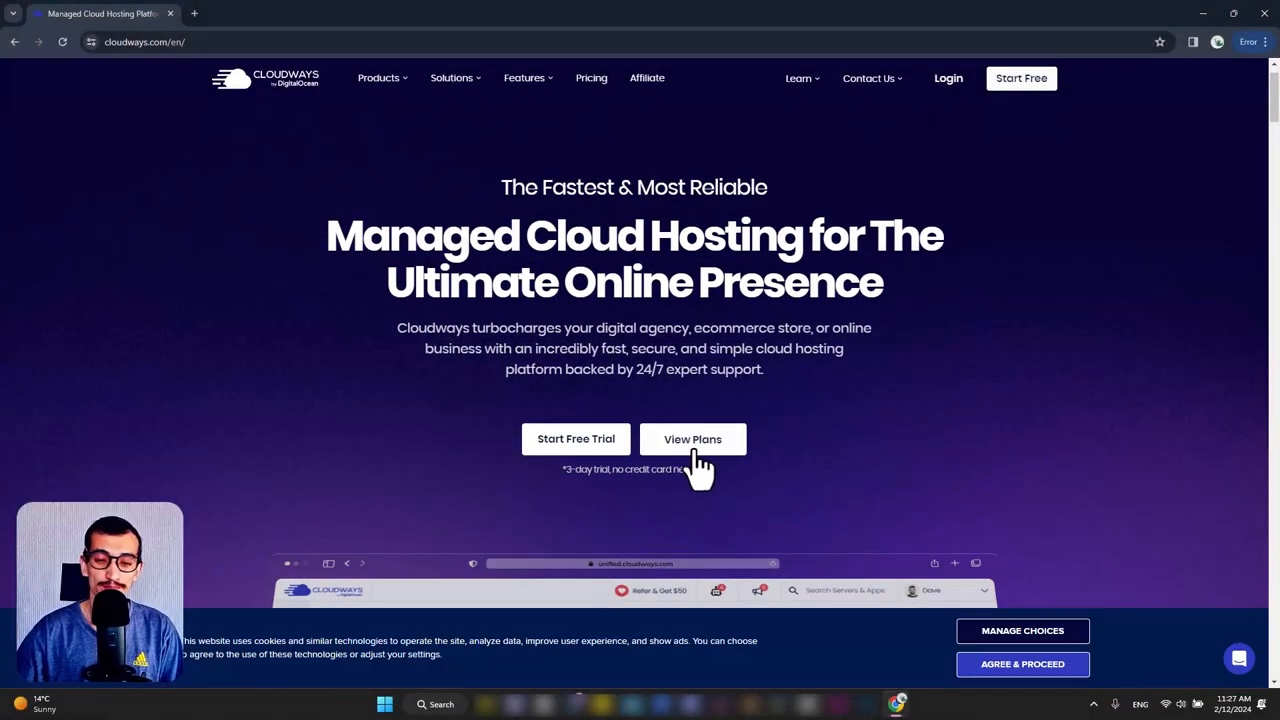
Switch the DigitalOcean plan prices from monthly to hourly and choose the DO1GB plan.
{"action": "left_click", "coordinate": [692, 439]}
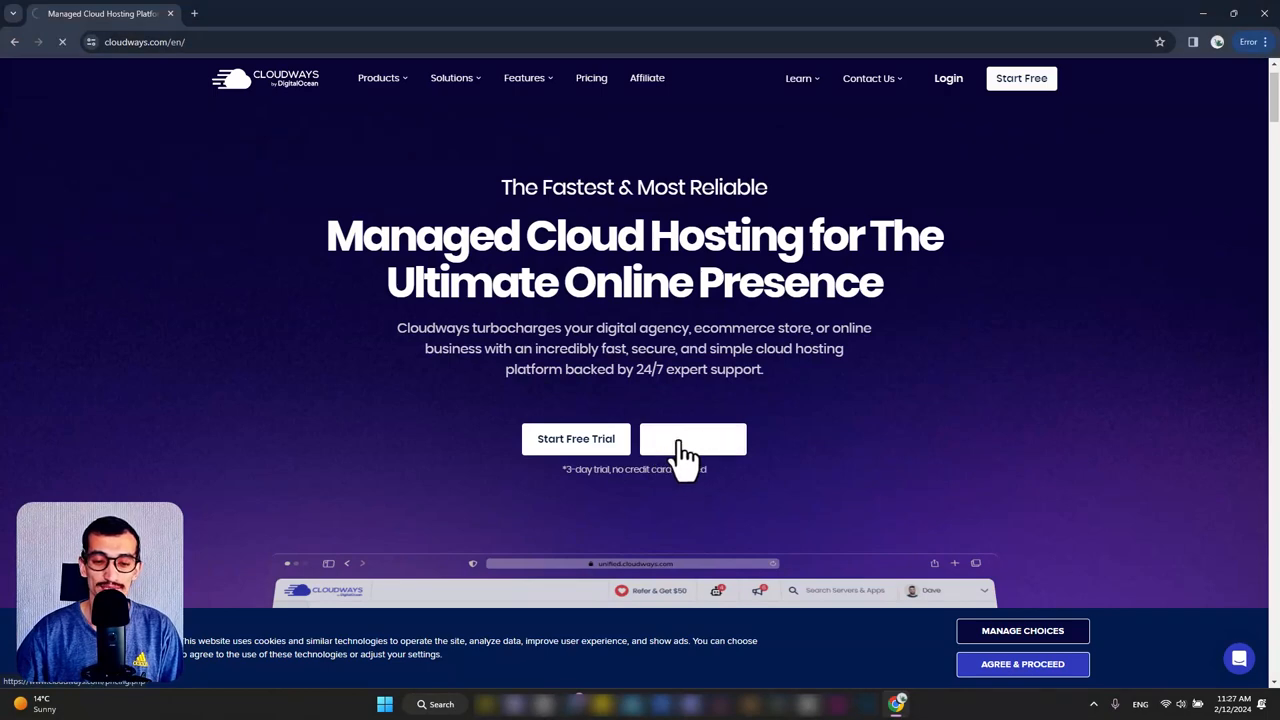
{"action": "left_click", "coordinate": [692, 439]}
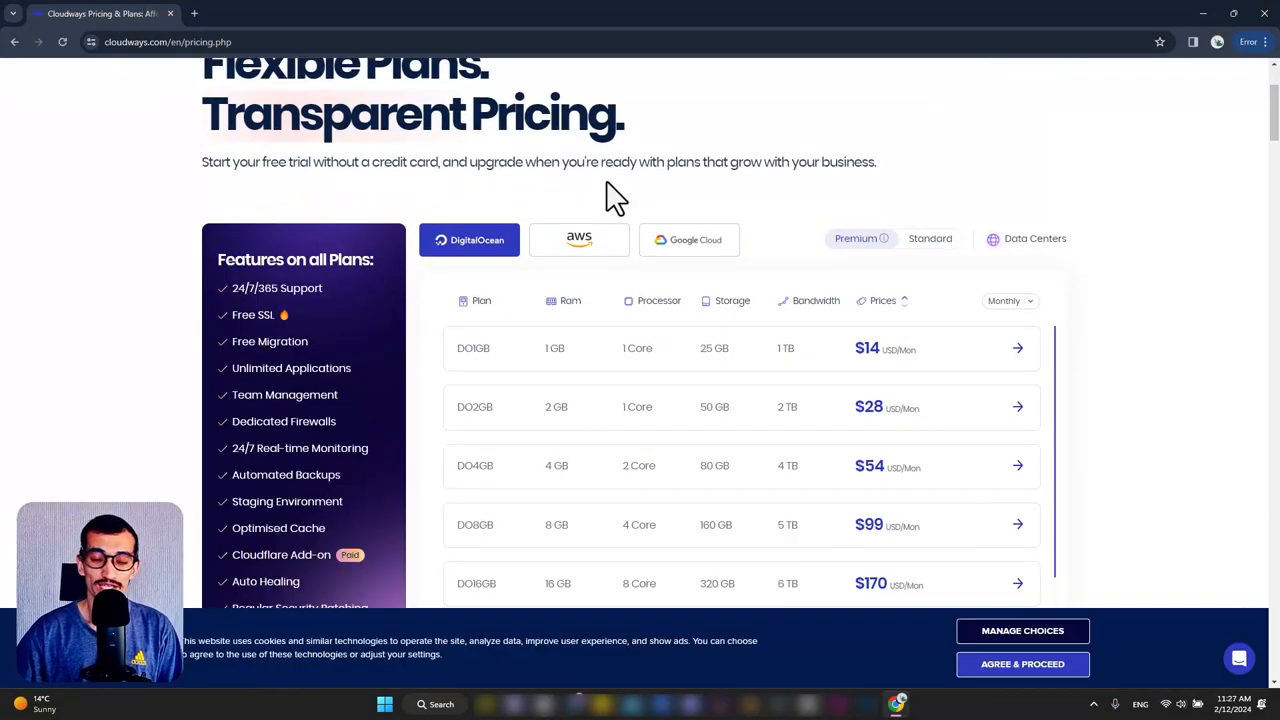
{"action": "mouse_move", "coordinate": [578, 245]}
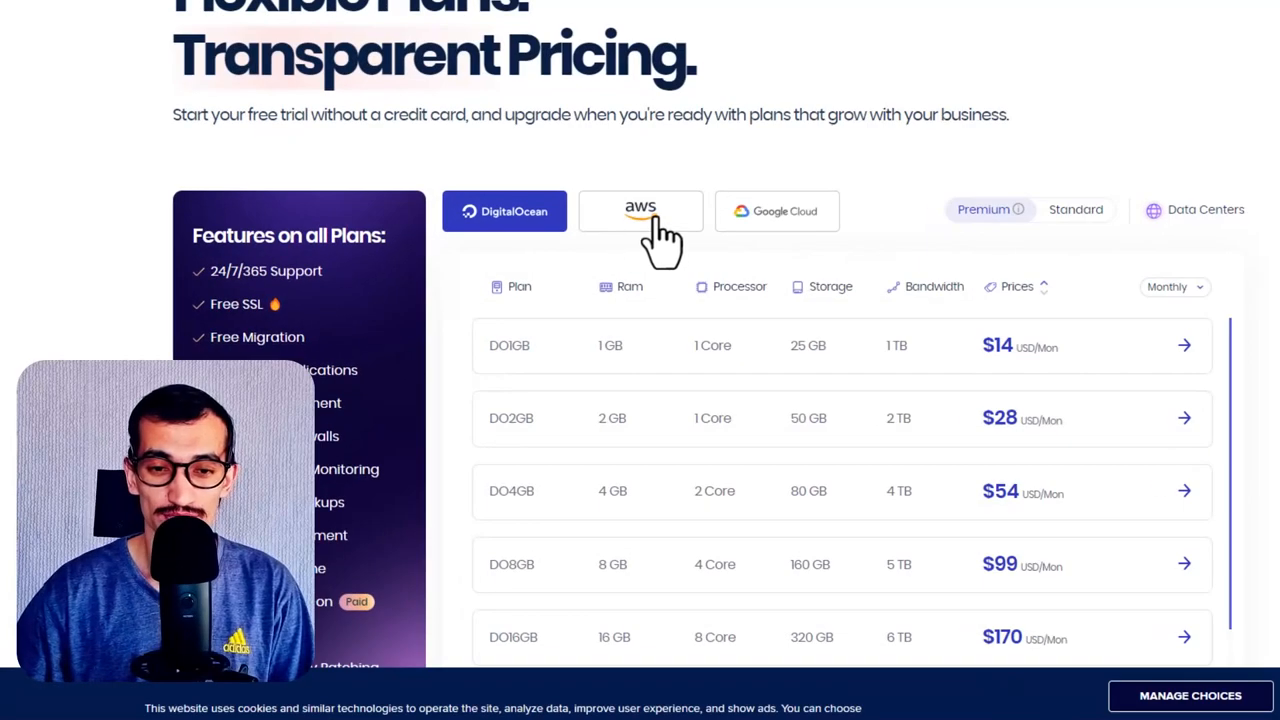
{"action": "mouse_move", "coordinate": [965, 230]}
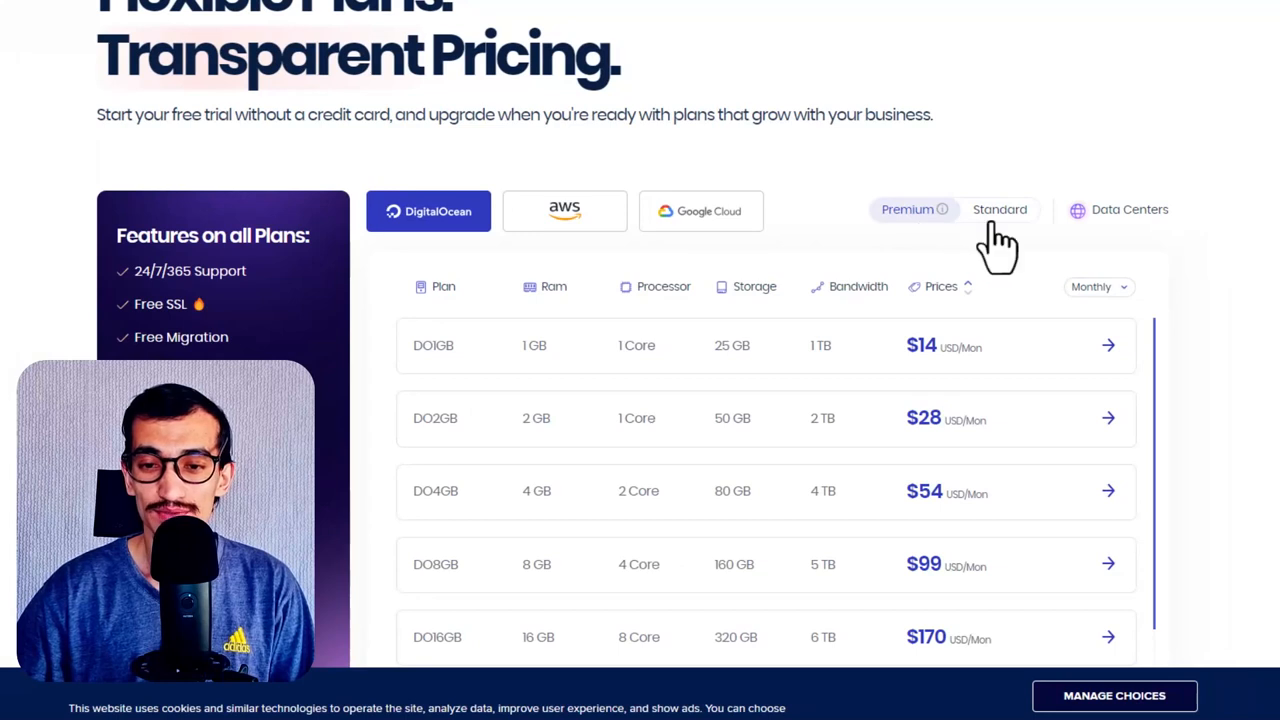
{"action": "mouse_move", "coordinate": [1010, 245]}
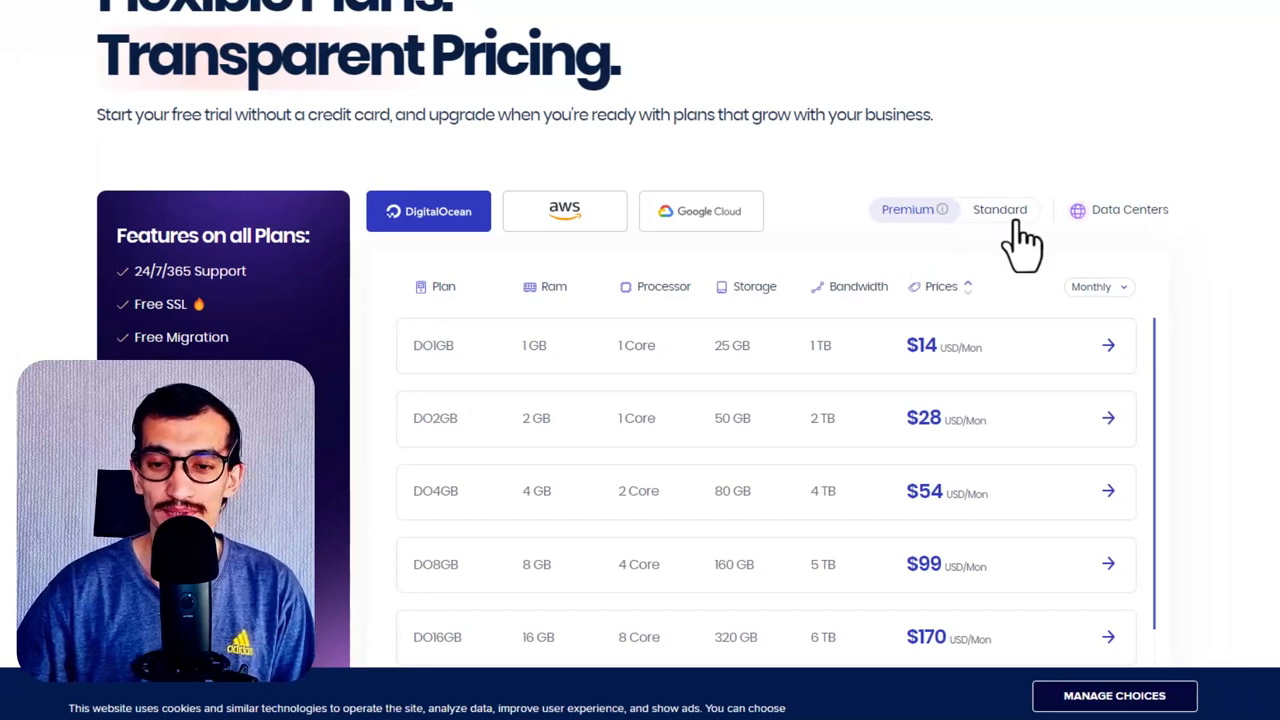
{"action": "mouse_move", "coordinate": [938, 252]}
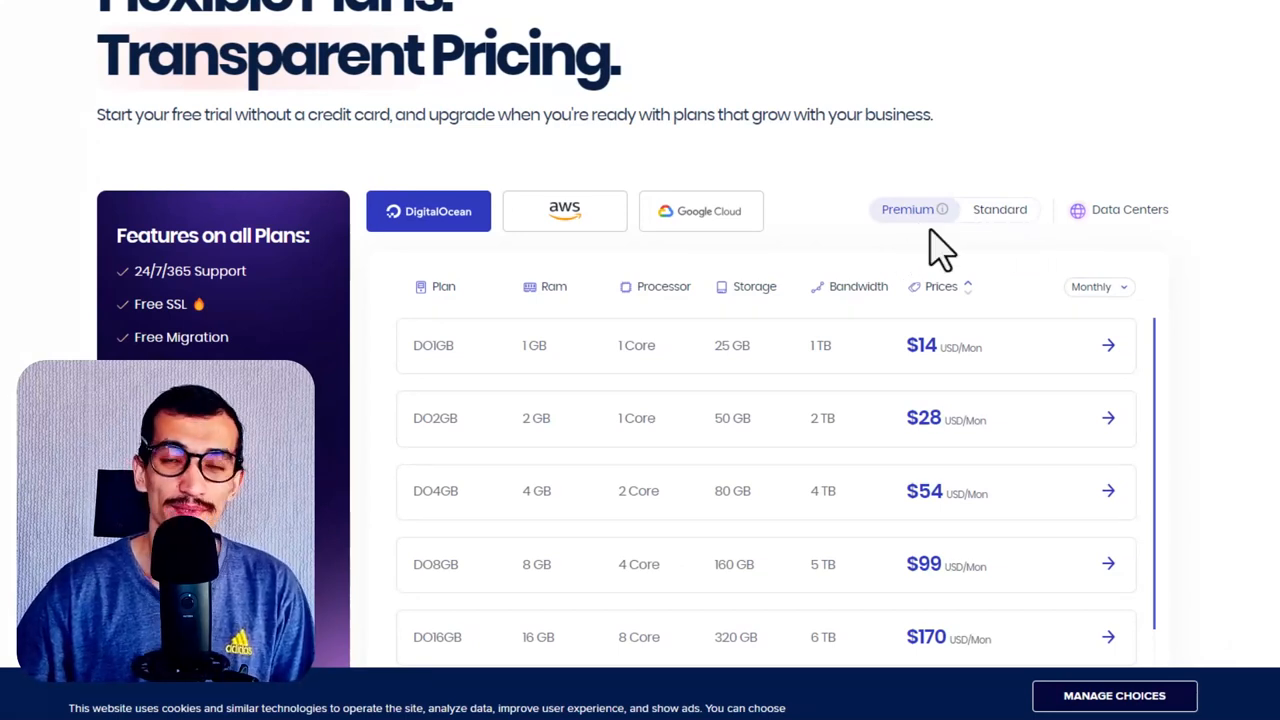
{"action": "mouse_move", "coordinate": [1005, 245]}
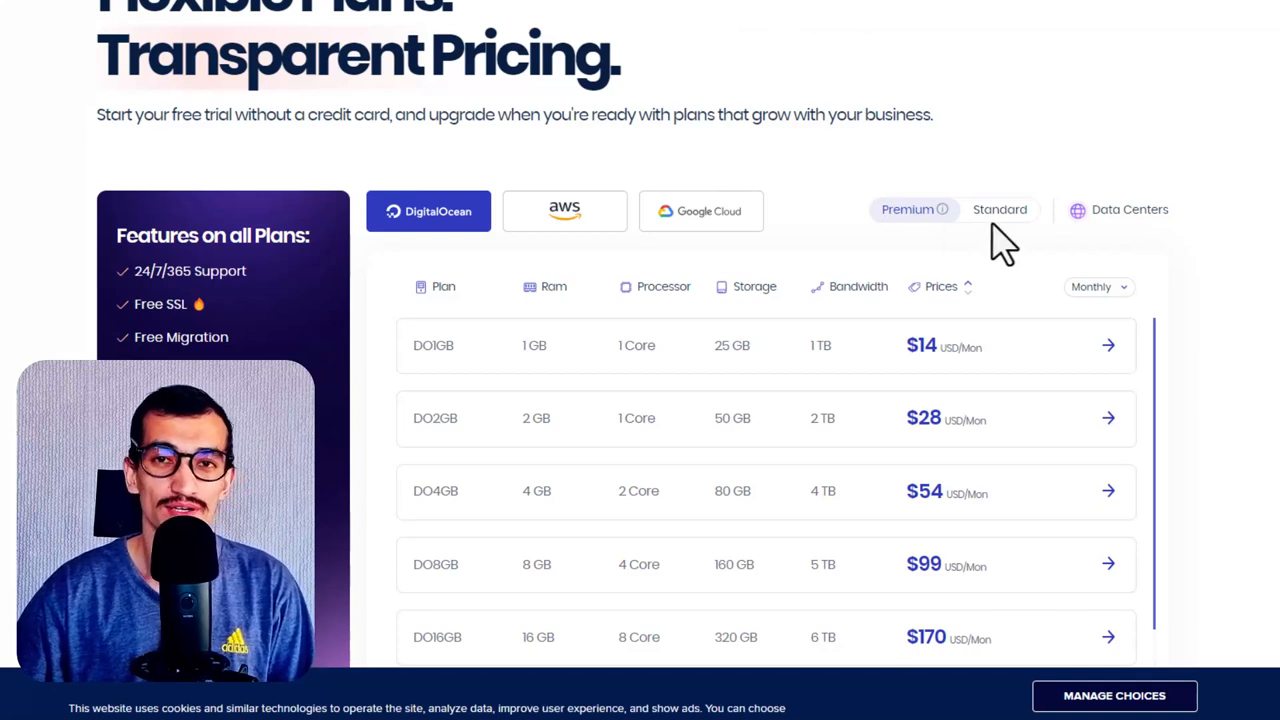
{"action": "mouse_move", "coordinate": [1005, 240]}
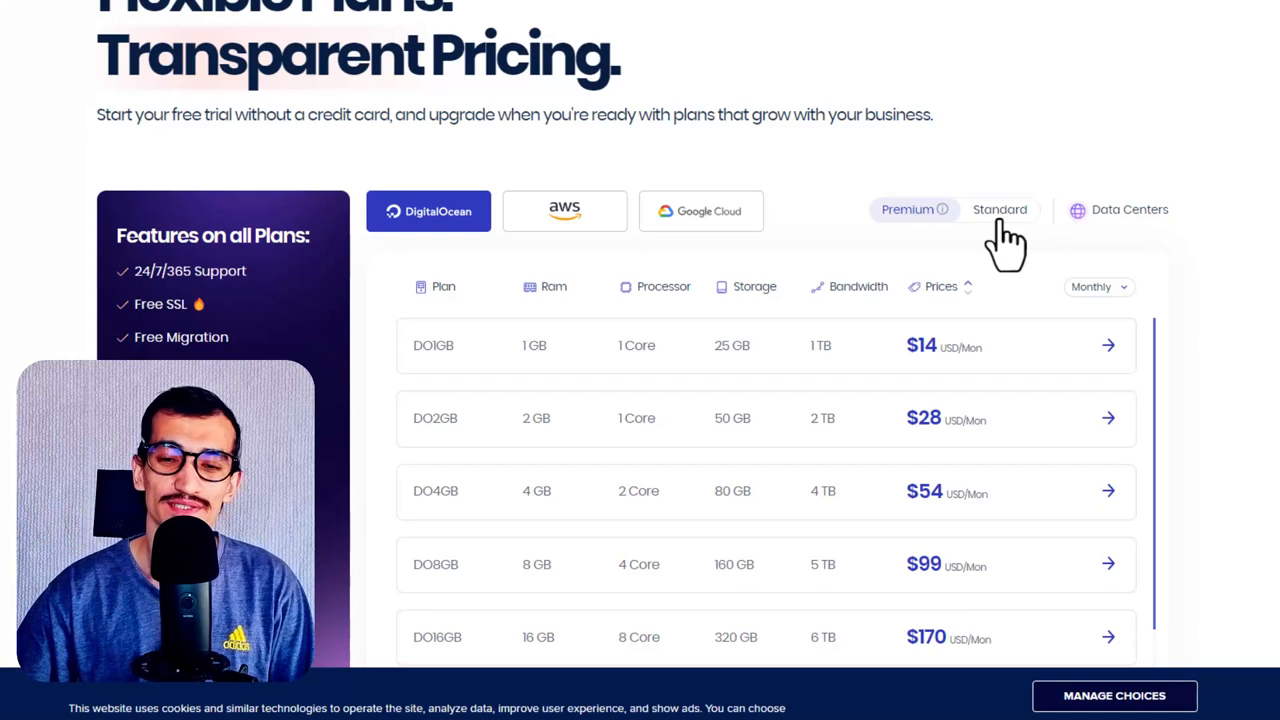
{"action": "mouse_move", "coordinate": [880, 230]}
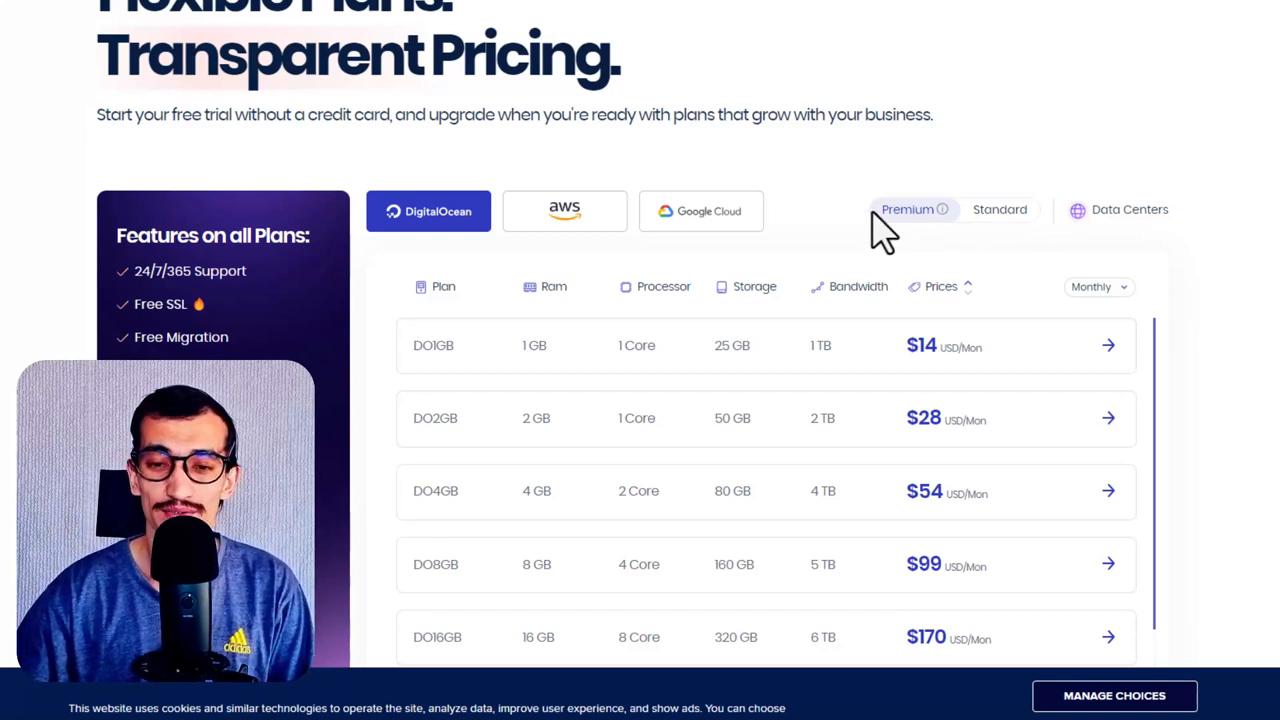
{"action": "mouse_move", "coordinate": [915, 240]}
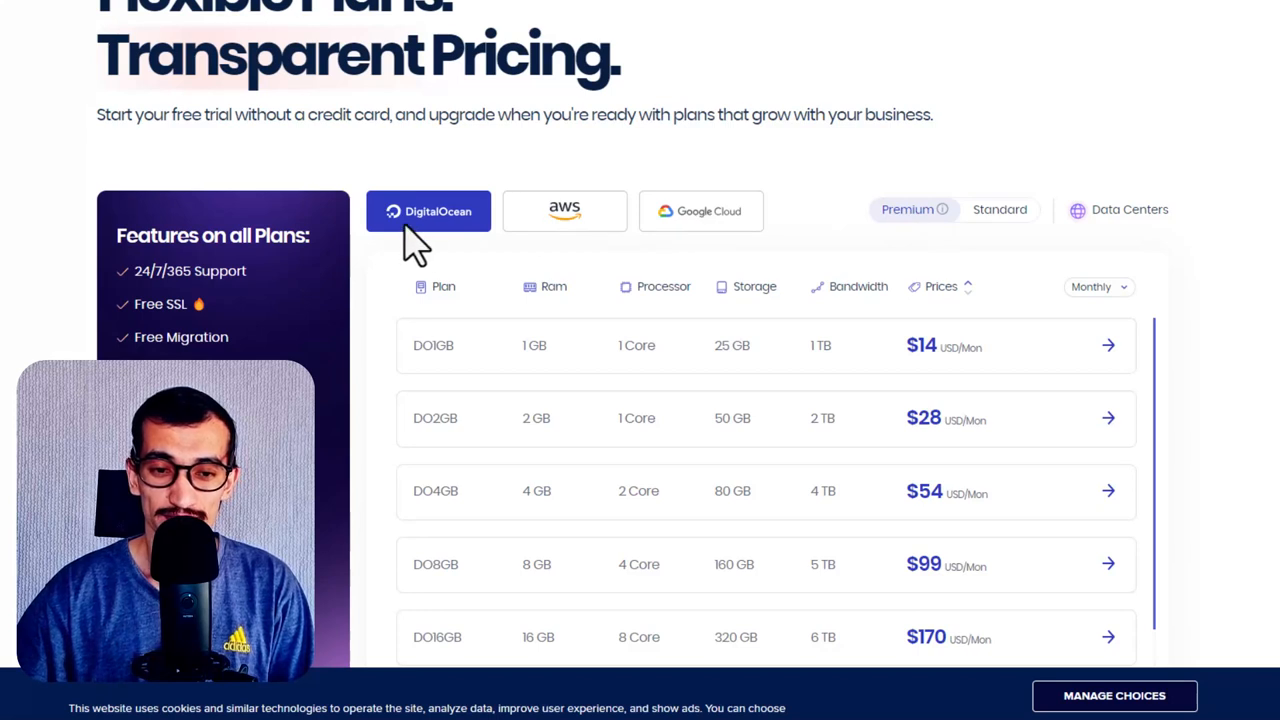
{"action": "mouse_move", "coordinate": [884, 344]}
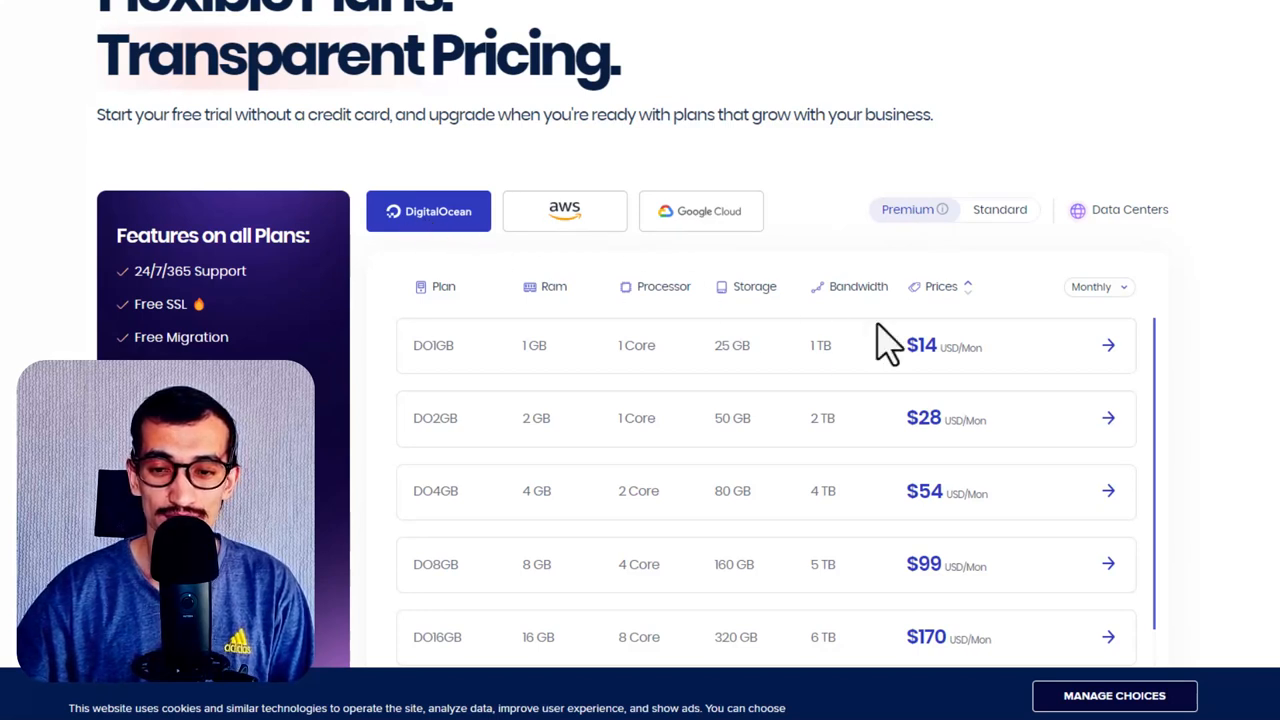
{"action": "left_click", "coordinate": [1098, 287]}
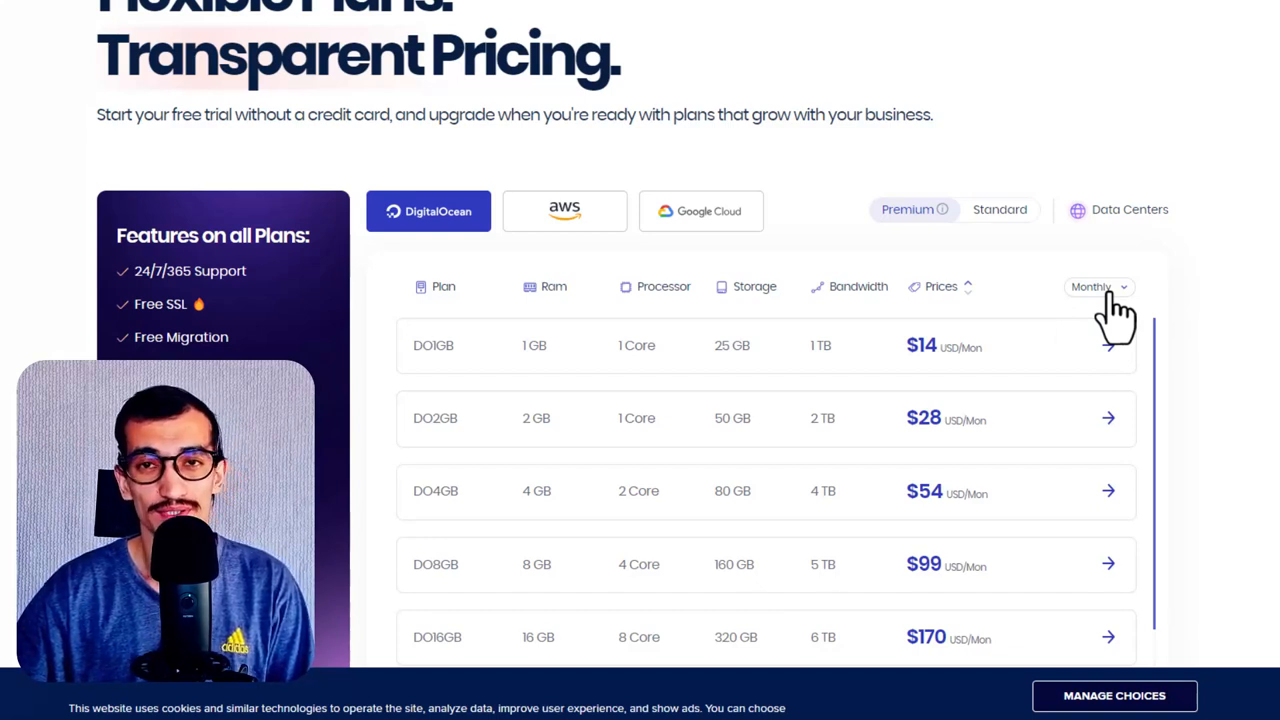
{"action": "left_click", "coordinate": [1097, 287]}
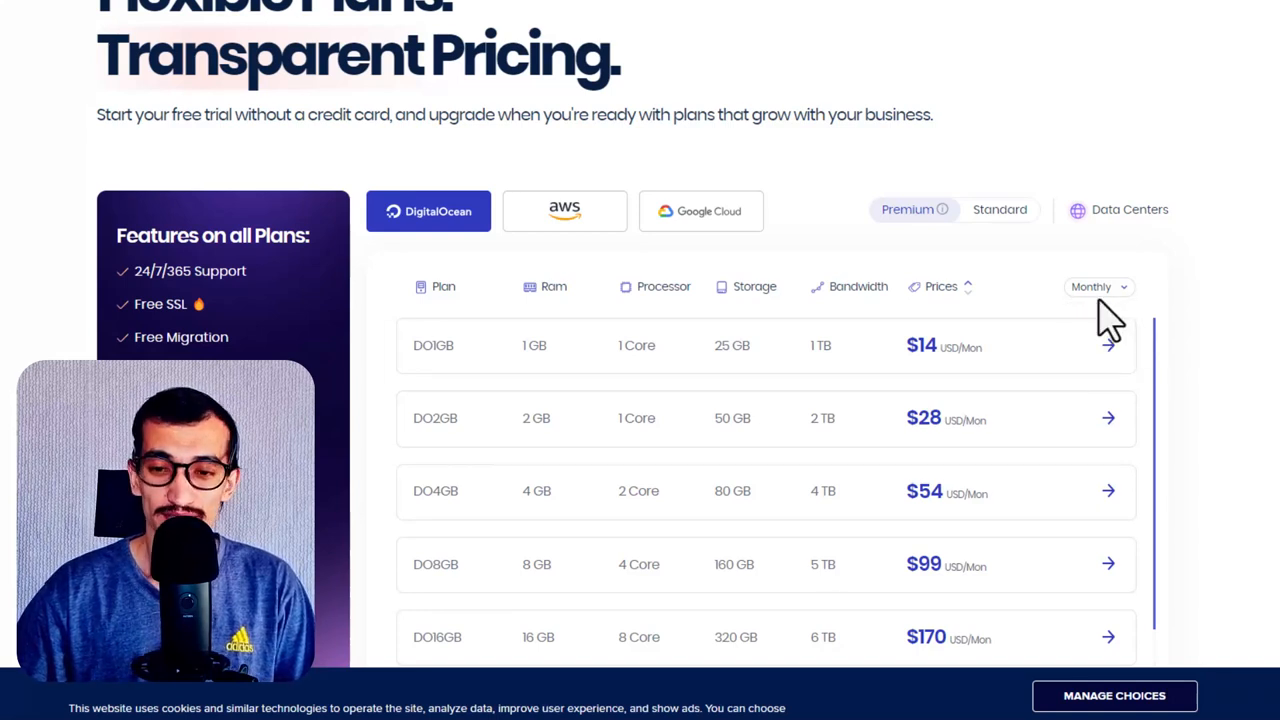
{"action": "left_click", "coordinate": [1098, 287]}
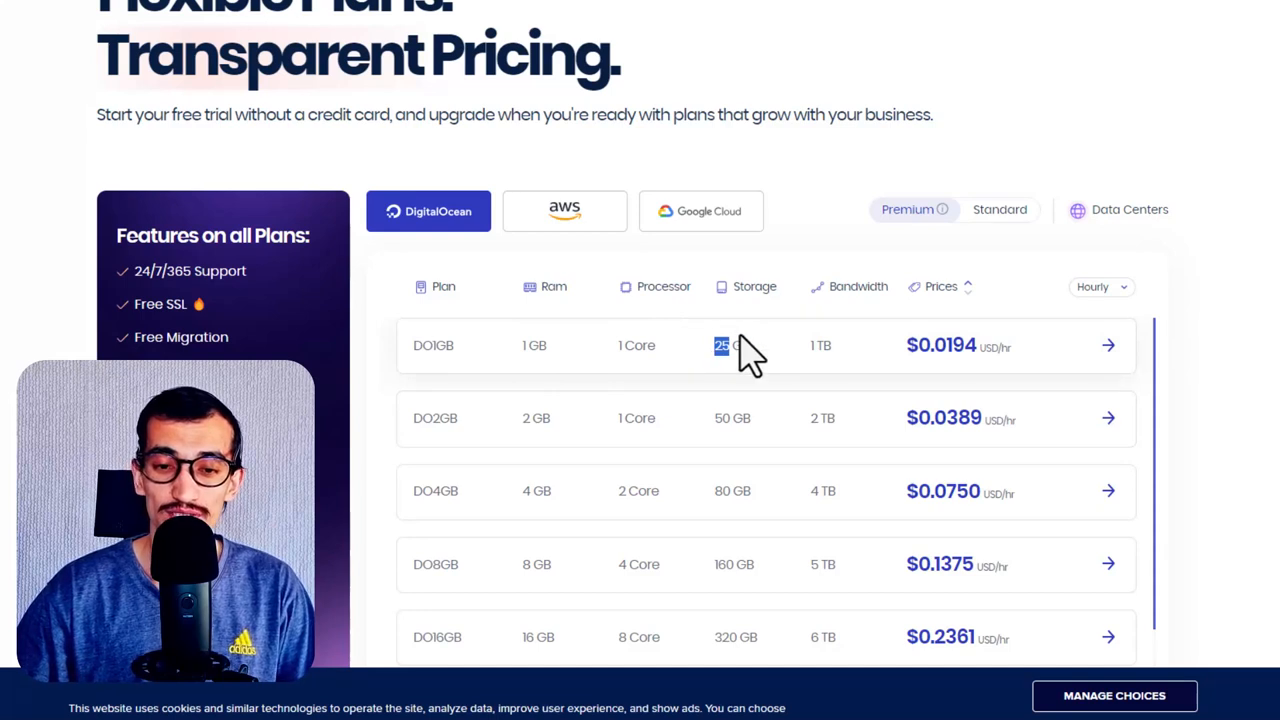
{"action": "mouse_move", "coordinate": [738, 380]}
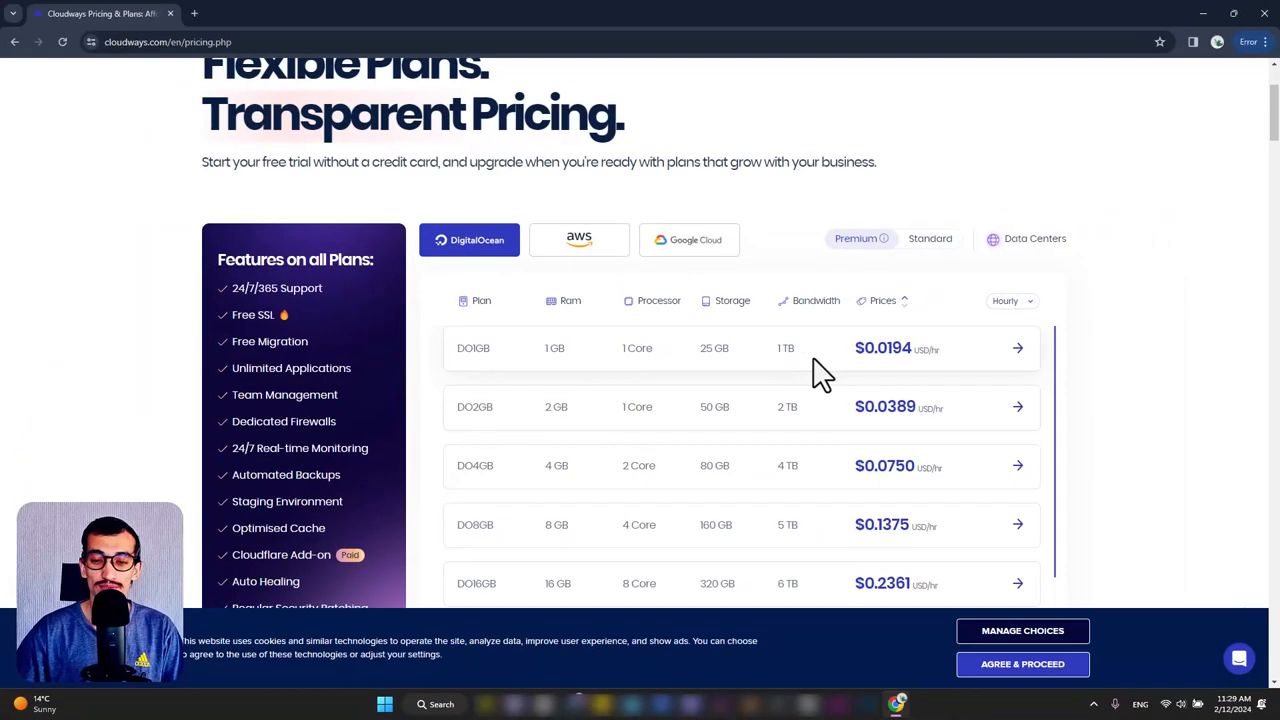
{"action": "left_click", "coordinate": [1018, 348]}
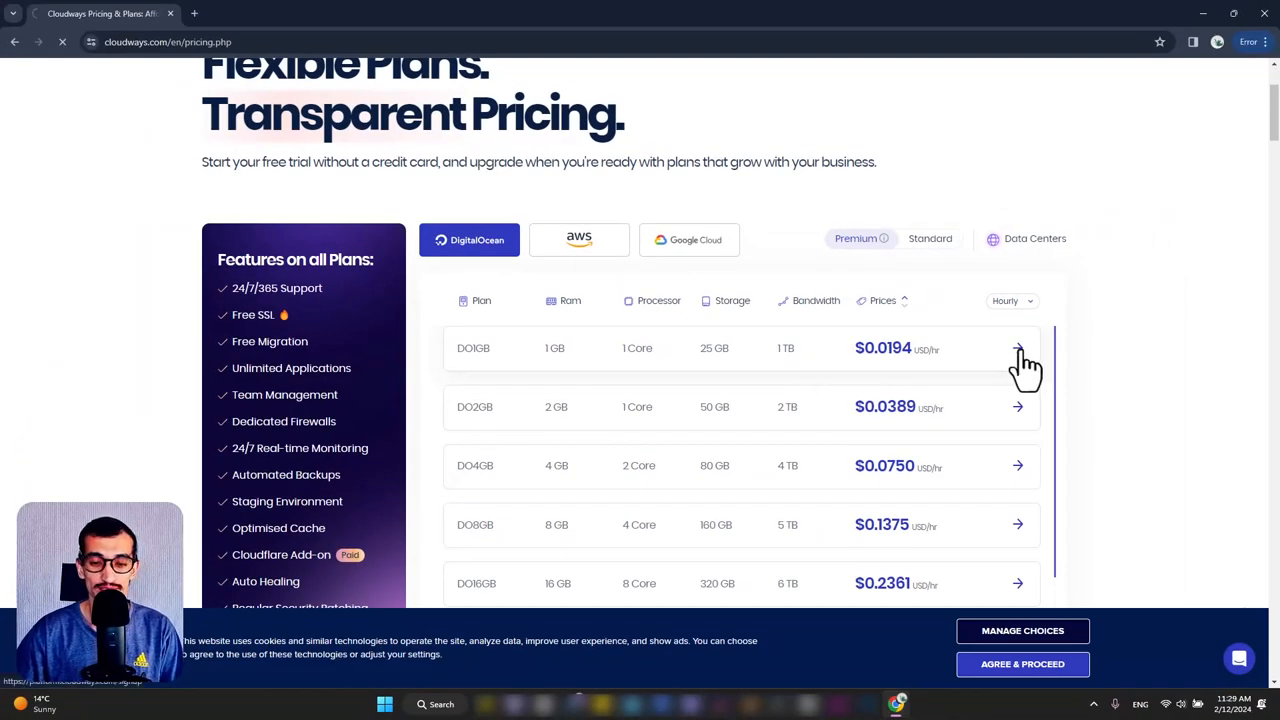
Sign up as Sarwar, a Freelance Developer/Designer with a $0 - $50 (USD) monthly budget.
{"action": "left_click", "coordinate": [1017, 348]}
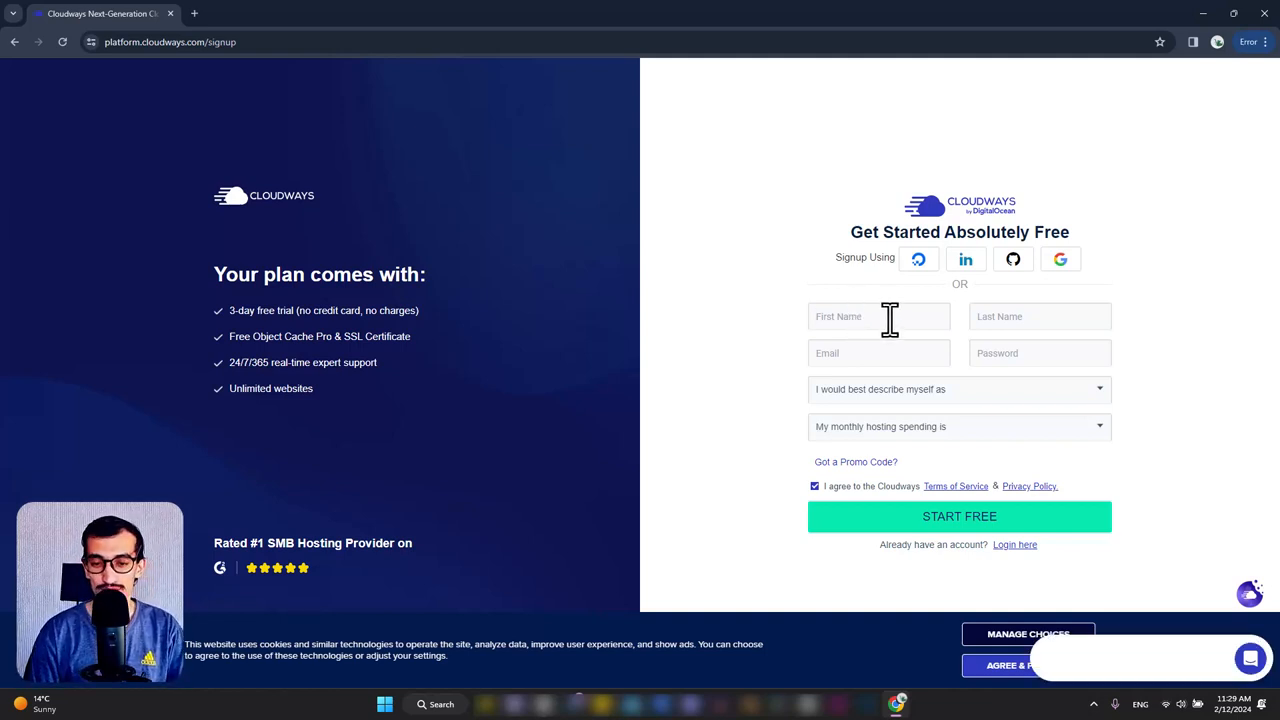
{"action": "type", "text": "Sarwar"}
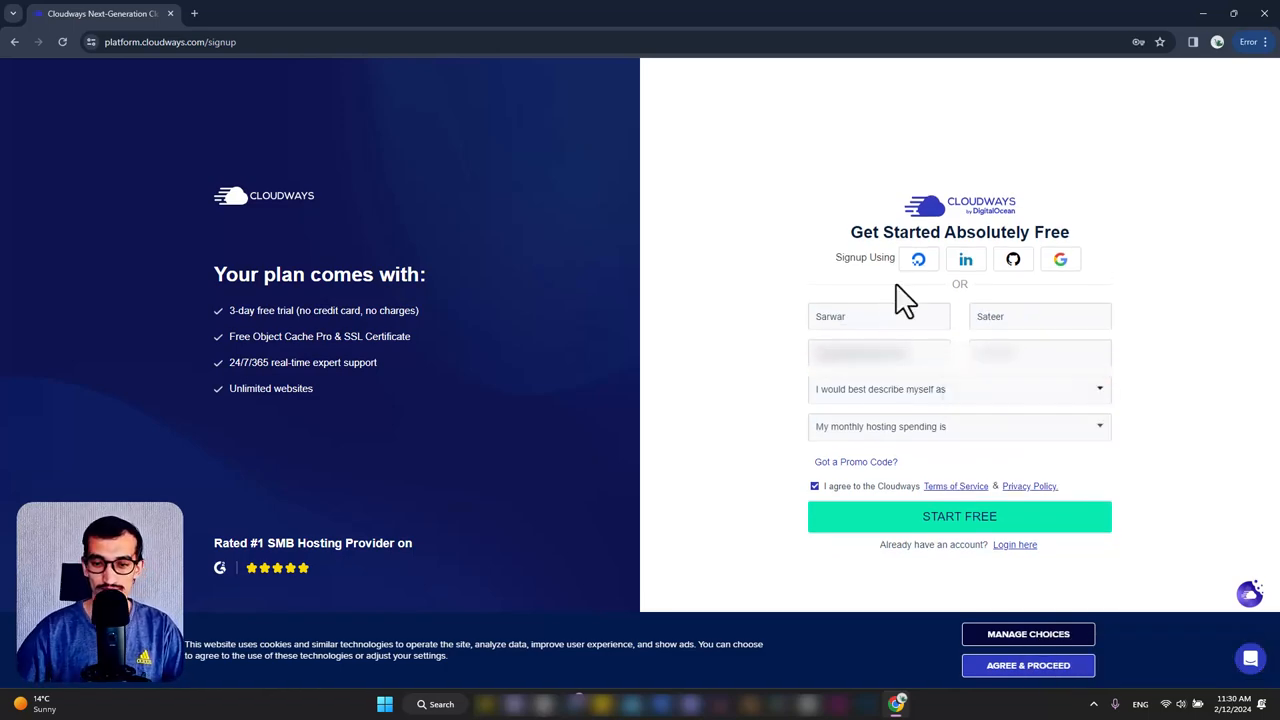
{"action": "left_click", "coordinate": [955, 389]}
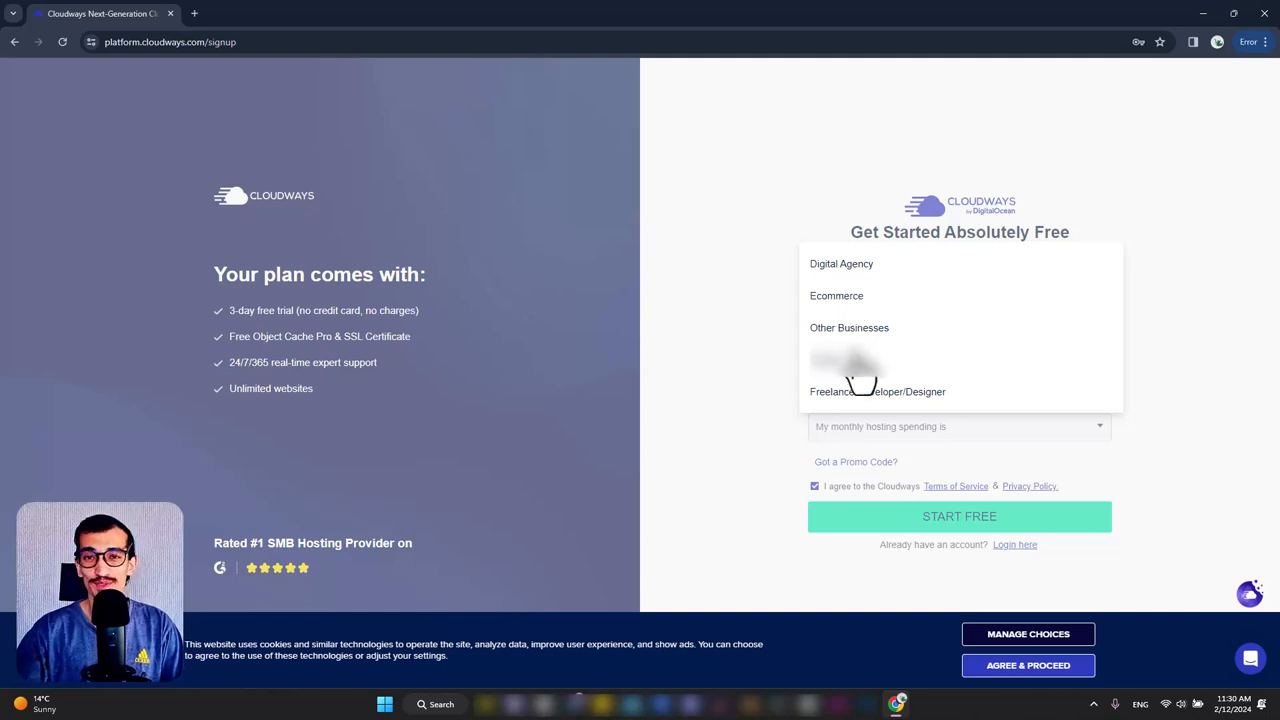
{"action": "mouse_move", "coordinate": [905, 420]}
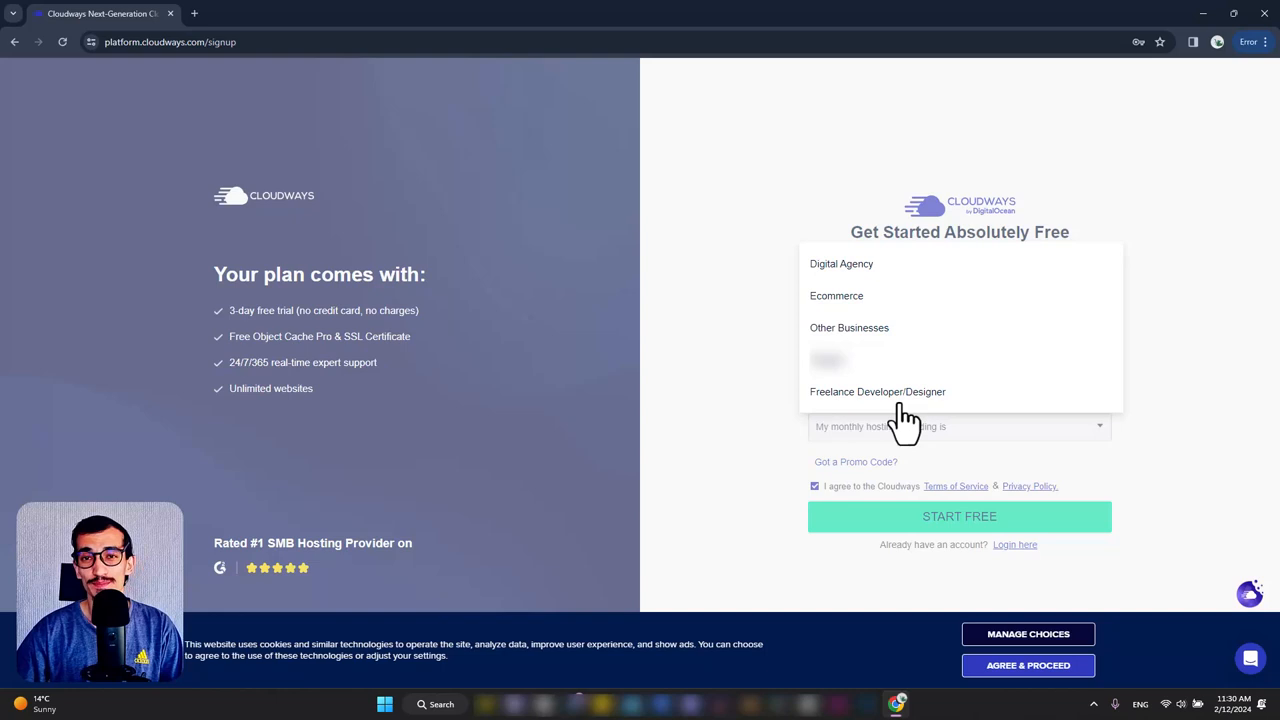
{"action": "left_click", "coordinate": [877, 391]}
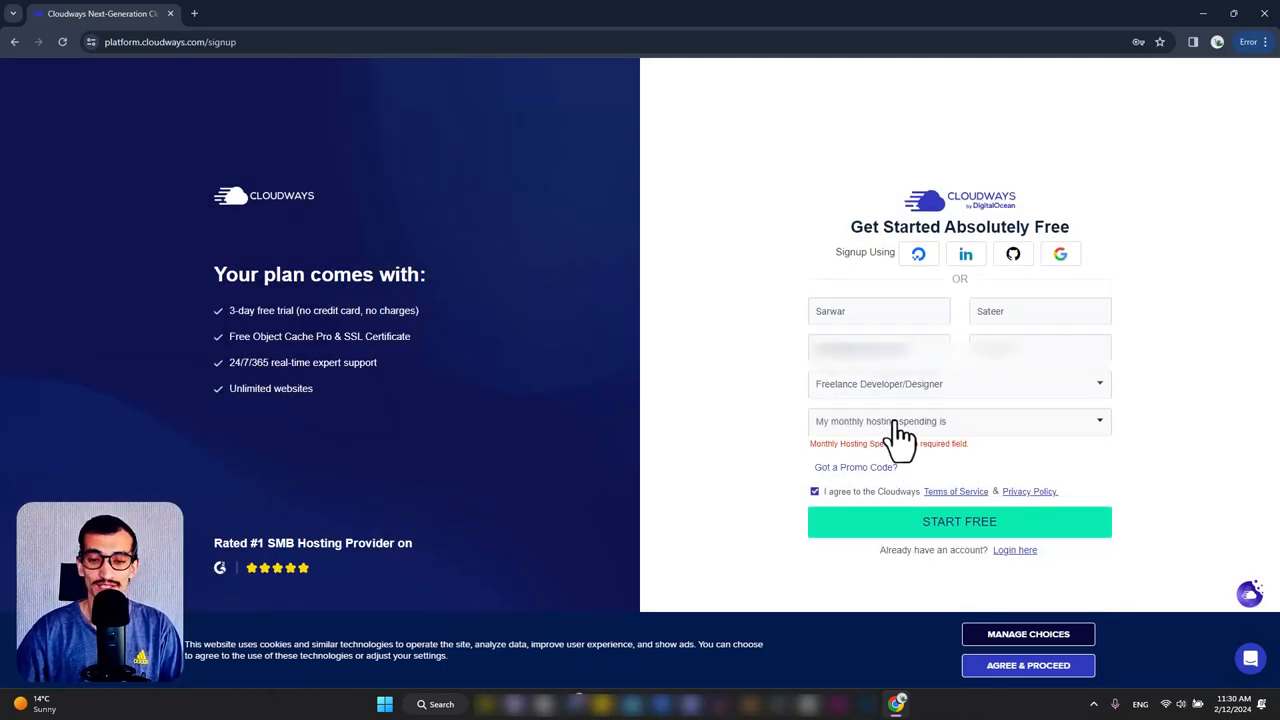
{"action": "left_click", "coordinate": [957, 421]}
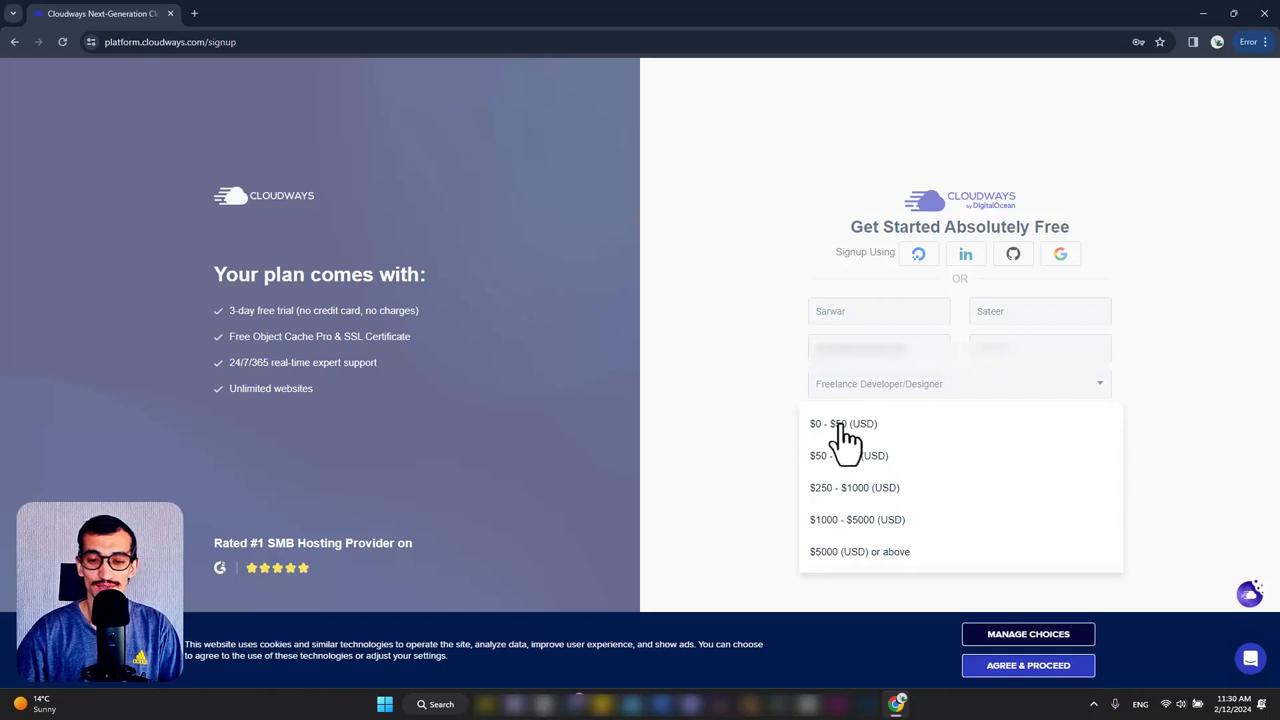
{"action": "left_click", "coordinate": [843, 423]}
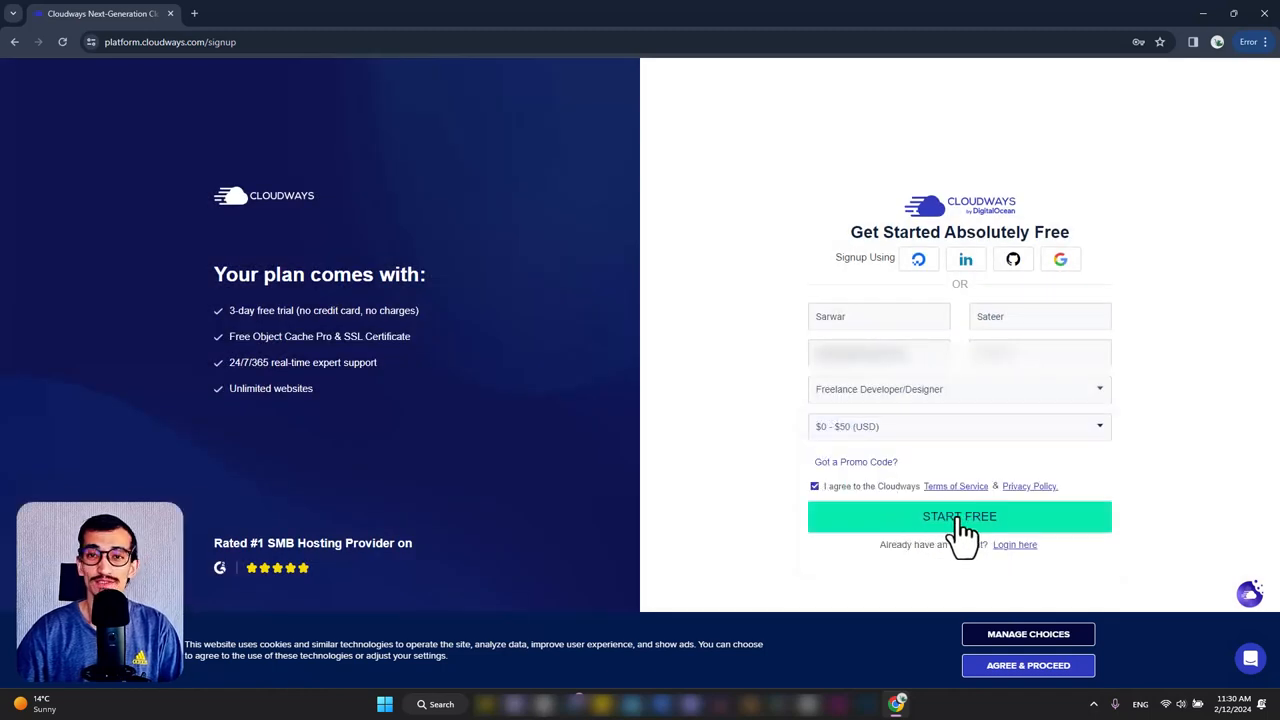
{"action": "left_click", "coordinate": [959, 516]}
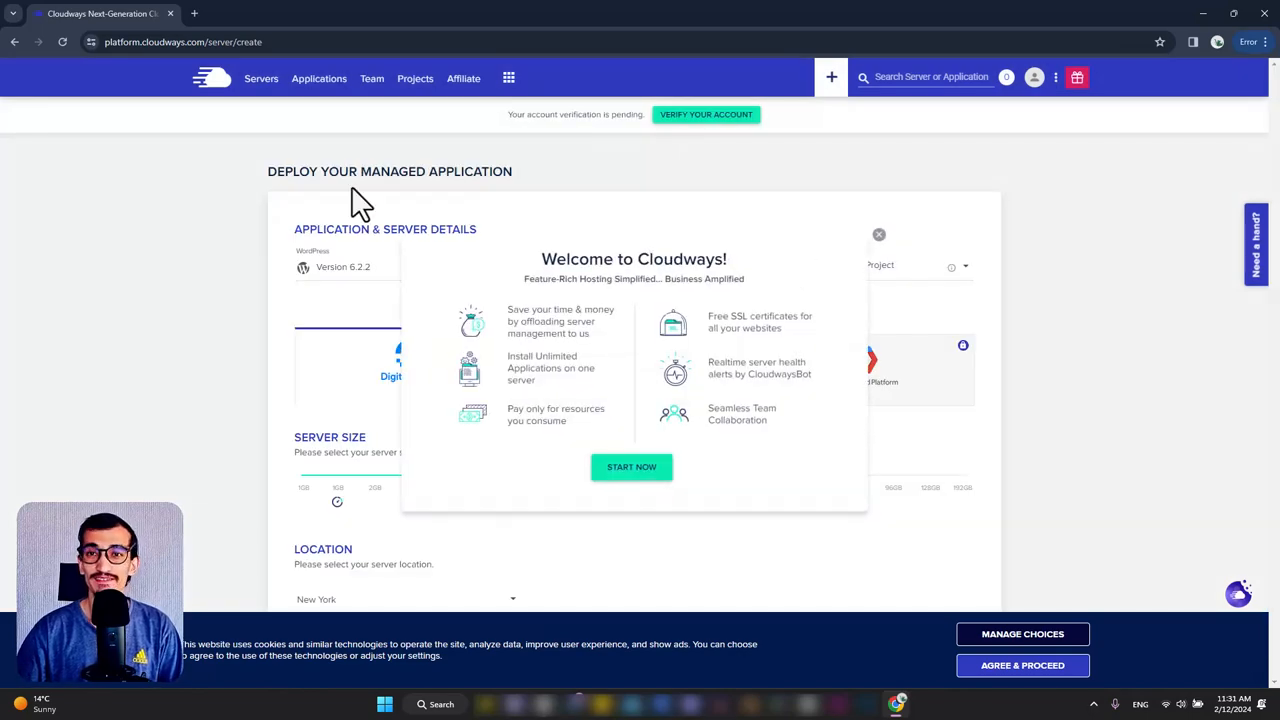
{"action": "mouse_move", "coordinate": [345, 240]}
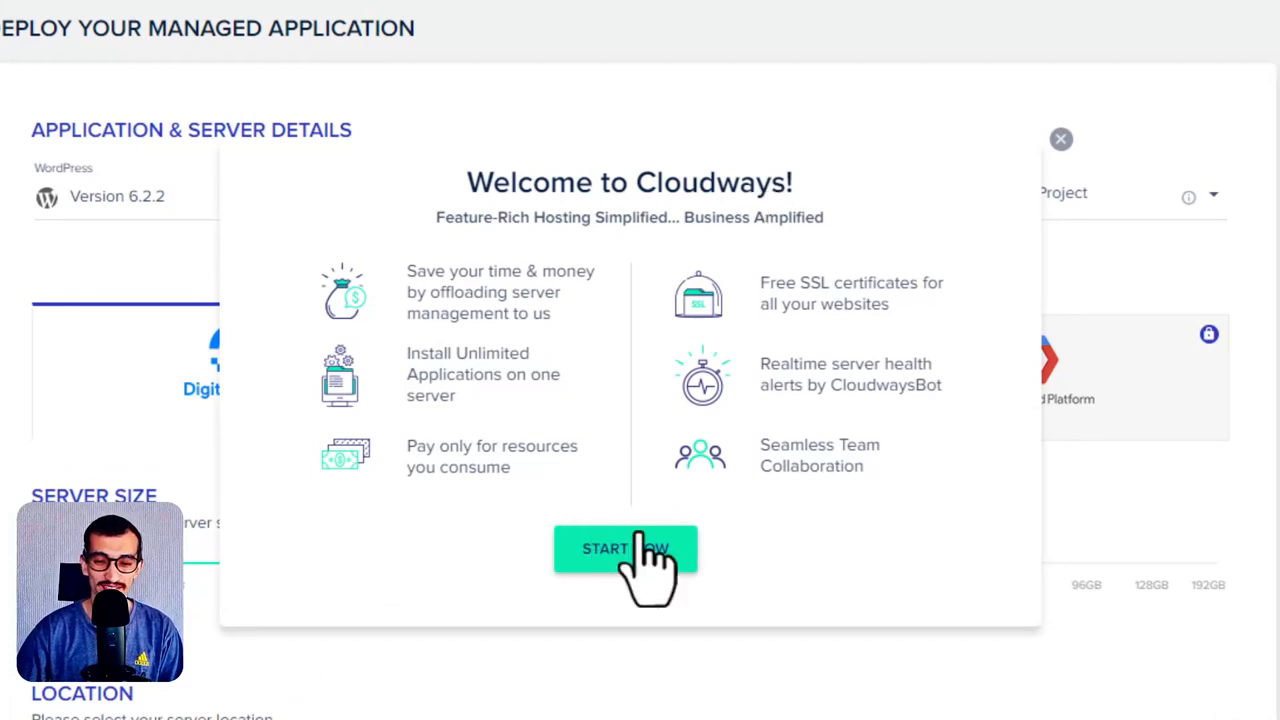
{"action": "left_click", "coordinate": [625, 548]}
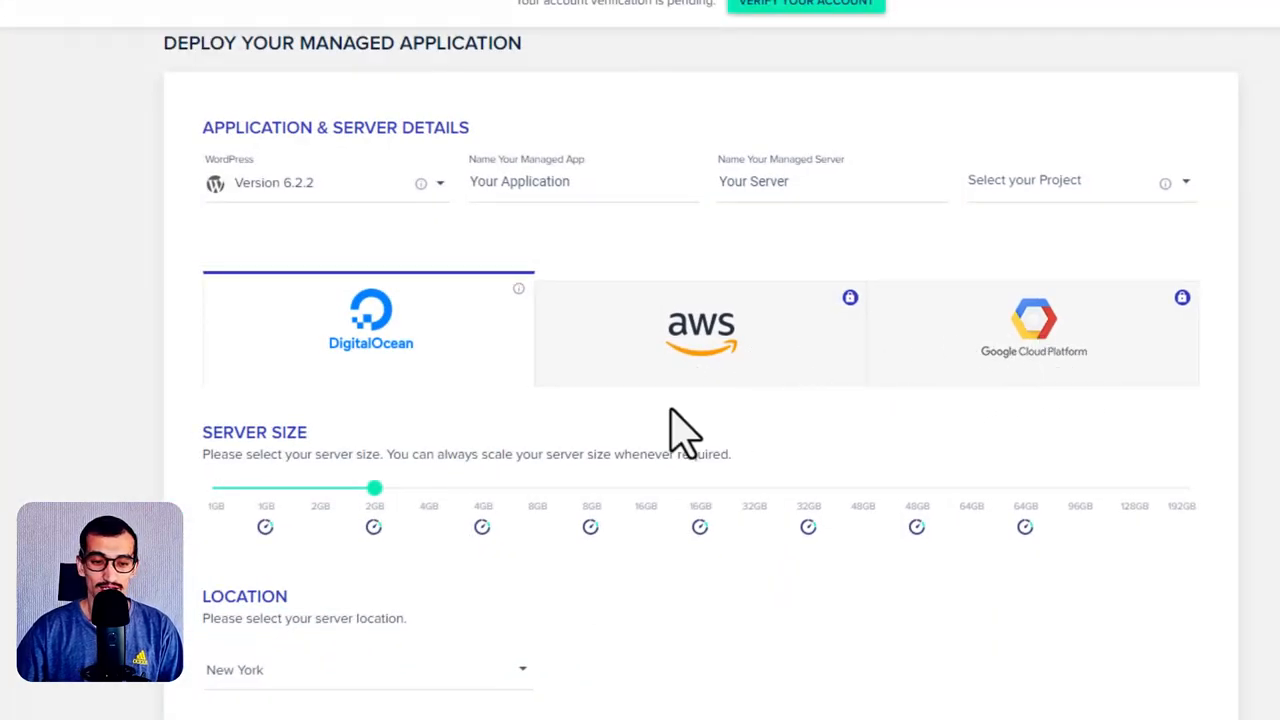
{"action": "mouse_move", "coordinate": [240, 500]}
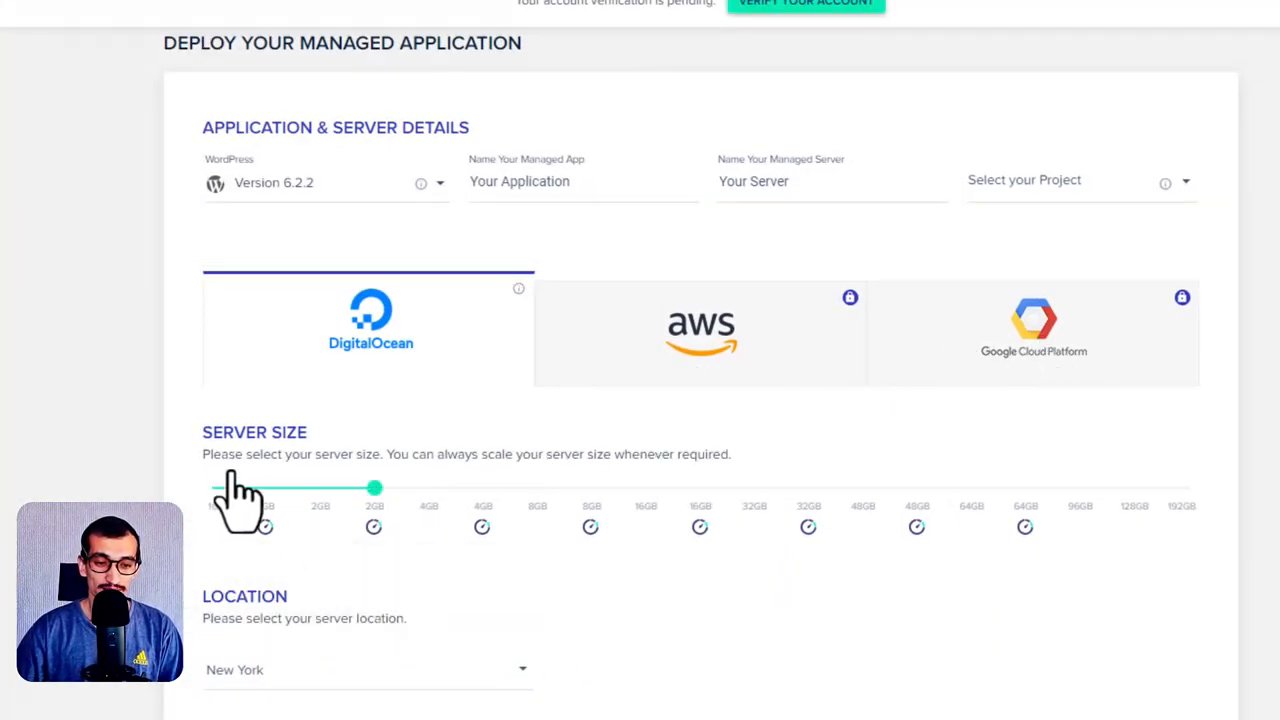
{"action": "mouse_move", "coordinate": [245, 460]}
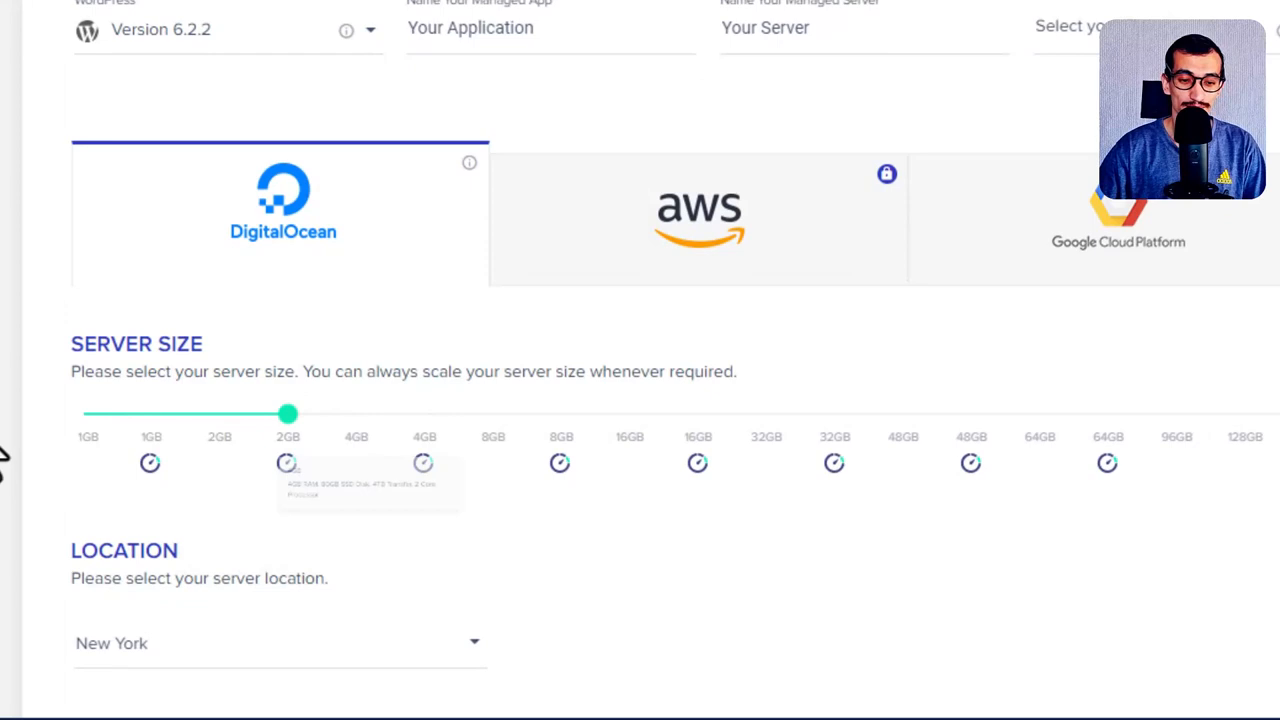
{"action": "left_click_drag", "start_coordinate": [288, 413], "coordinate": [151, 413]}
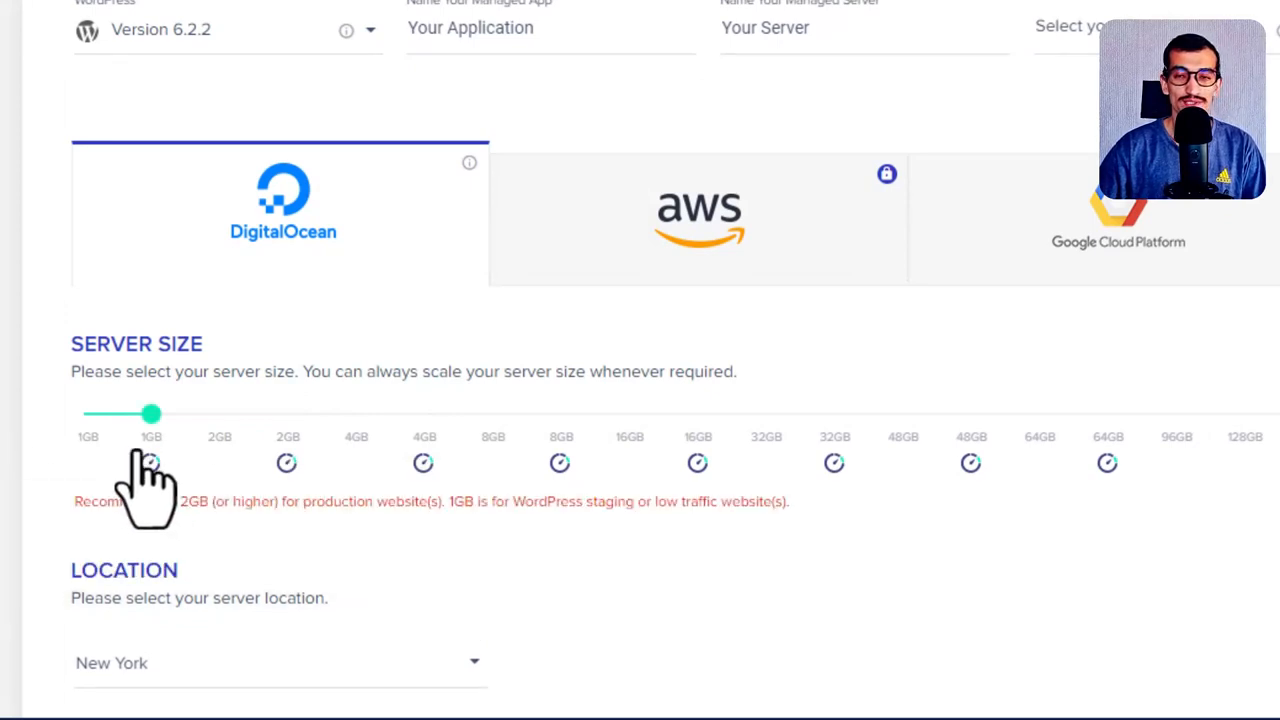
{"action": "mouse_move", "coordinate": [555, 555]}
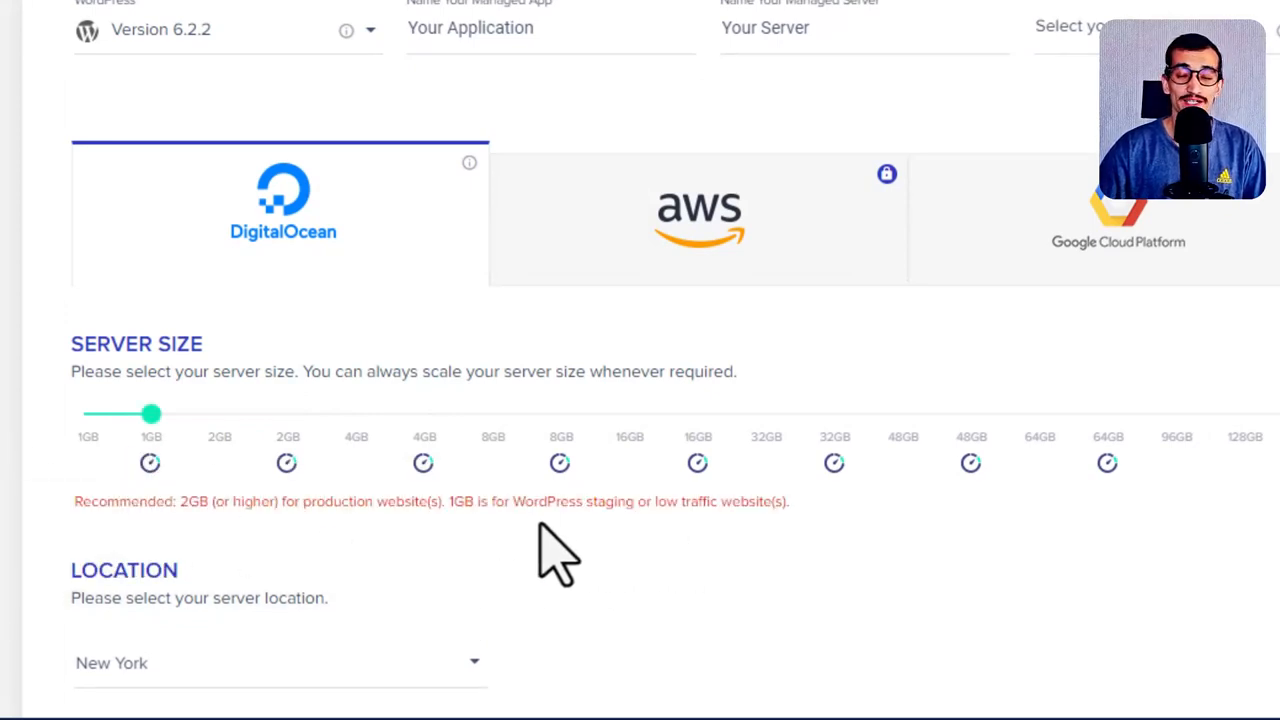
{"action": "mouse_move", "coordinate": [597, 515]}
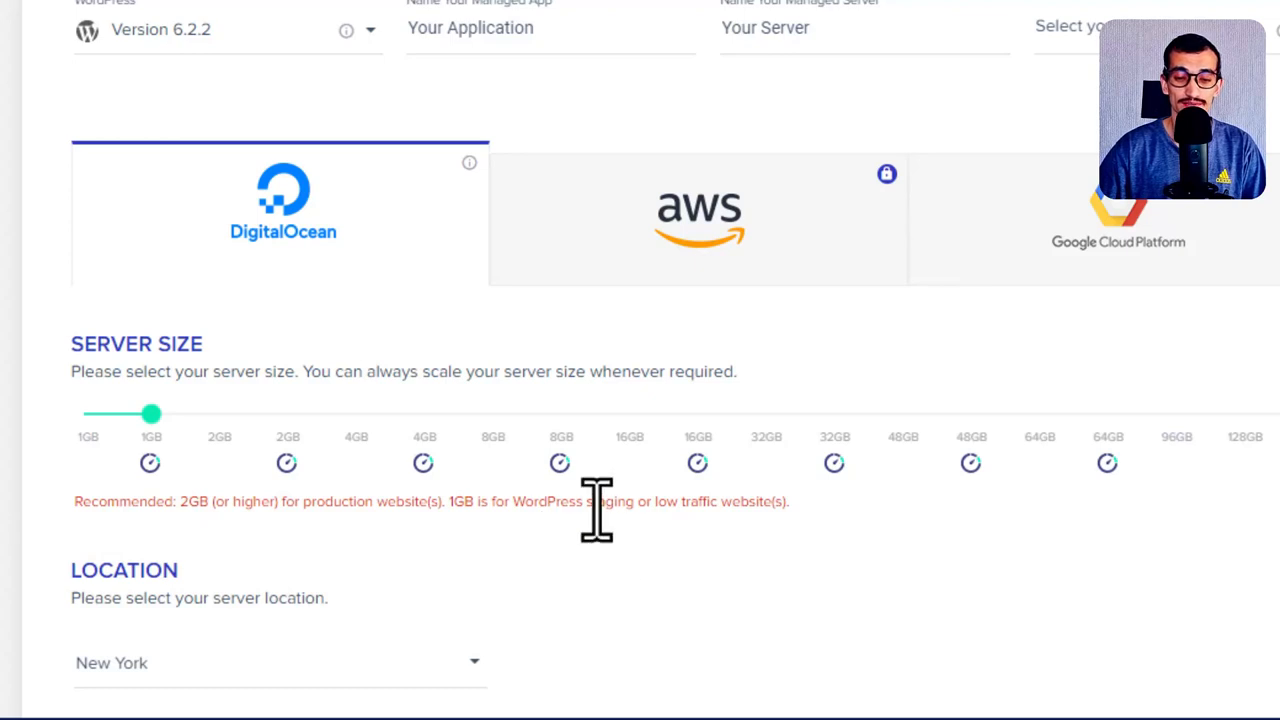
{"action": "mouse_move", "coordinate": [390, 570]}
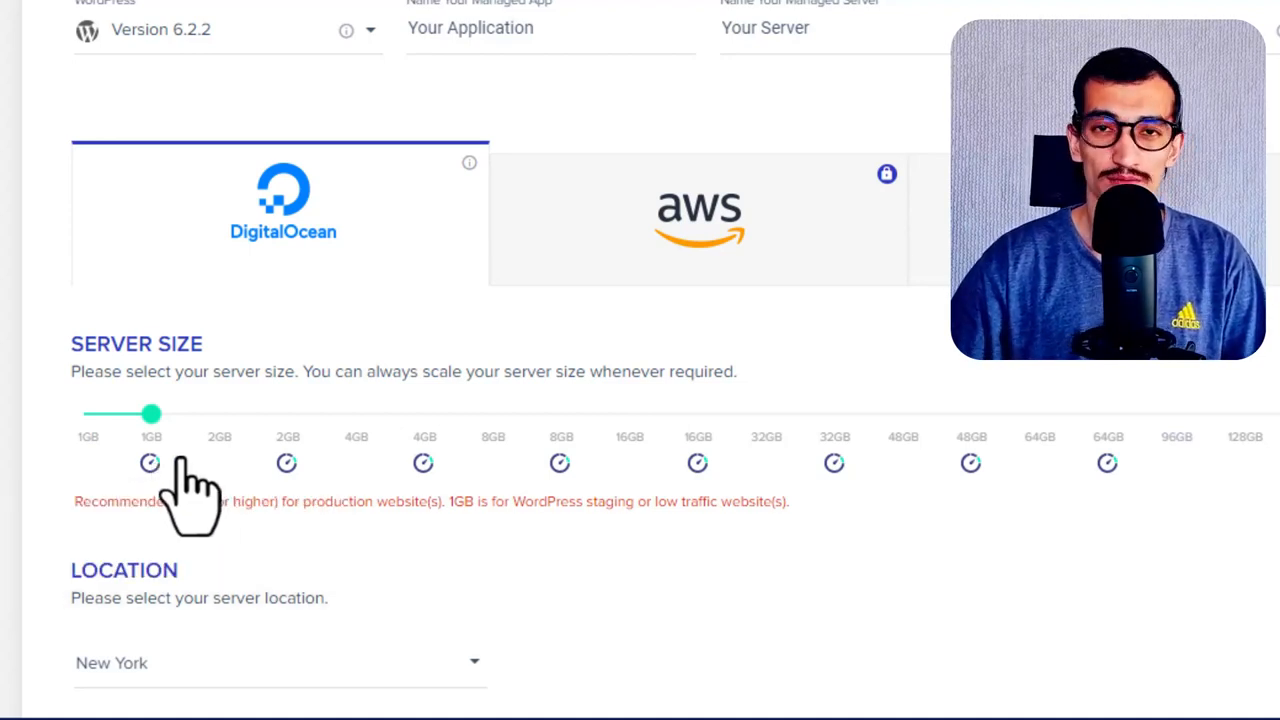
{"action": "left_click_drag", "start_coordinate": [150, 413], "coordinate": [288, 413]}
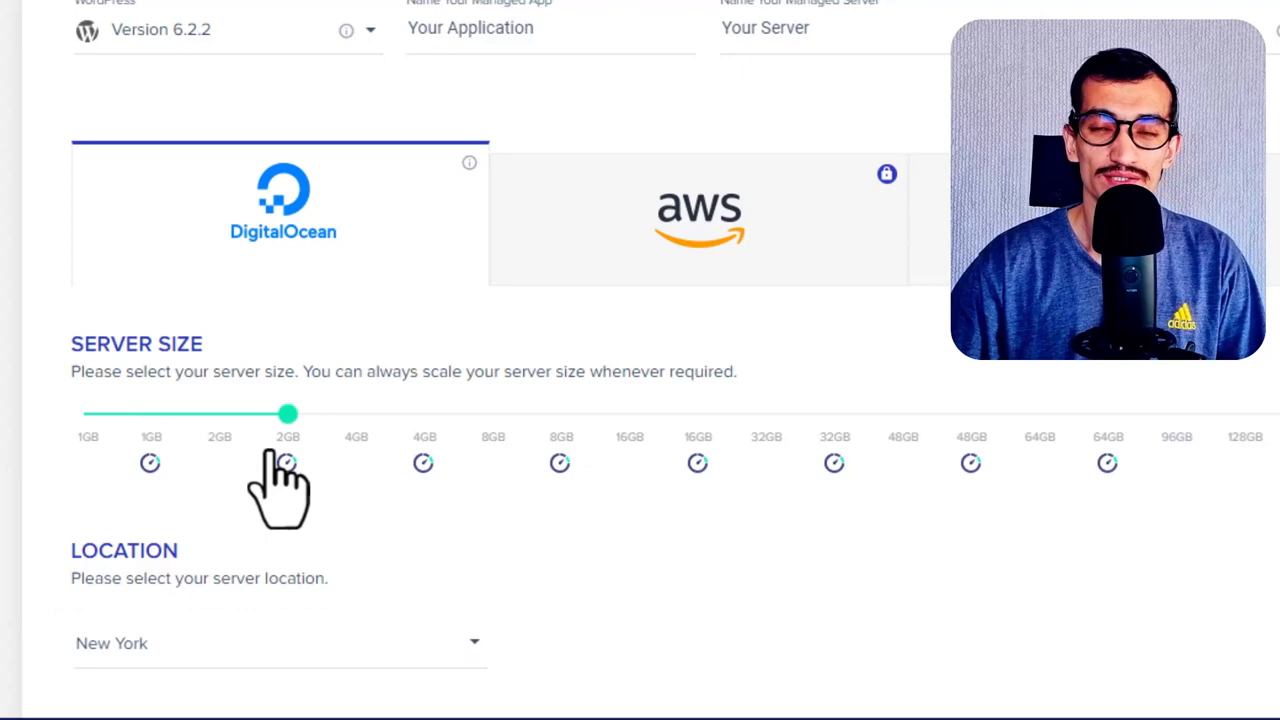
{"action": "left_click_drag", "start_coordinate": [288, 413], "coordinate": [155, 393]}
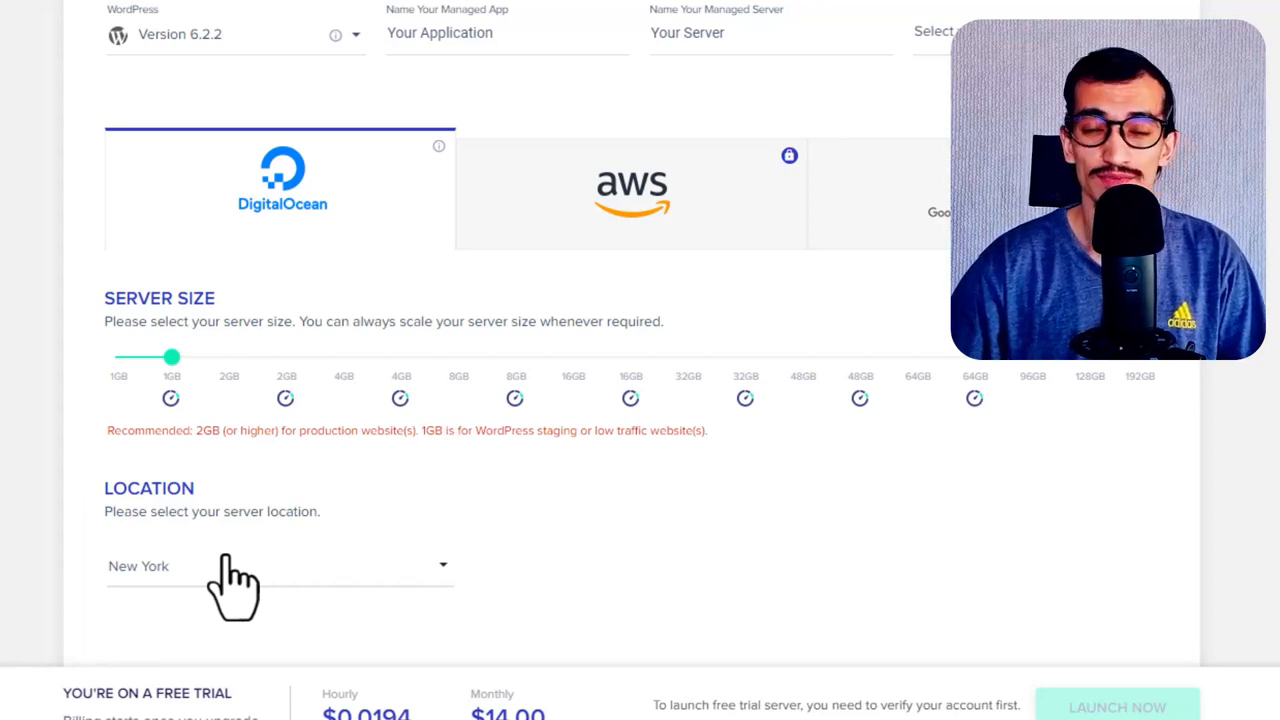
{"action": "mouse_move", "coordinate": [185, 595]}
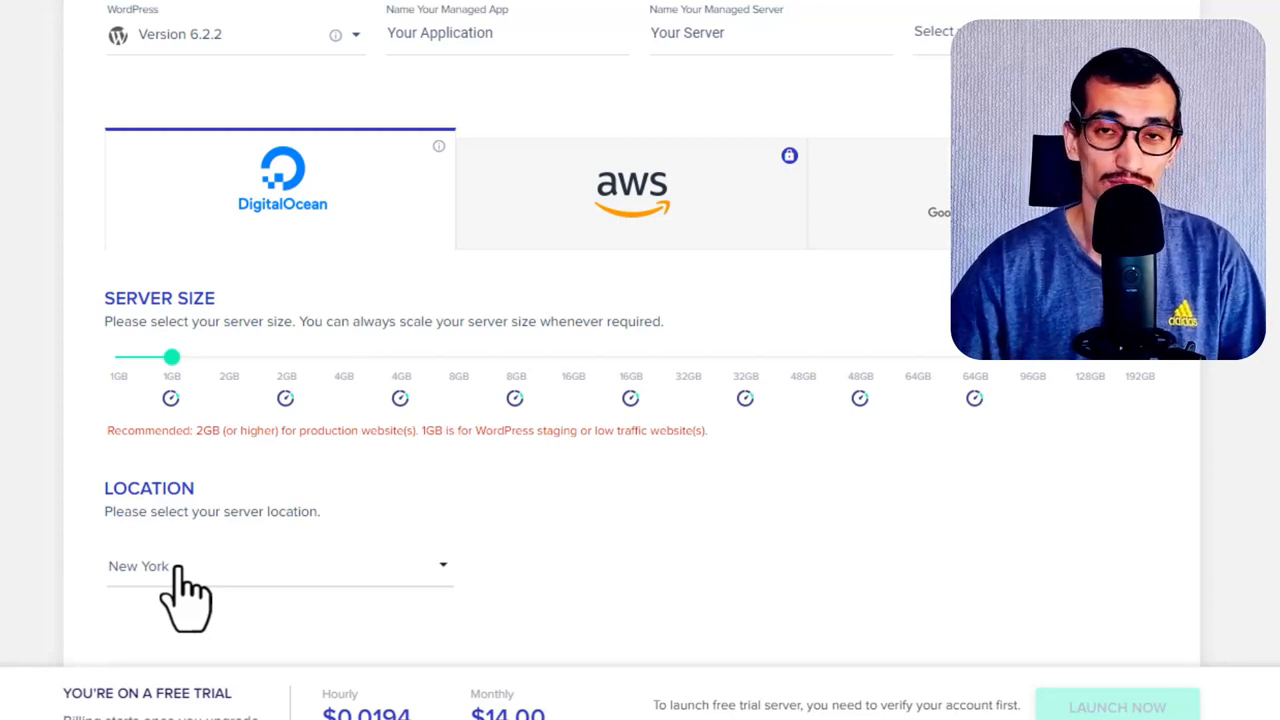
{"action": "mouse_move", "coordinate": [200, 595]}
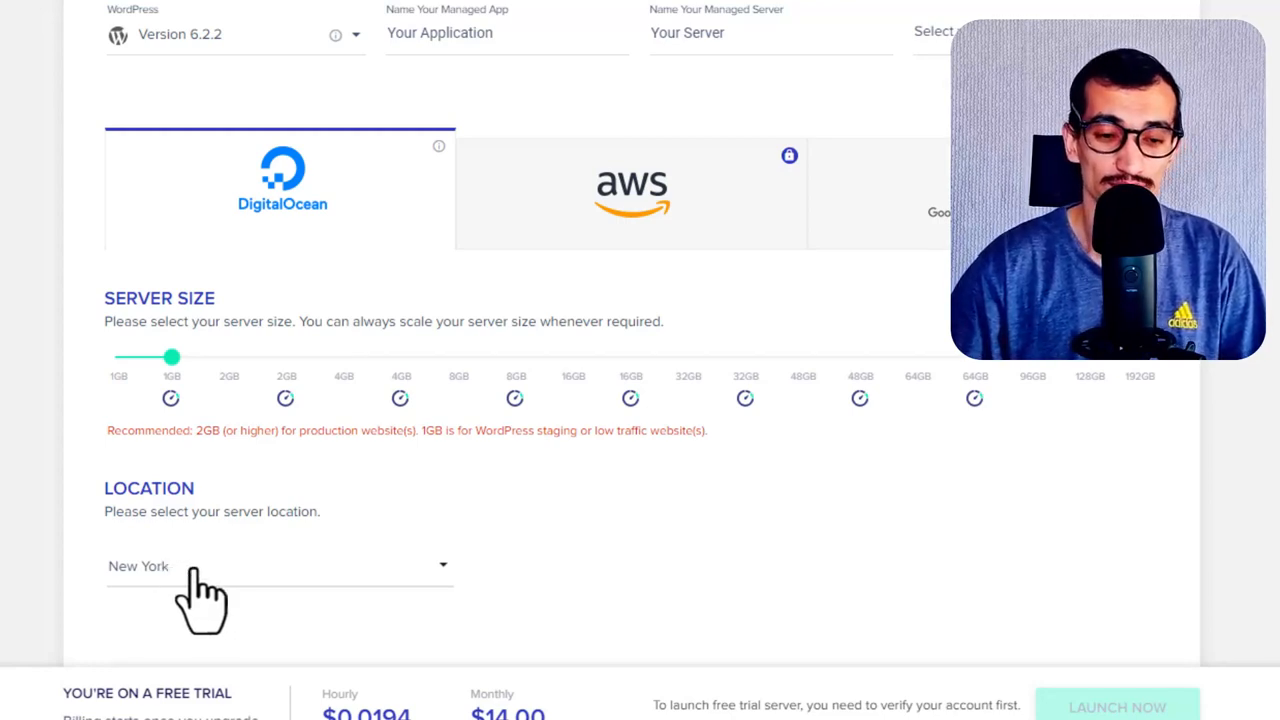
{"action": "left_click", "coordinate": [280, 565]}
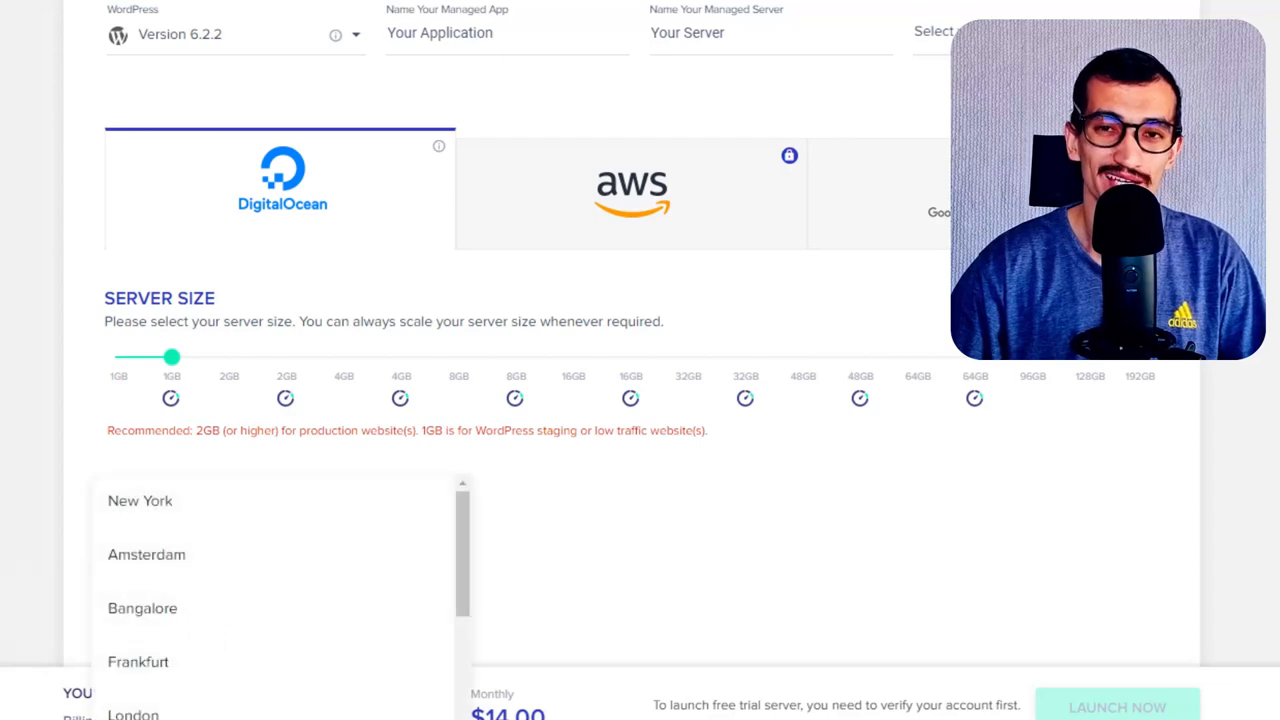
{"action": "left_click", "coordinate": [140, 500]}
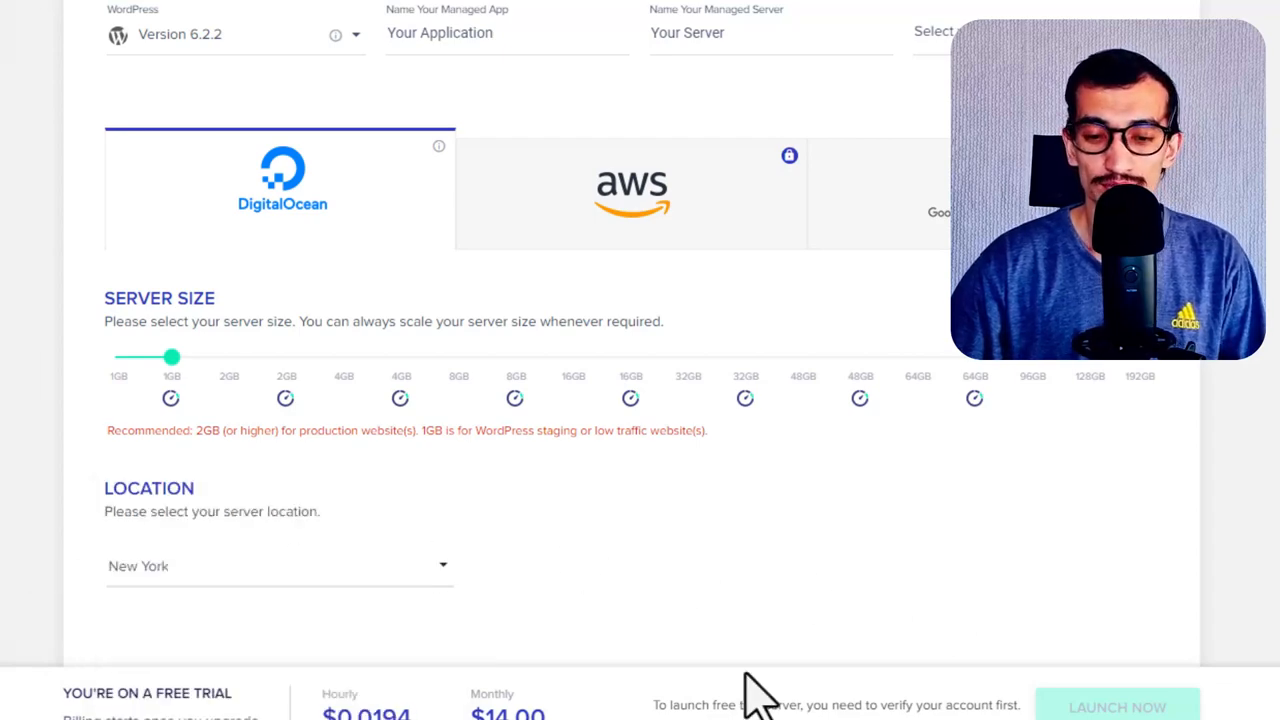
{"action": "scroll", "scroll_direction": "down", "scroll_amount": 3}
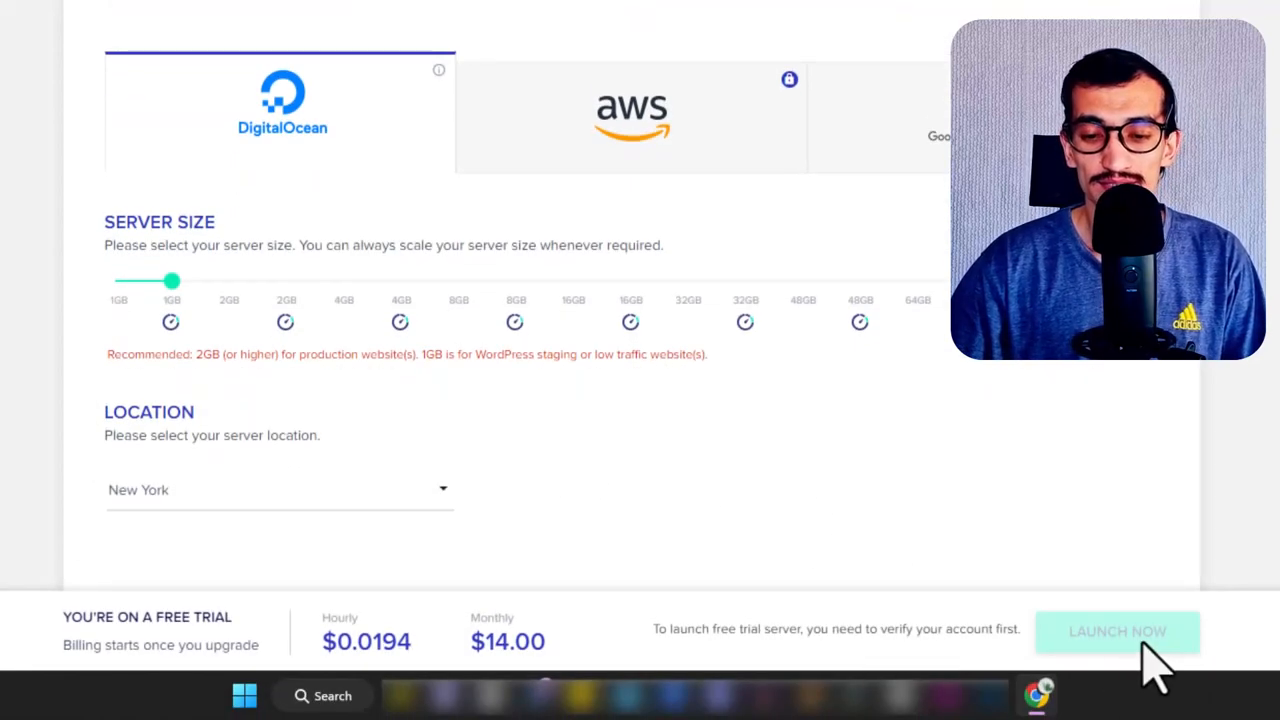
{"action": "mouse_move", "coordinate": [938, 645]}
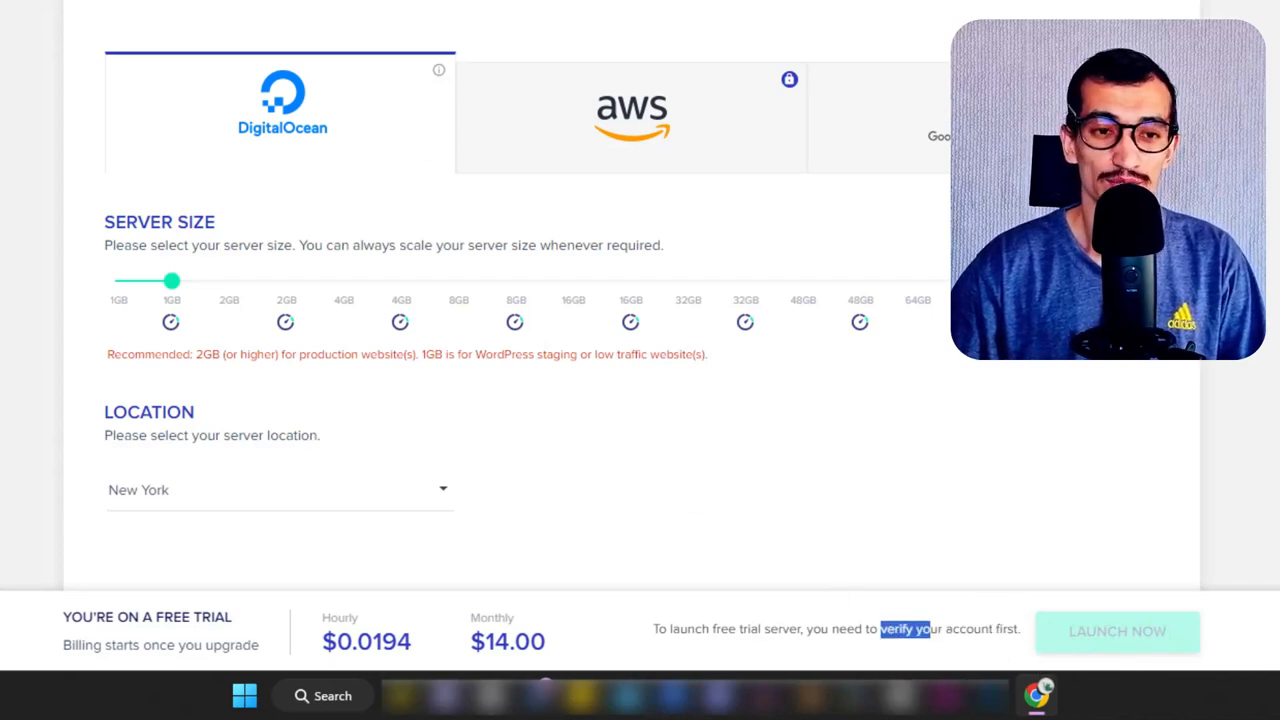
{"action": "left_click", "coordinate": [353, 13]}
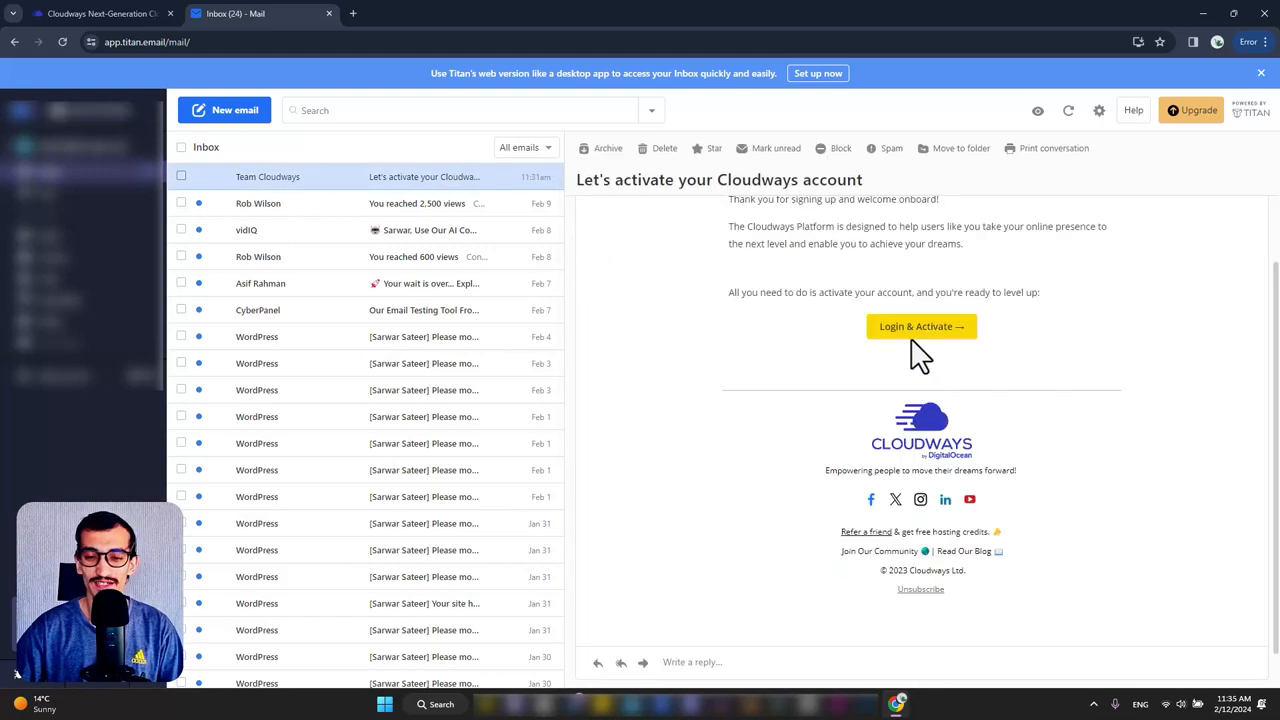
Use the activation email's Login & Activate link to verify the account email.
{"action": "left_click", "coordinate": [920, 326]}
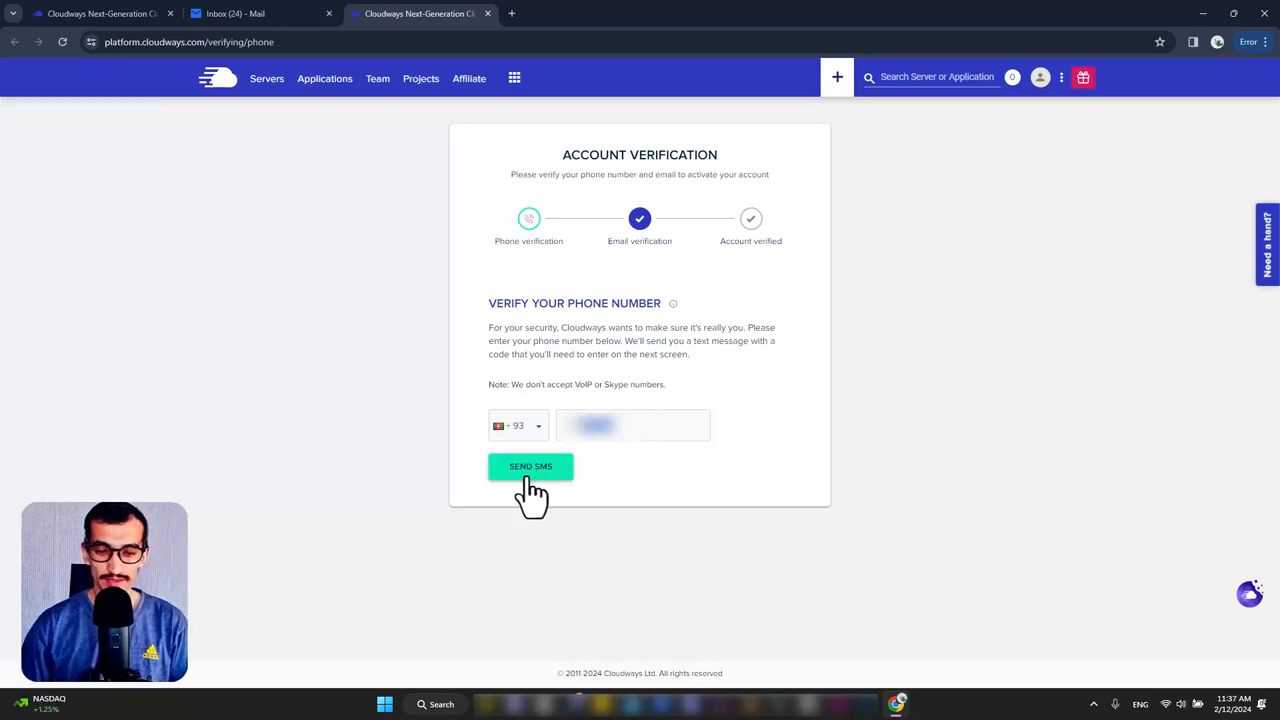
Send the SMS code to the phone and submit the six-digit code.
{"action": "left_click", "coordinate": [530, 466]}
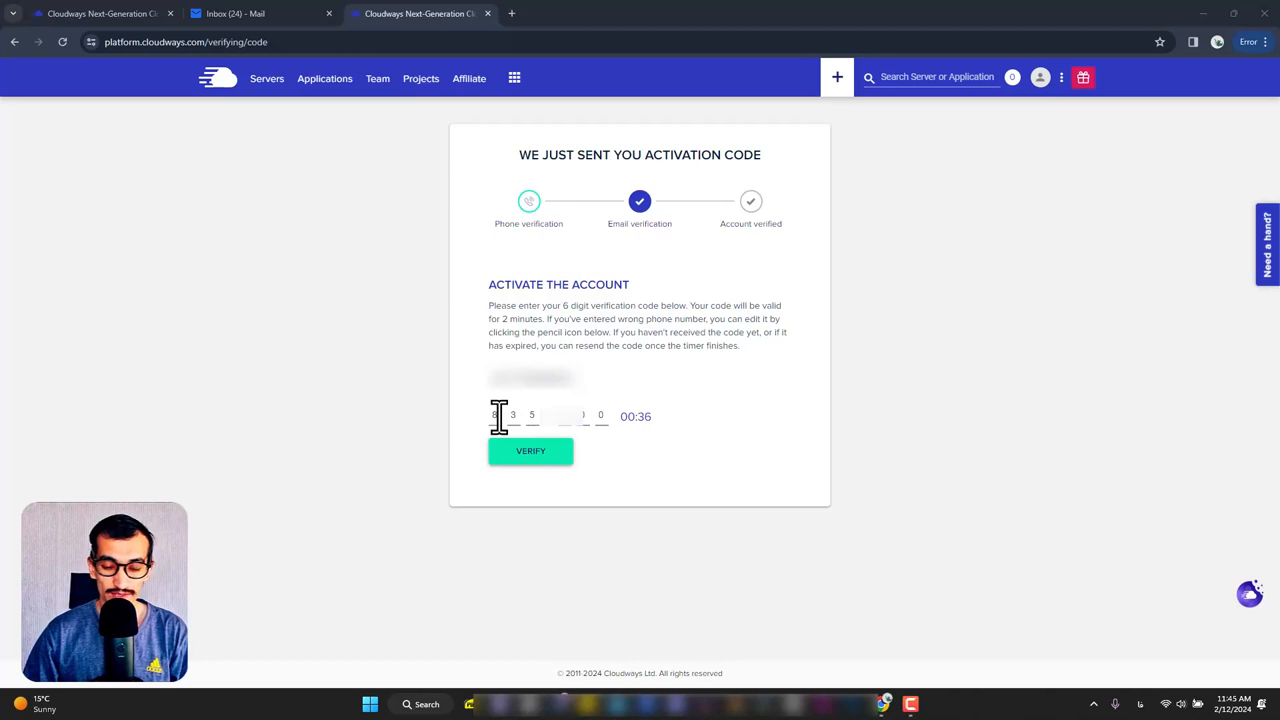
{"action": "left_click", "coordinate": [530, 451]}
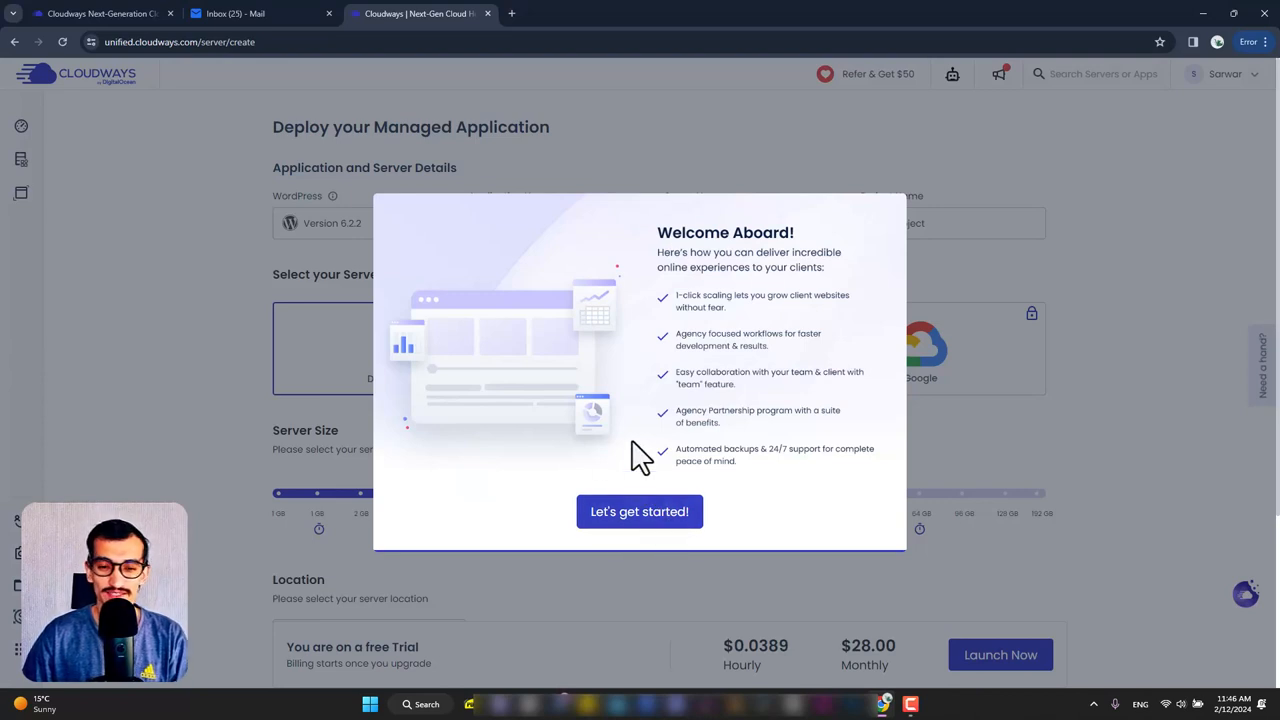
{"action": "mouse_move", "coordinate": [755, 318]}
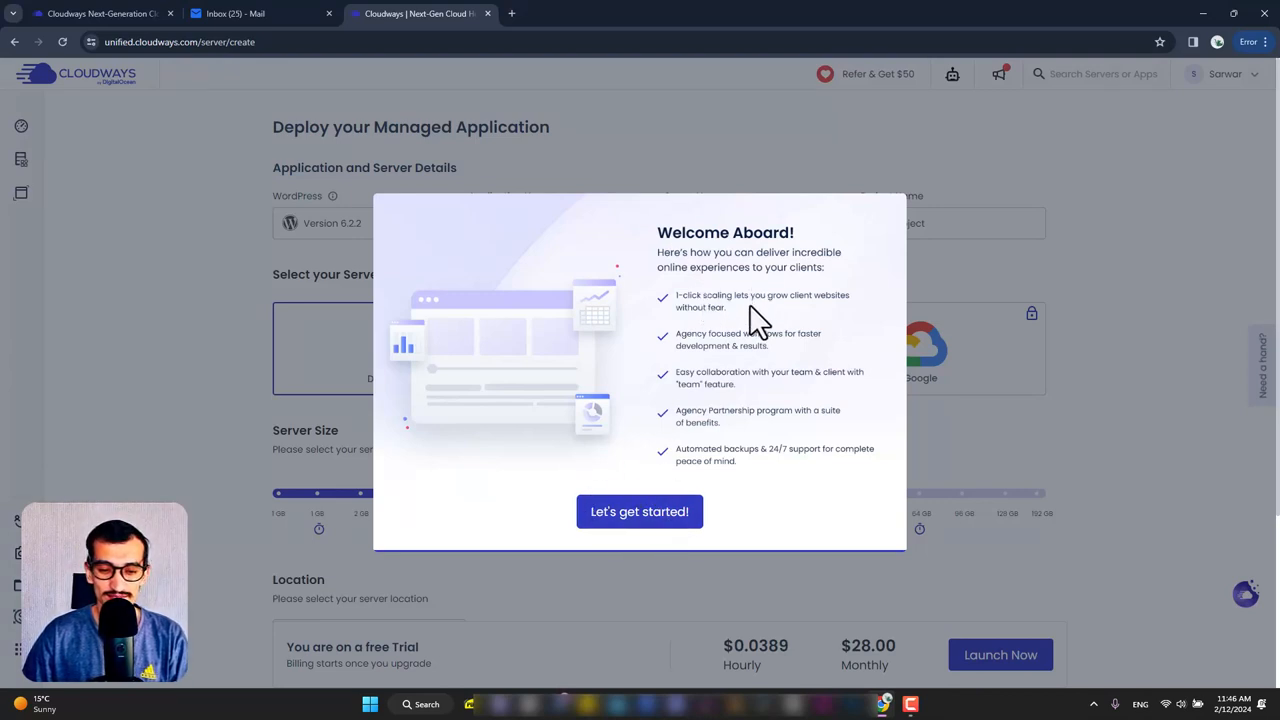
Dismiss the welcome message and open the WordPress application version list.
{"action": "left_click", "coordinate": [639, 511]}
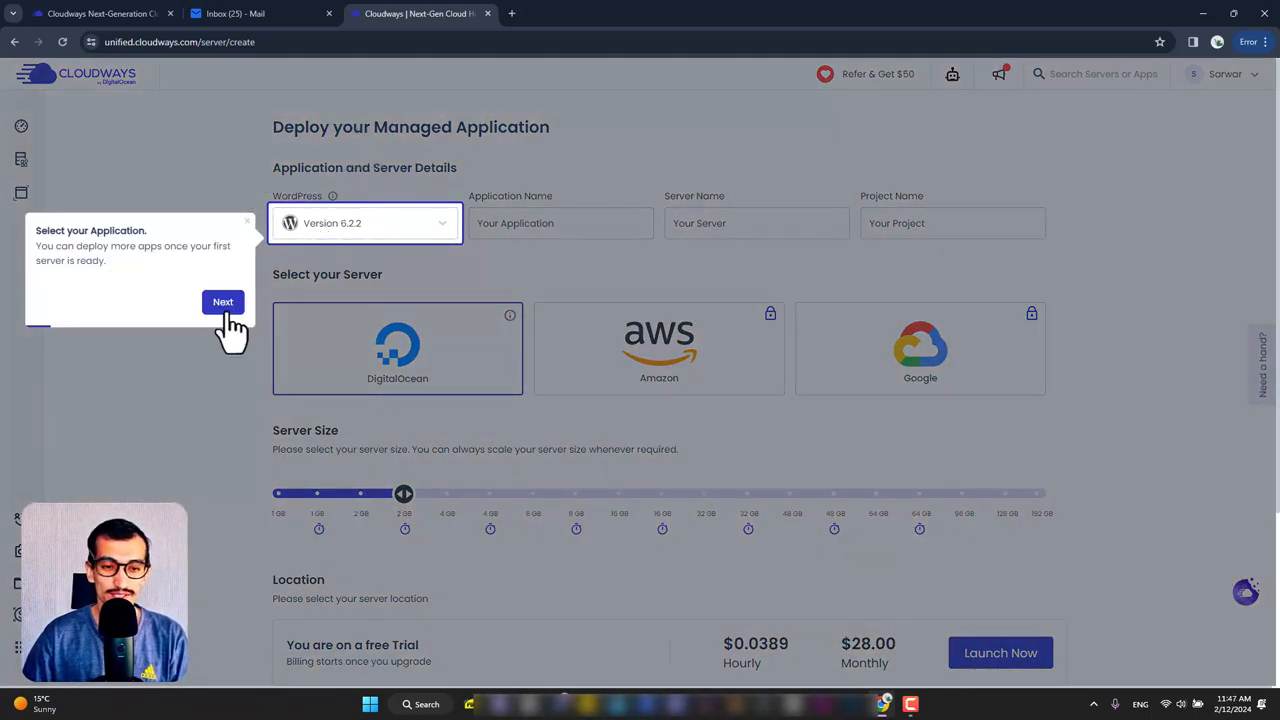
{"action": "mouse_move", "coordinate": [250, 240]}
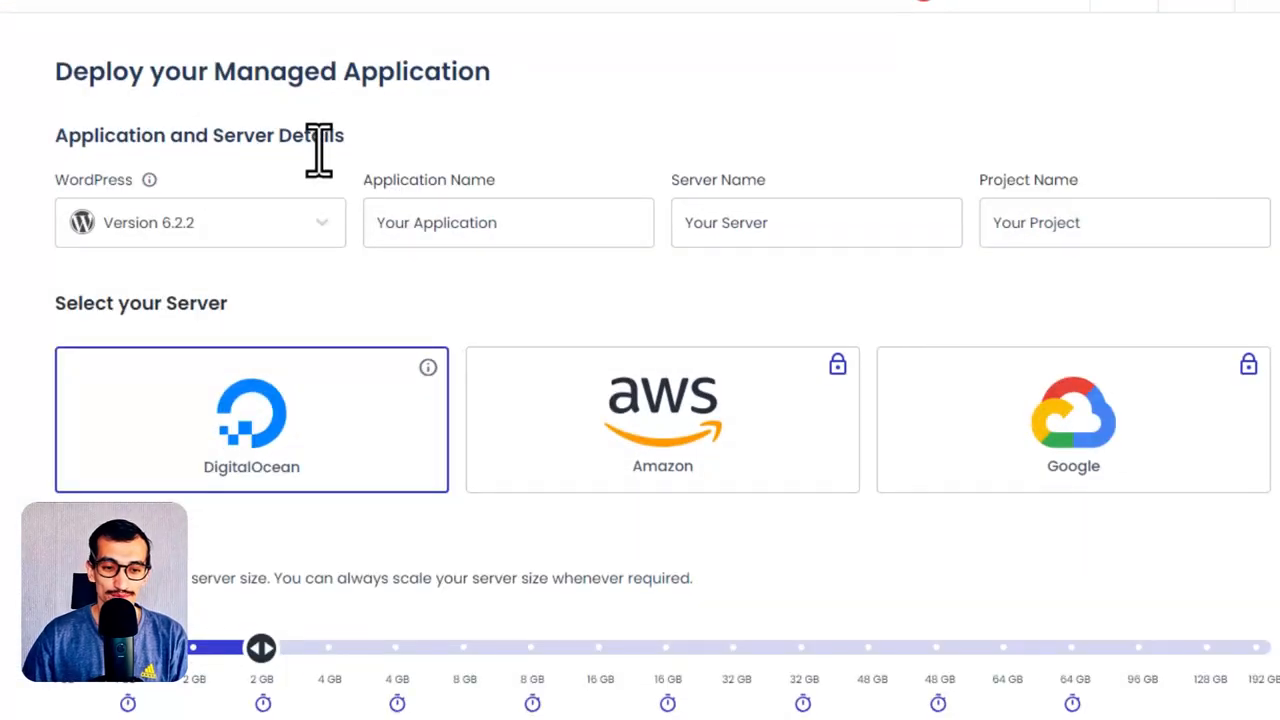
{"action": "left_click", "coordinate": [199, 222]}
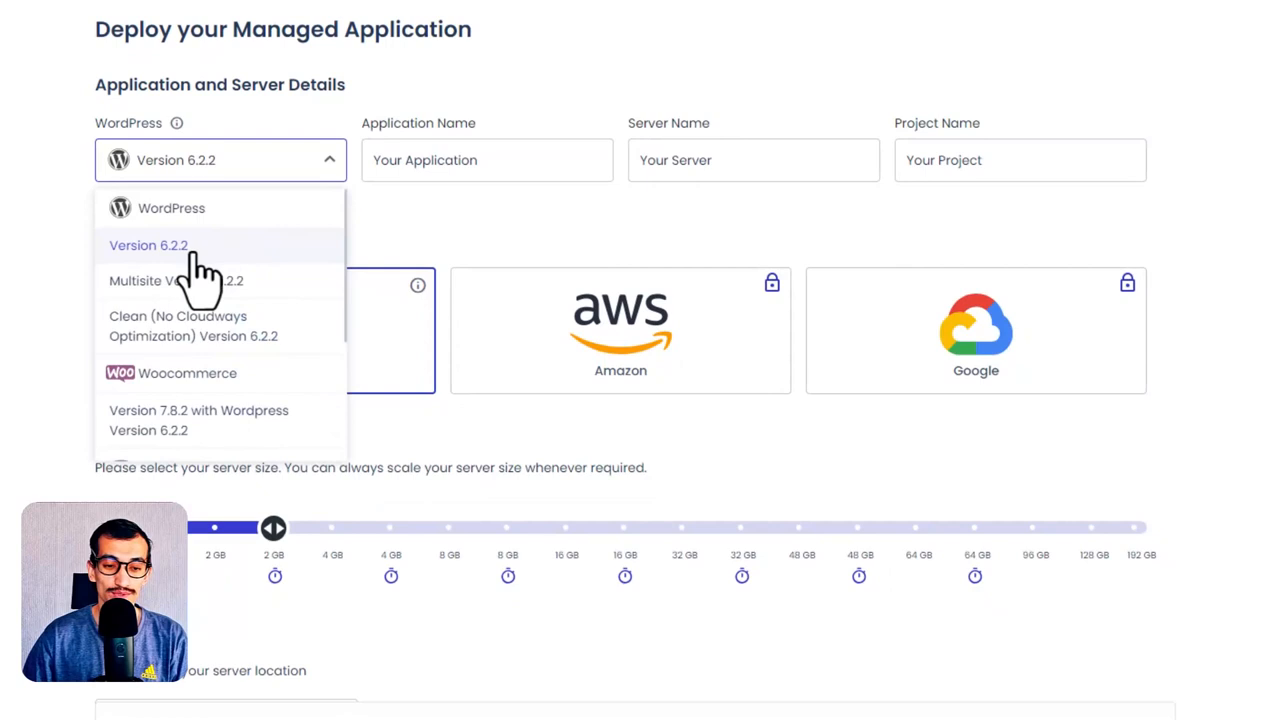
{"action": "mouse_move", "coordinate": [240, 420]}
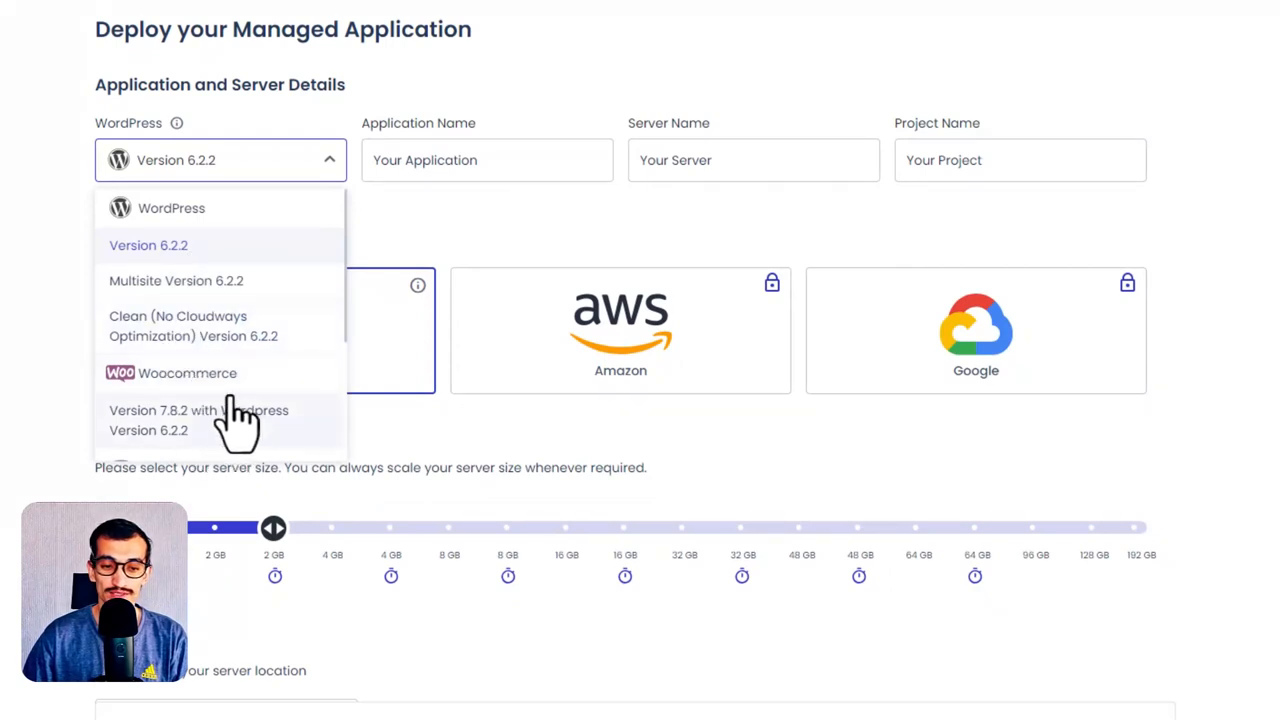
{"action": "mouse_move", "coordinate": [210, 300]}
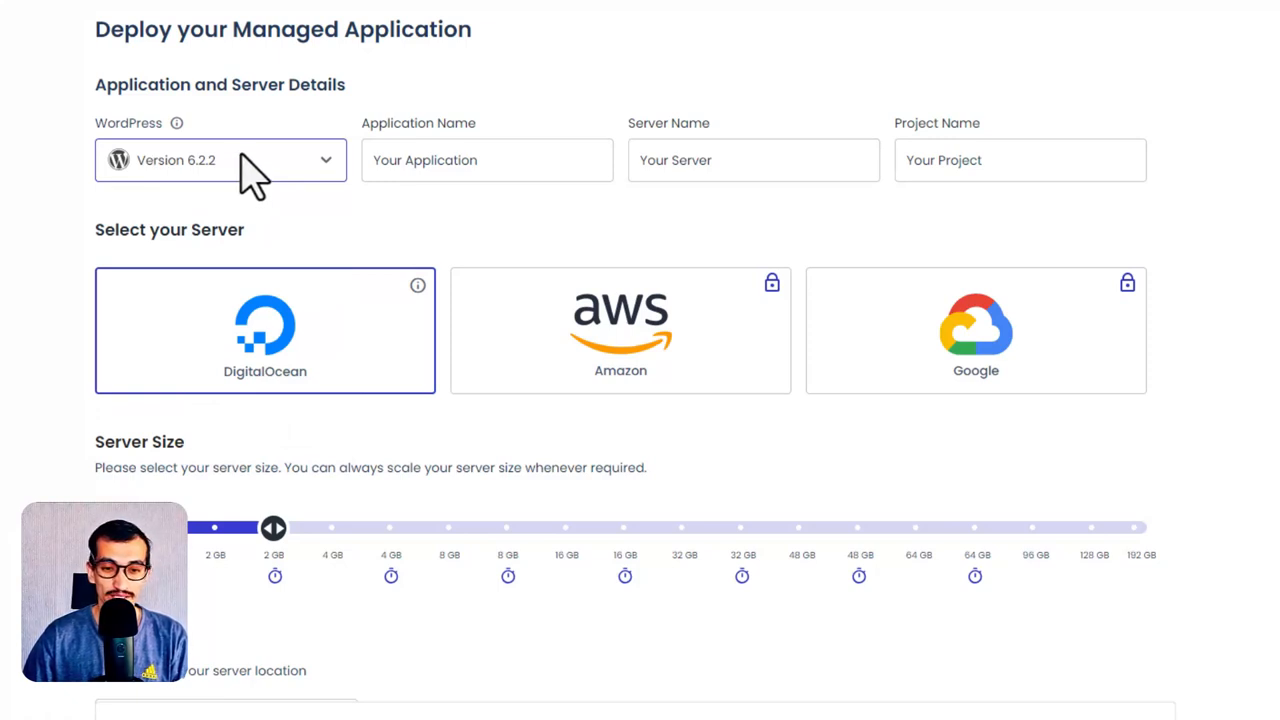
Name the app CodingUpgrade, server serve-1, project Personal Projects, and set the server size to 1GB.
{"action": "left_click", "coordinate": [487, 160]}
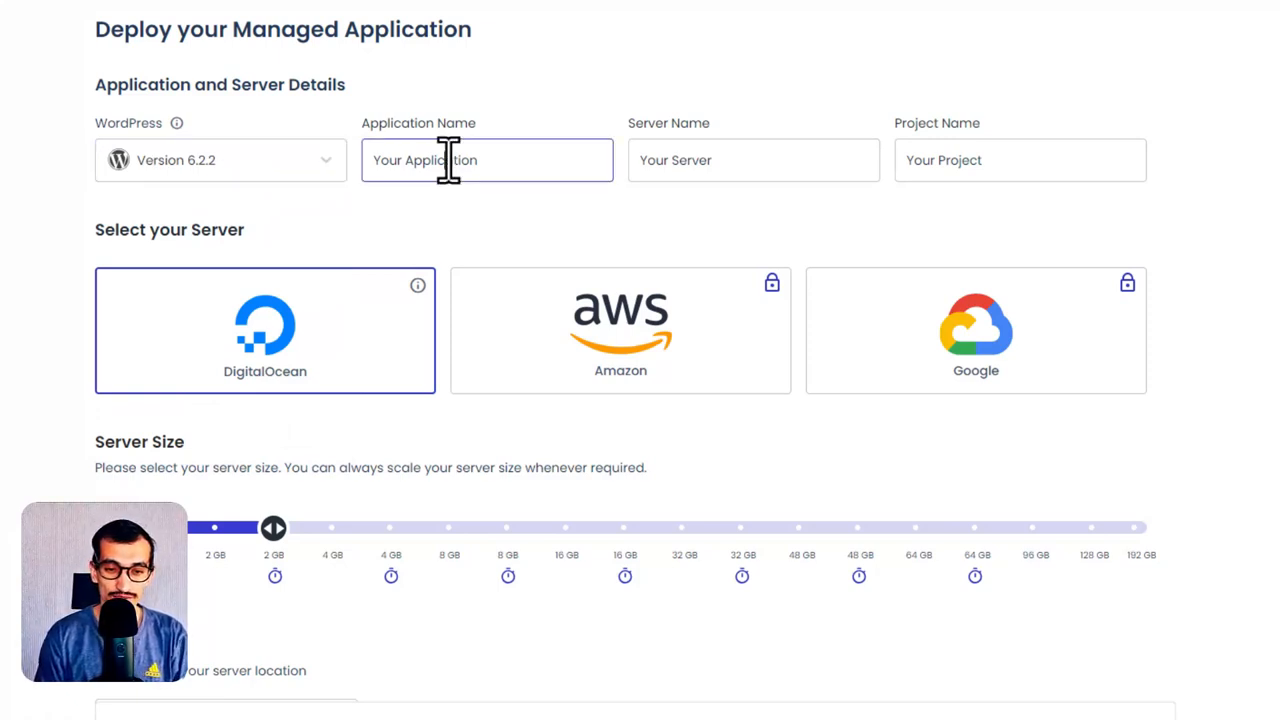
{"action": "type", "text": "CodingUpgrade"}
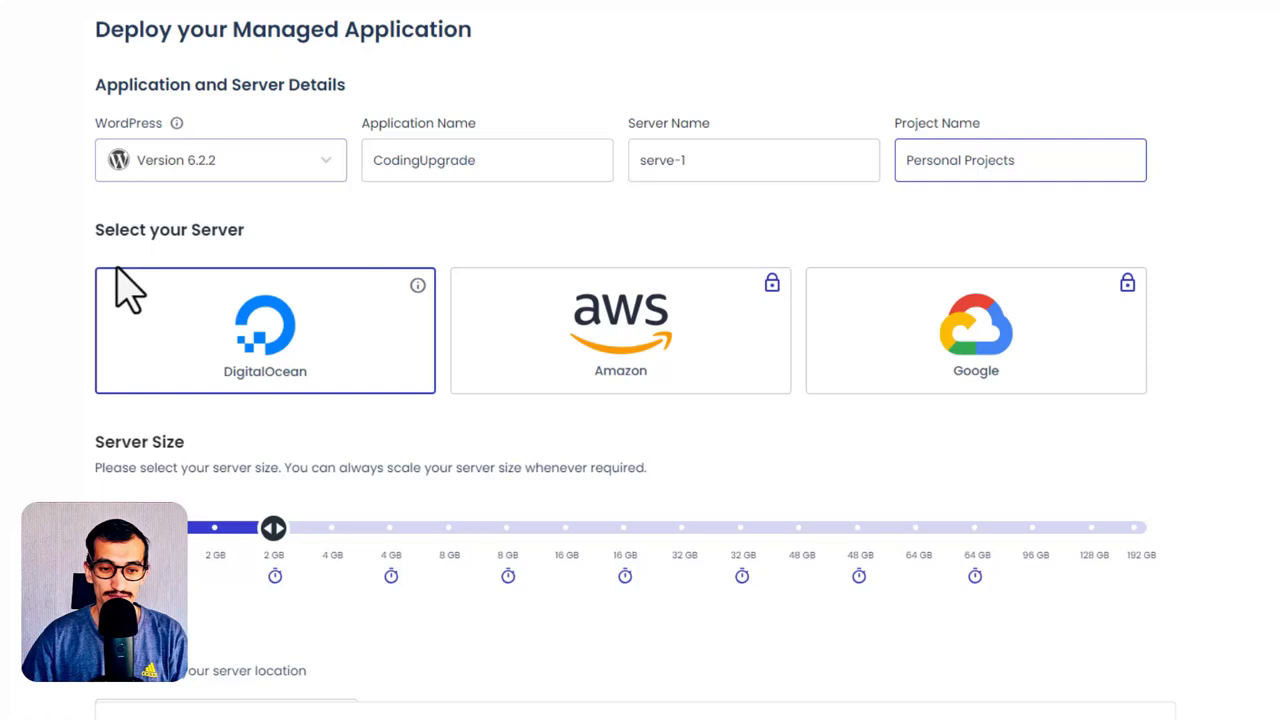
{"action": "scroll", "scroll_direction": "down", "scroll_amount": 3}
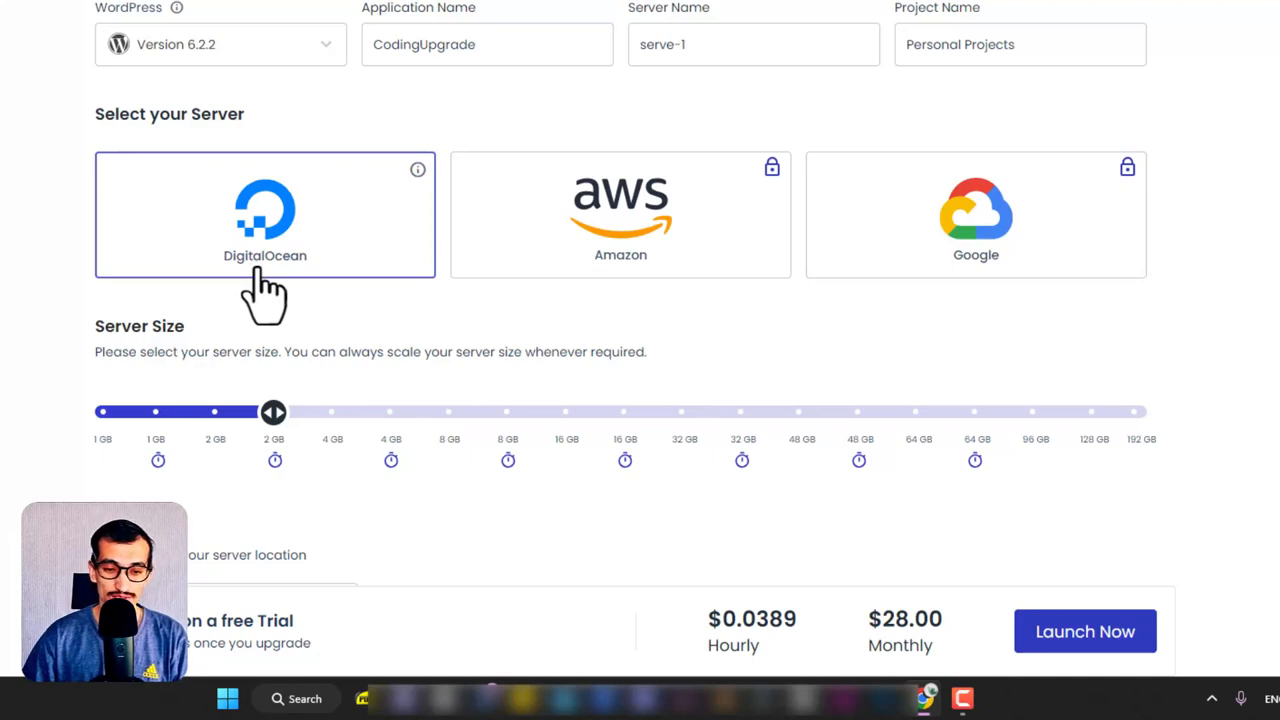
{"action": "mouse_move", "coordinate": [175, 465]}
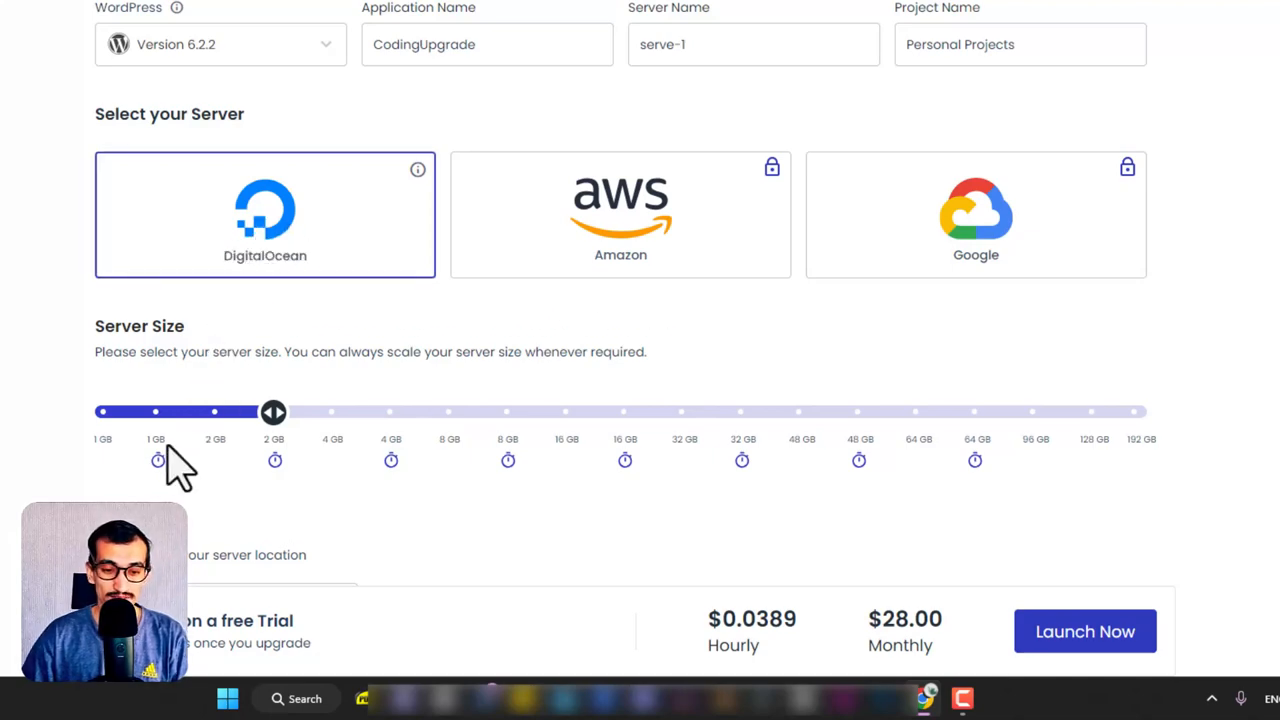
{"action": "scroll", "scroll_direction": "down", "scroll_amount": 3}
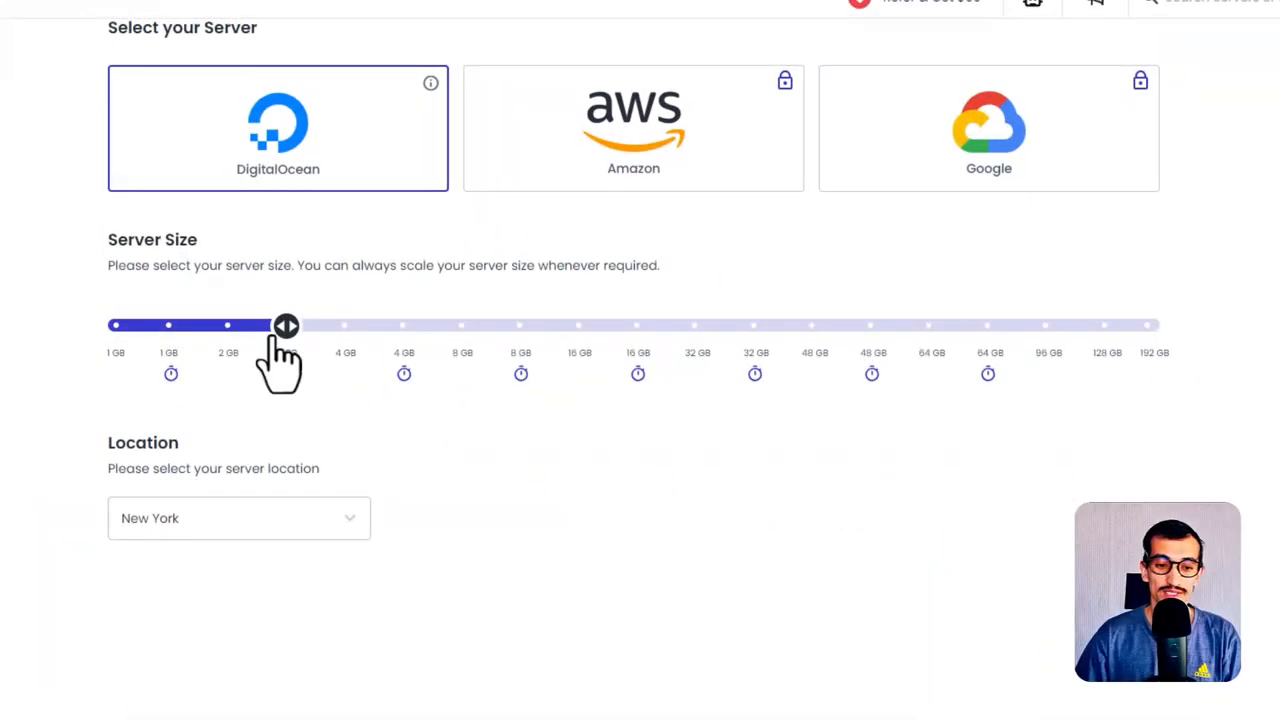
{"action": "left_click_drag", "start_coordinate": [286, 325], "coordinate": [168, 325]}
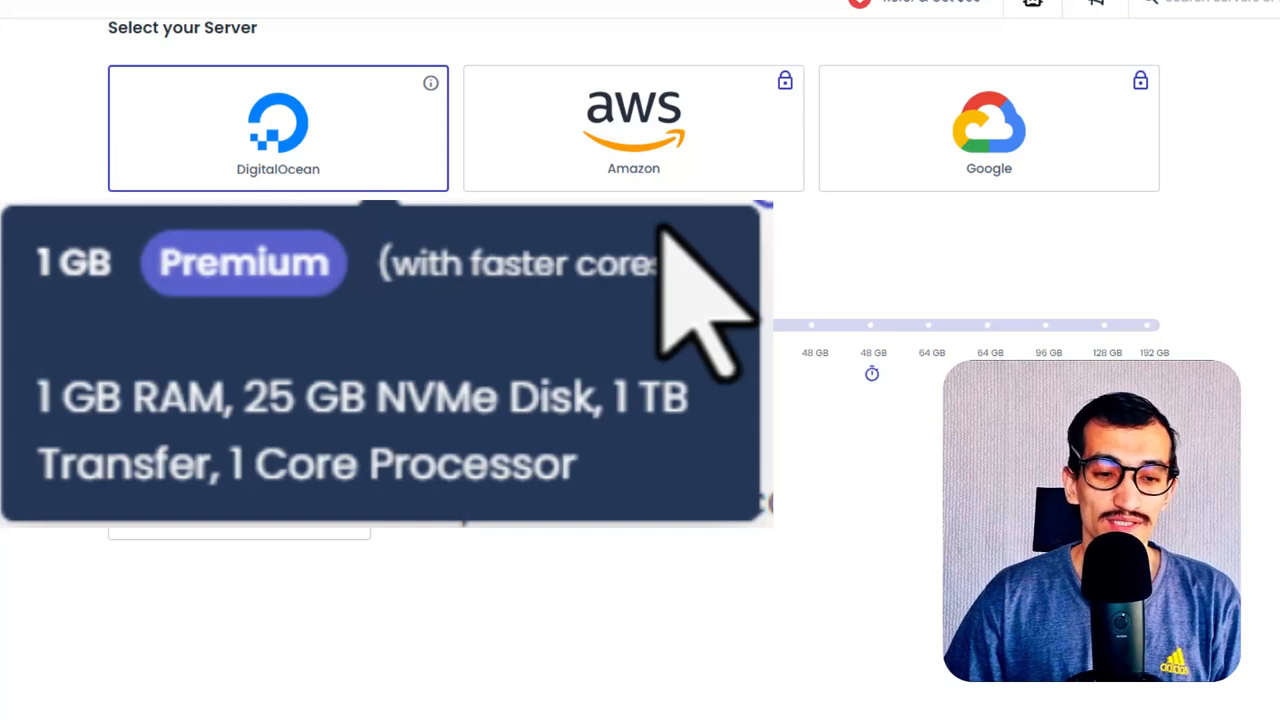
{"action": "mouse_move", "coordinate": [225, 440]}
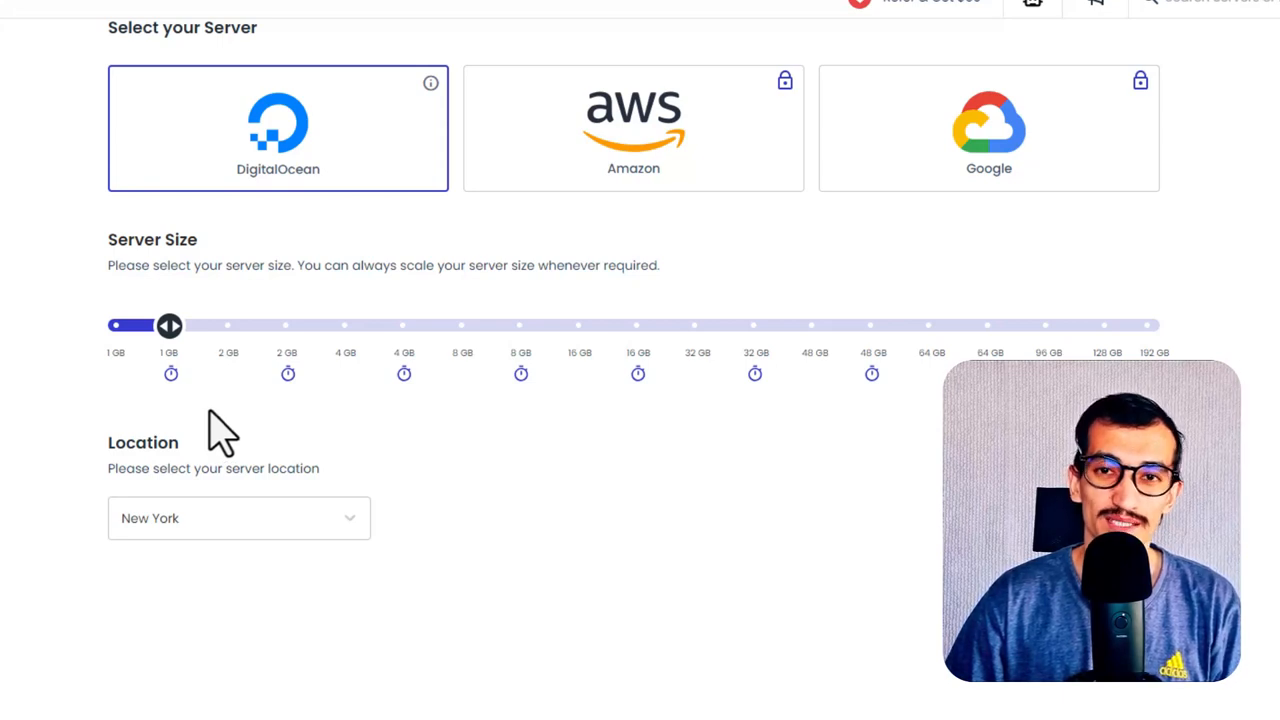
{"action": "mouse_move", "coordinate": [170, 374]}
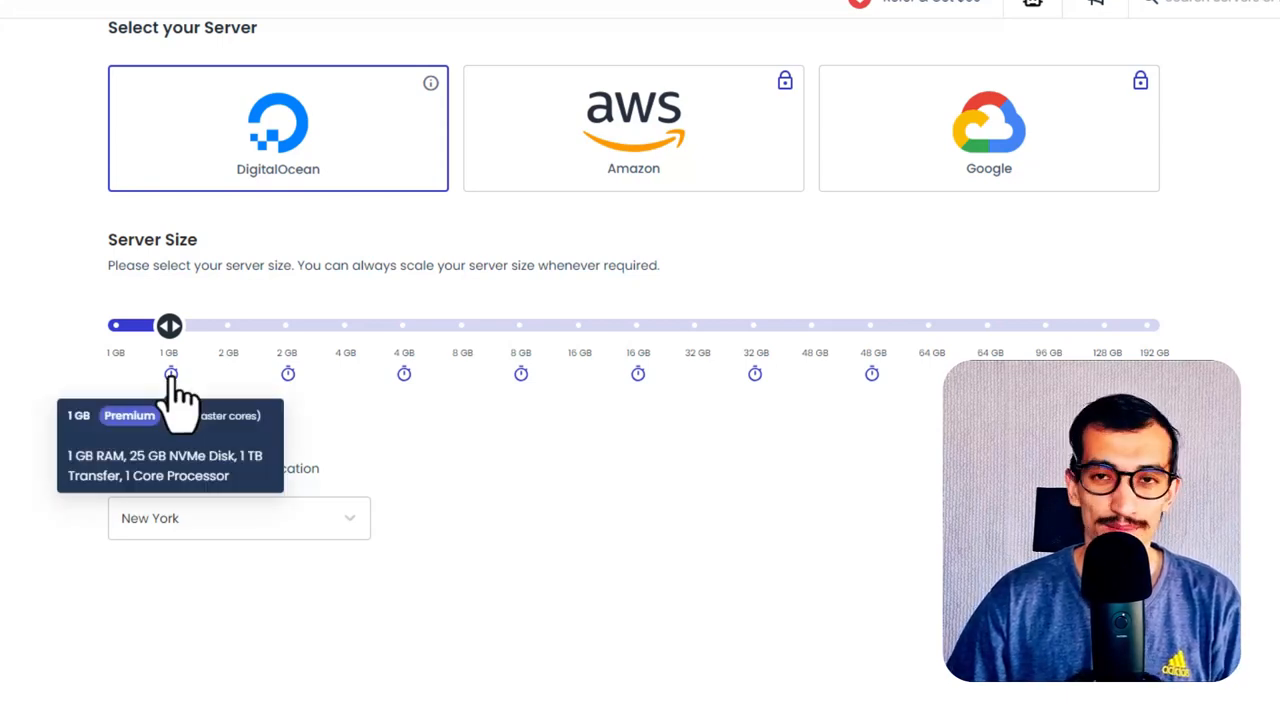
{"action": "mouse_move", "coordinate": [190, 540]}
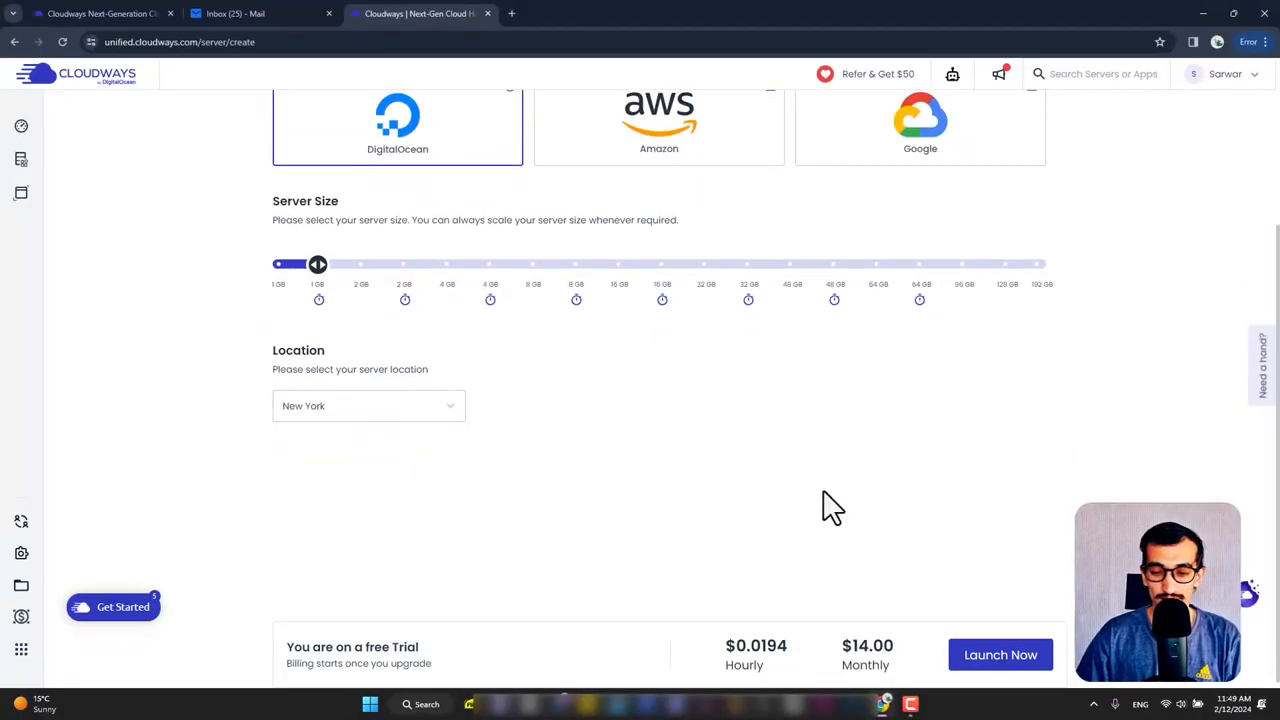
Open the Refer & Get $50 referral invite window.
{"action": "left_click", "coordinate": [866, 73]}
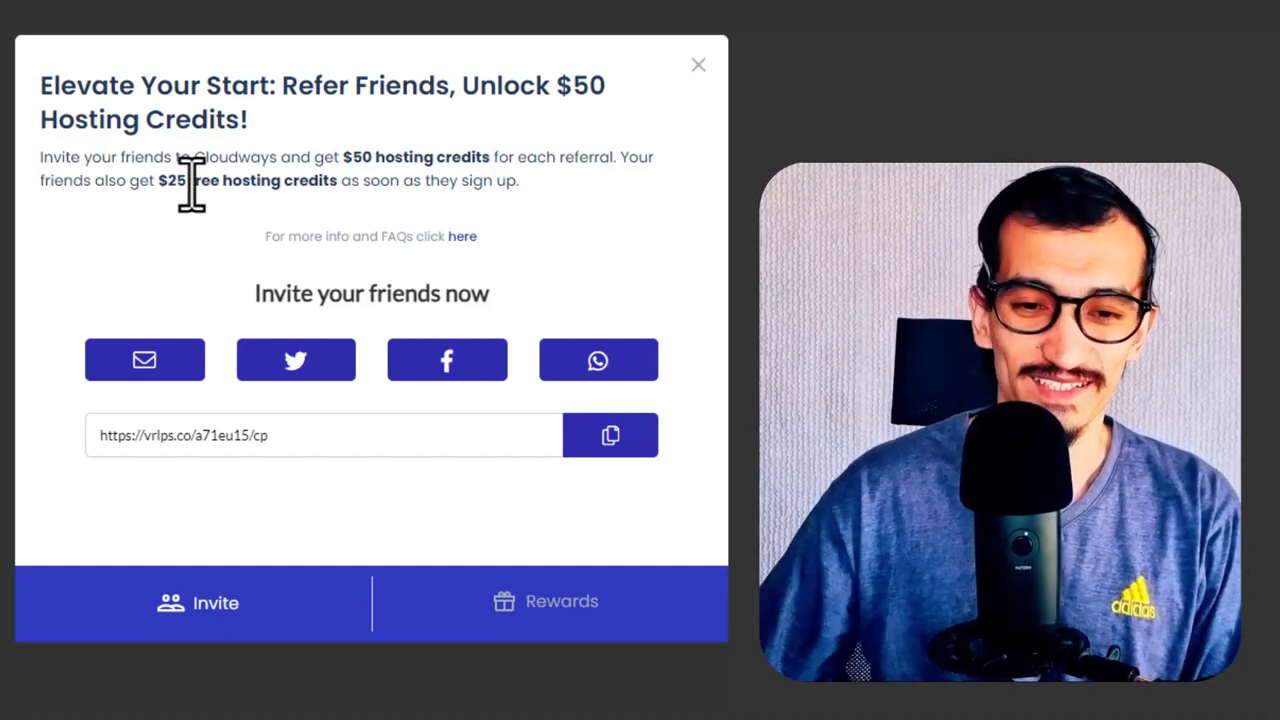
{"action": "mouse_move", "coordinate": [270, 180]}
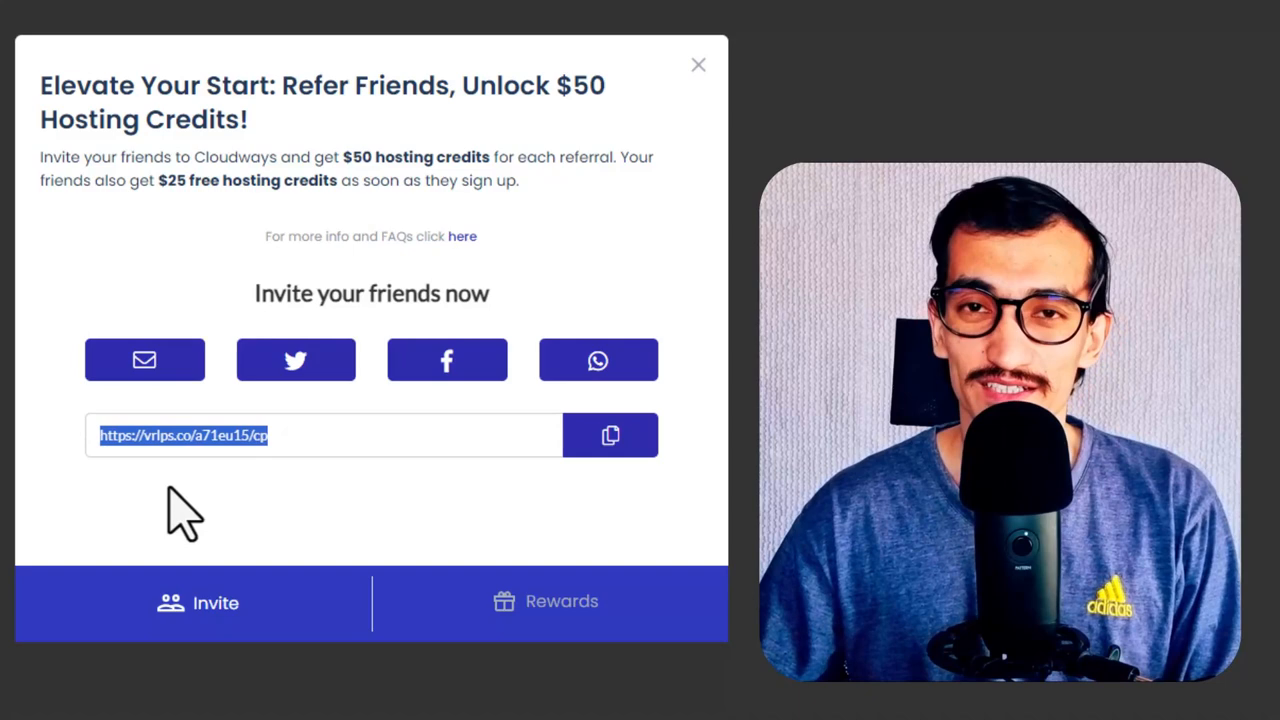
{"action": "mouse_move", "coordinate": [278, 565]}
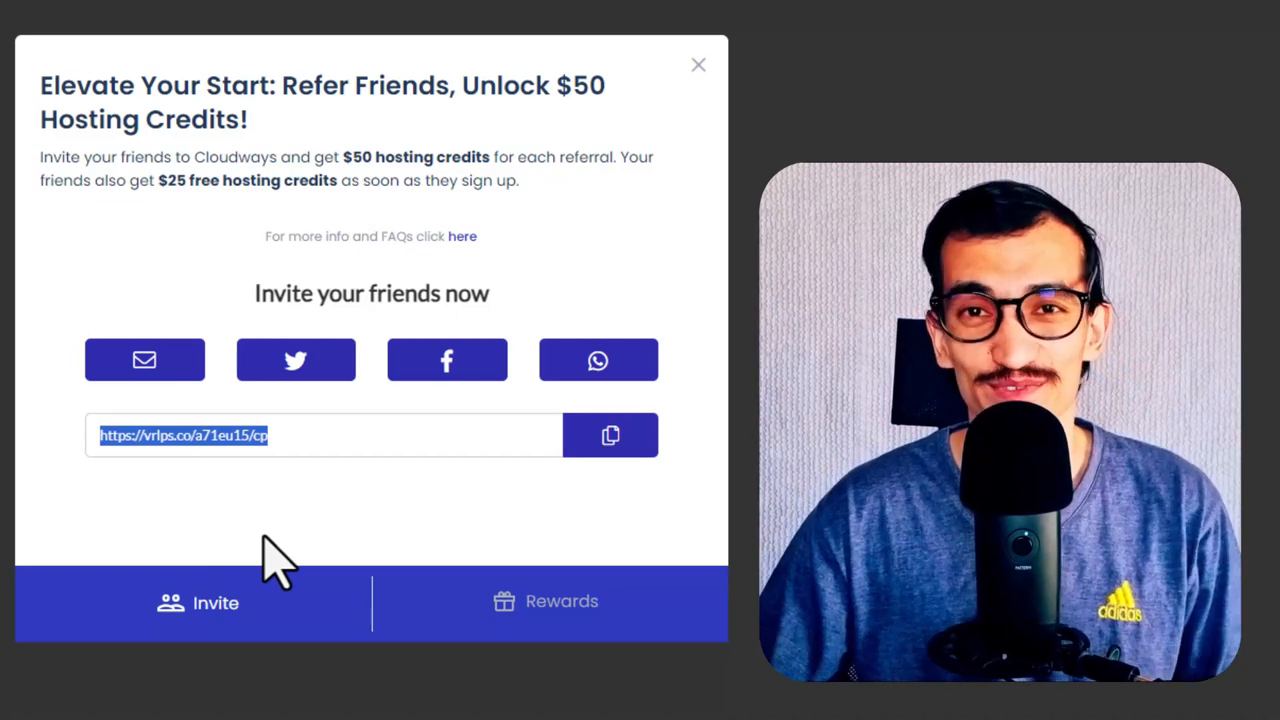
{"action": "mouse_move", "coordinate": [345, 465]}
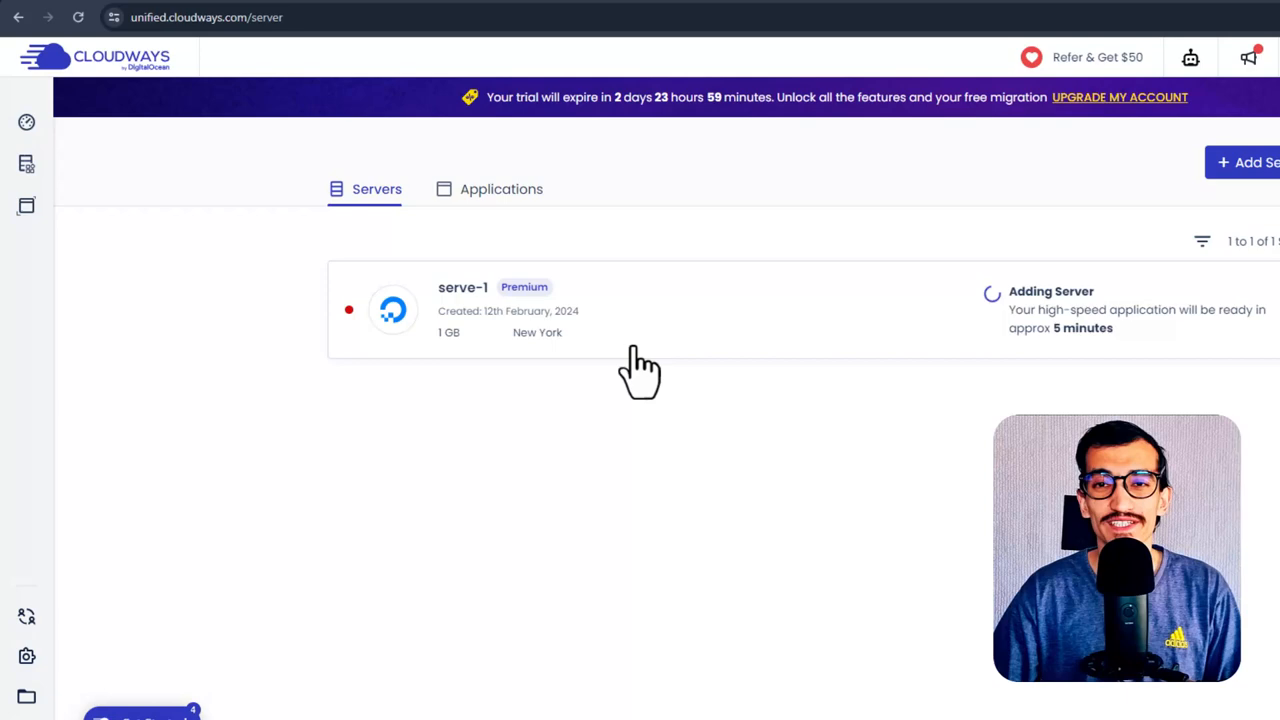
{"action": "mouse_move", "coordinate": [652, 461]}
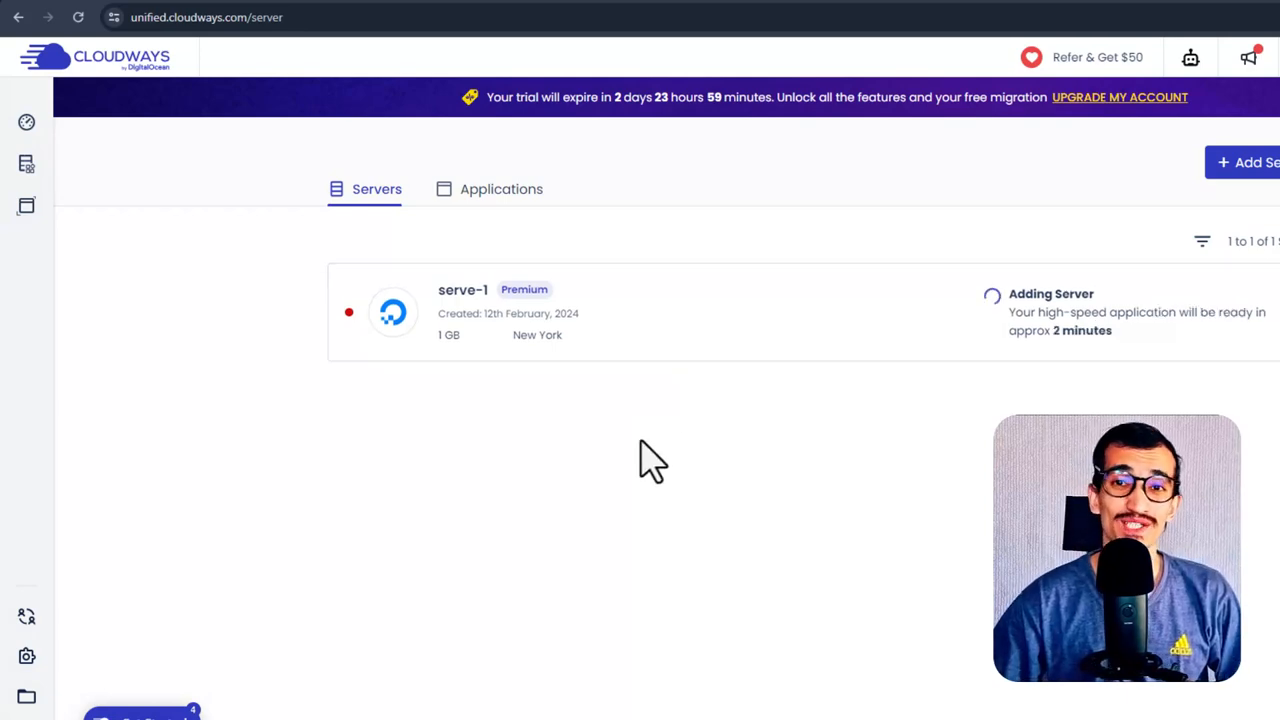
{"action": "mouse_move", "coordinate": [605, 225]}
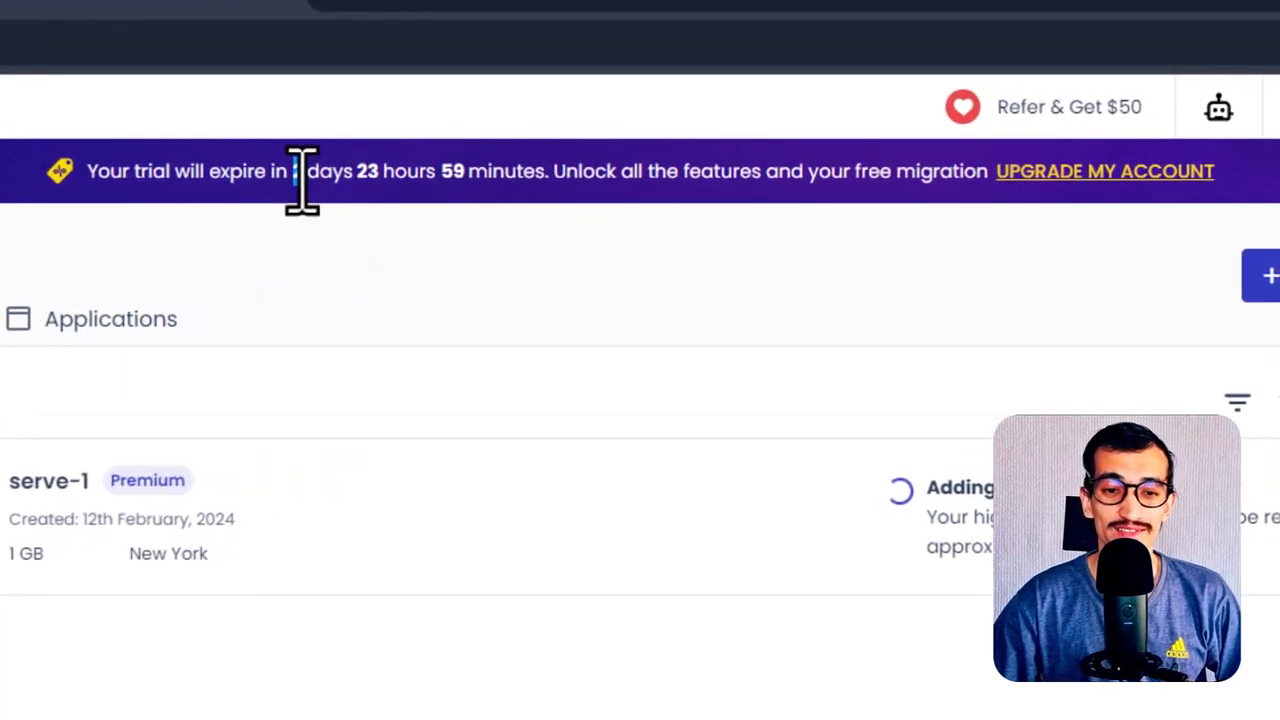
{"action": "mouse_move", "coordinate": [440, 190]}
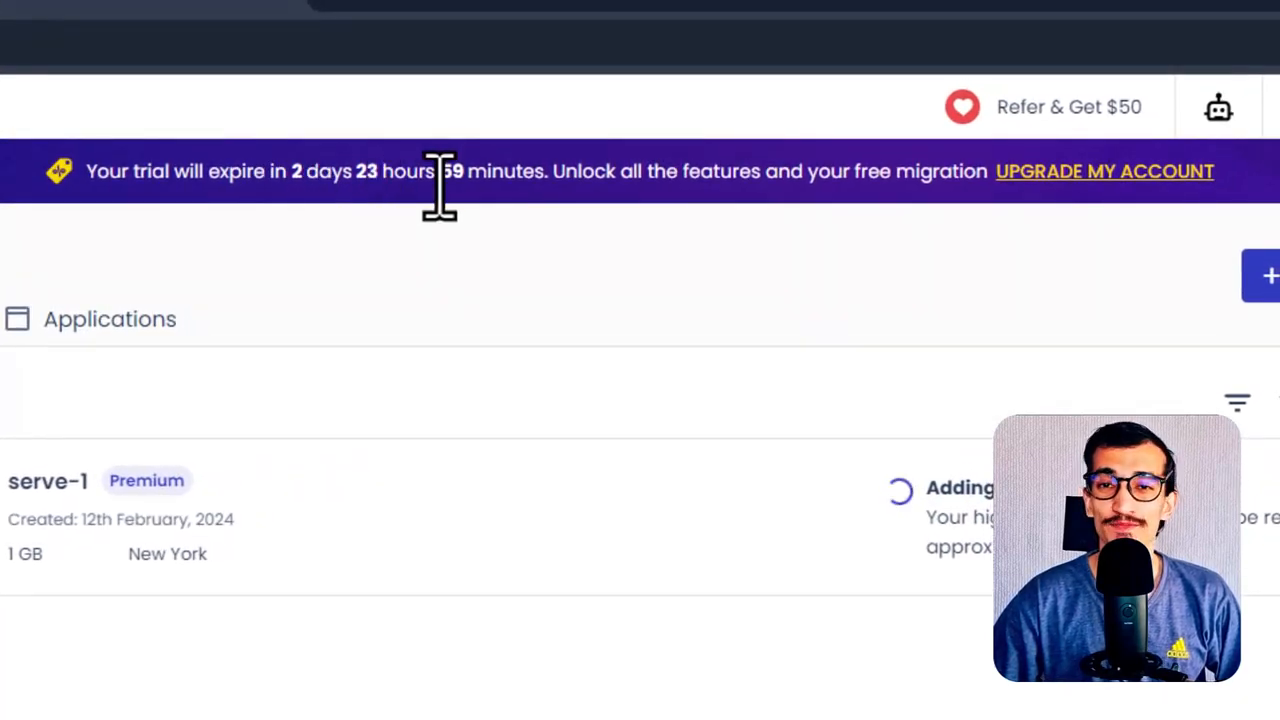
{"action": "mouse_move", "coordinate": [420, 235]}
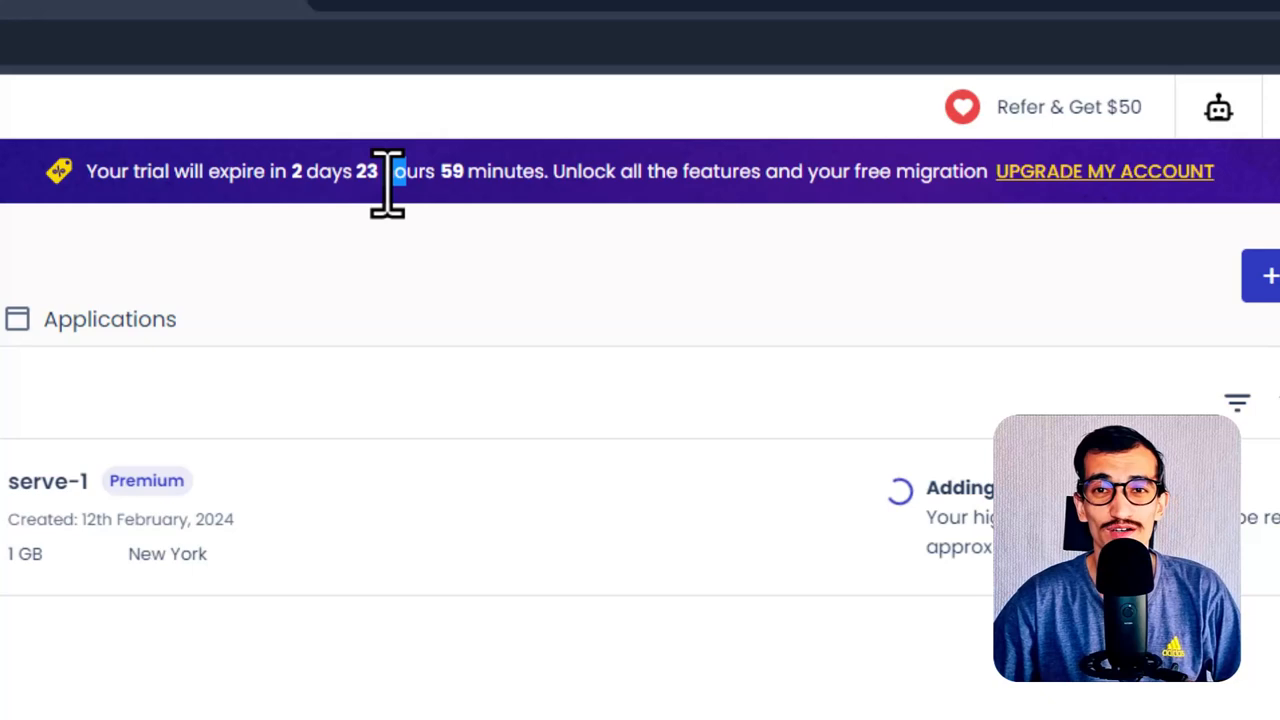
{"action": "mouse_move", "coordinate": [350, 240]}
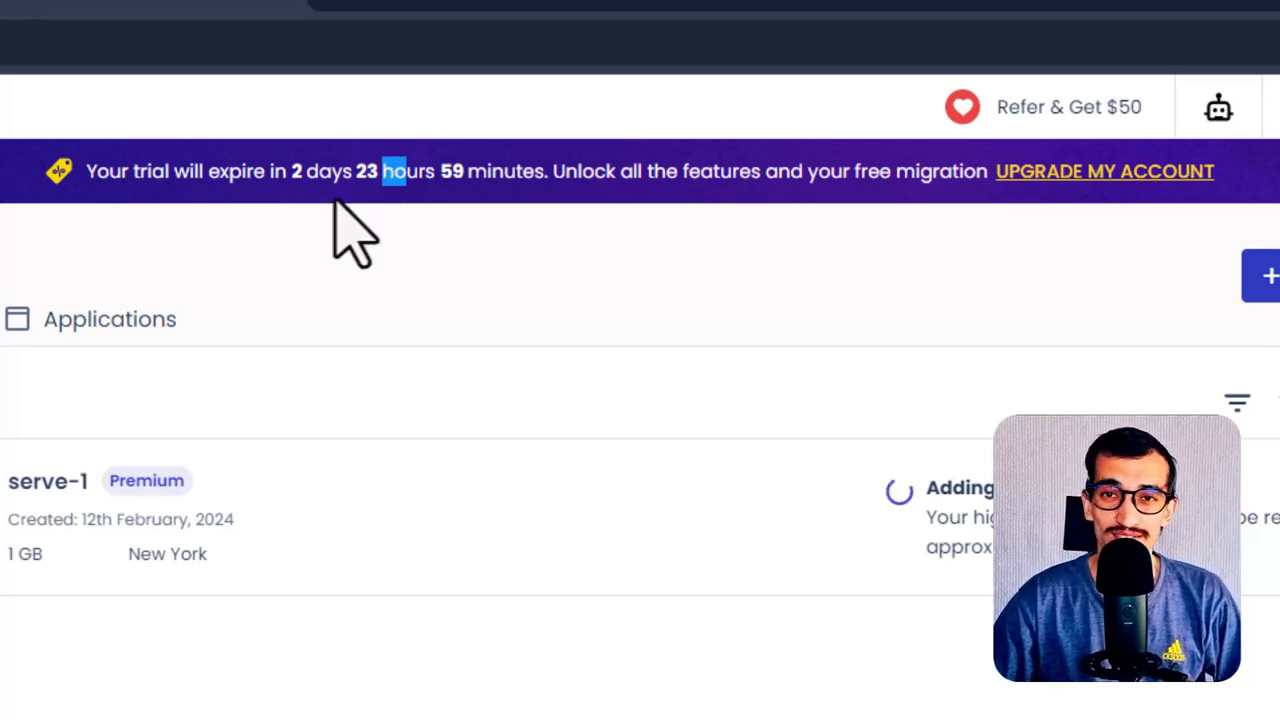
{"action": "scroll", "scroll_direction": "up", "scroll_amount": 3}
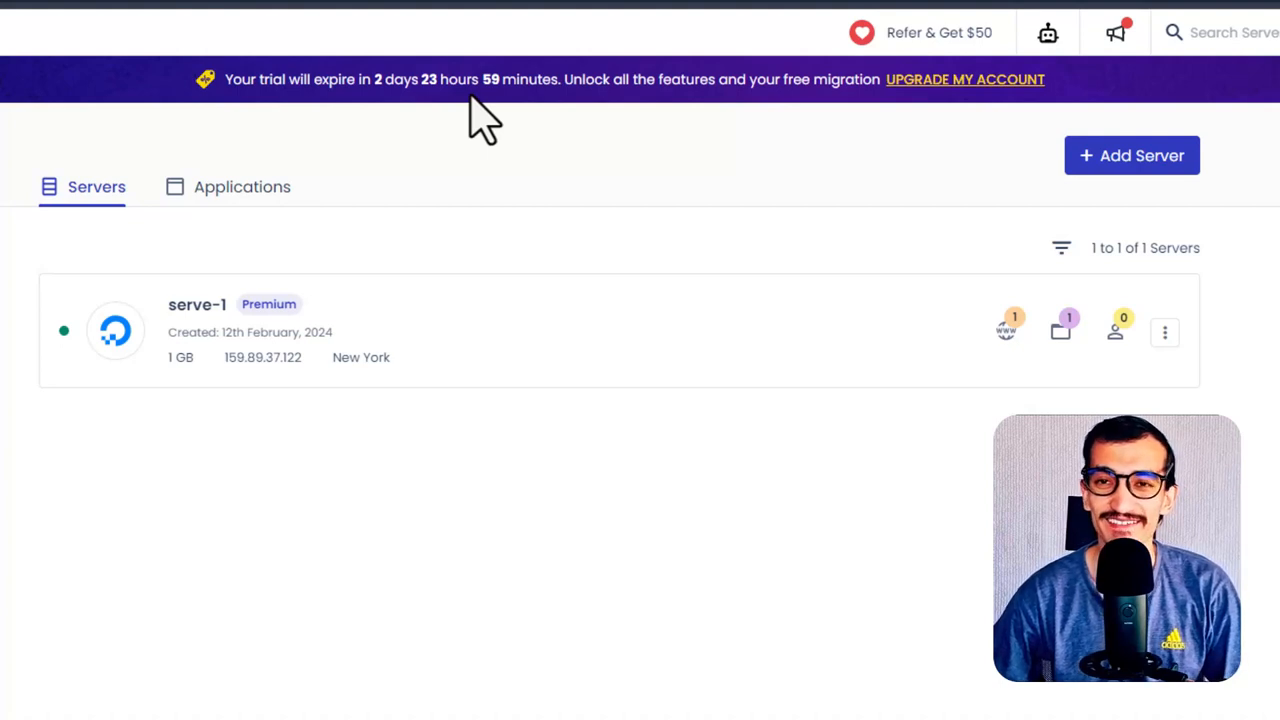
{"action": "mouse_move", "coordinate": [180, 355]}
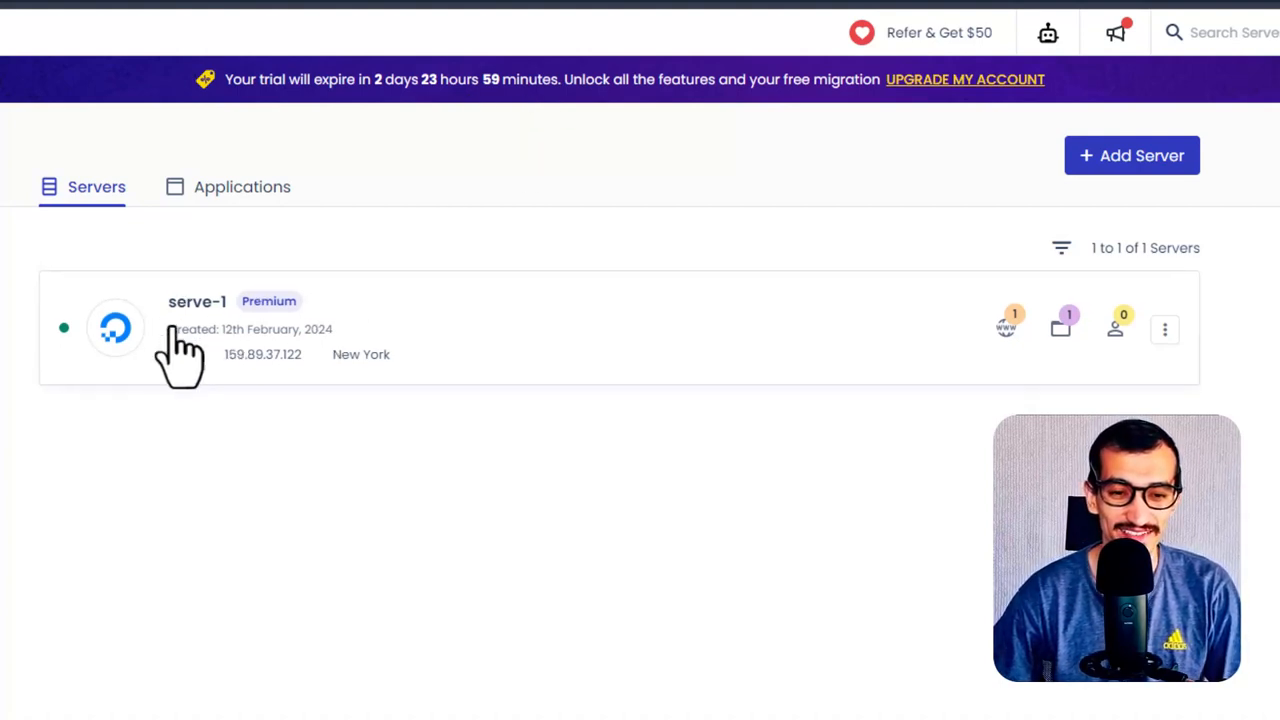
{"action": "mouse_move", "coordinate": [305, 525]}
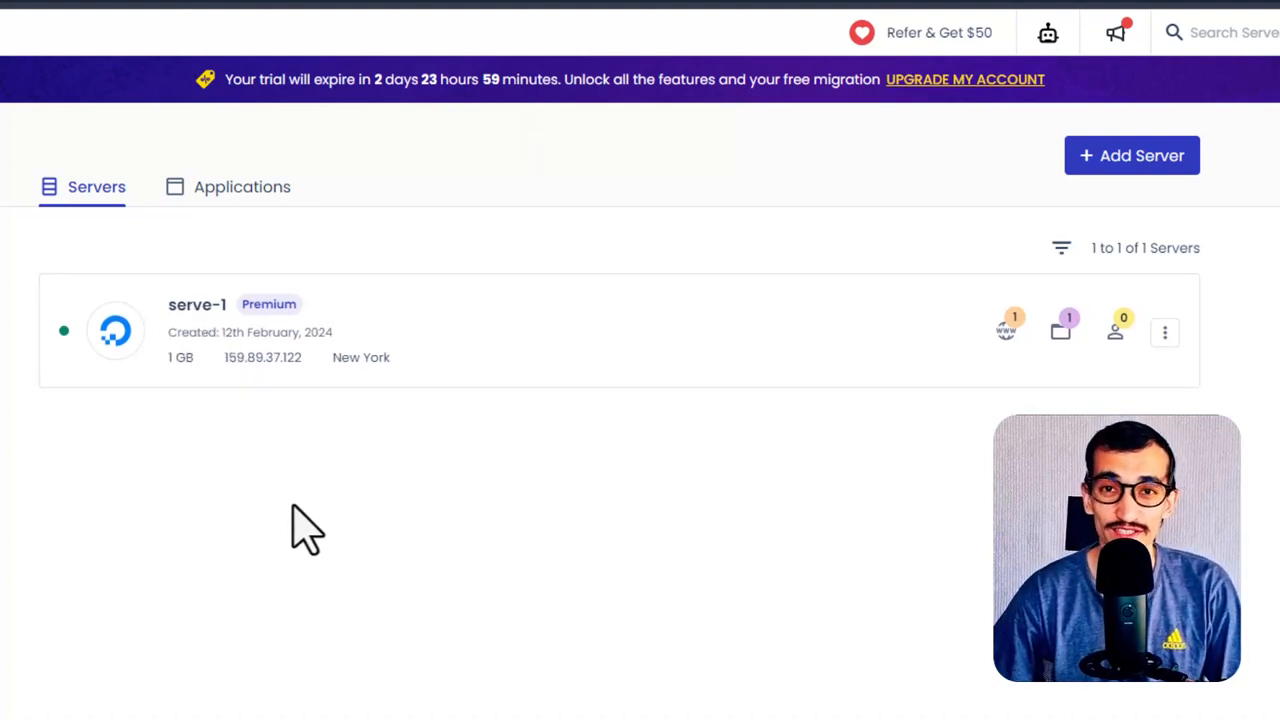
{"action": "mouse_move", "coordinate": [370, 415]}
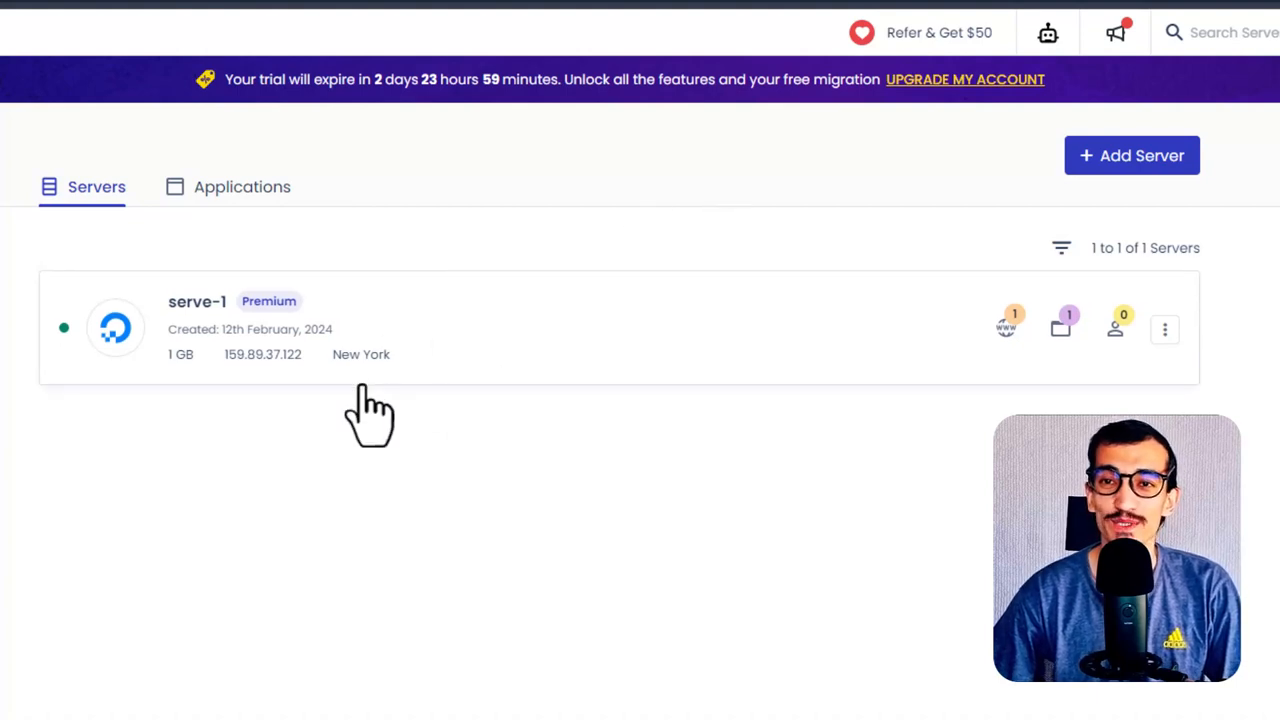
{"action": "mouse_move", "coordinate": [863, 333]}
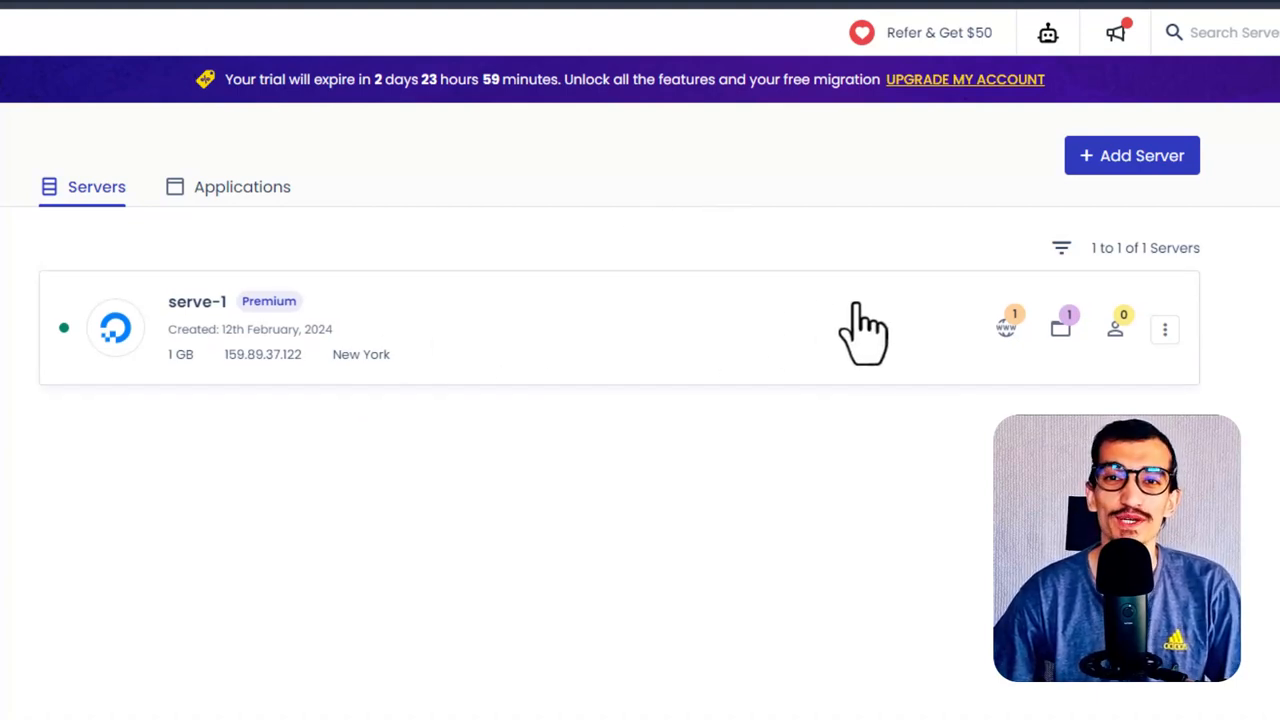
{"action": "mouse_move", "coordinate": [285, 345]}
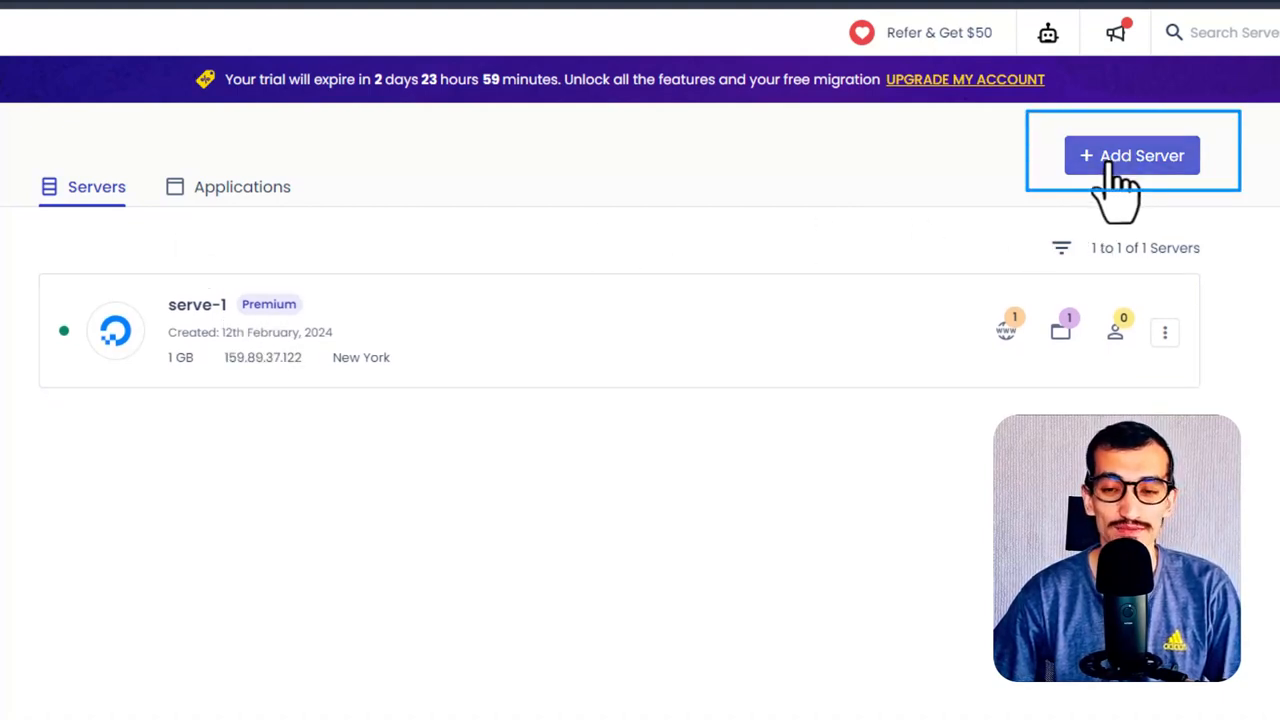
{"action": "mouse_move", "coordinate": [240, 195]}
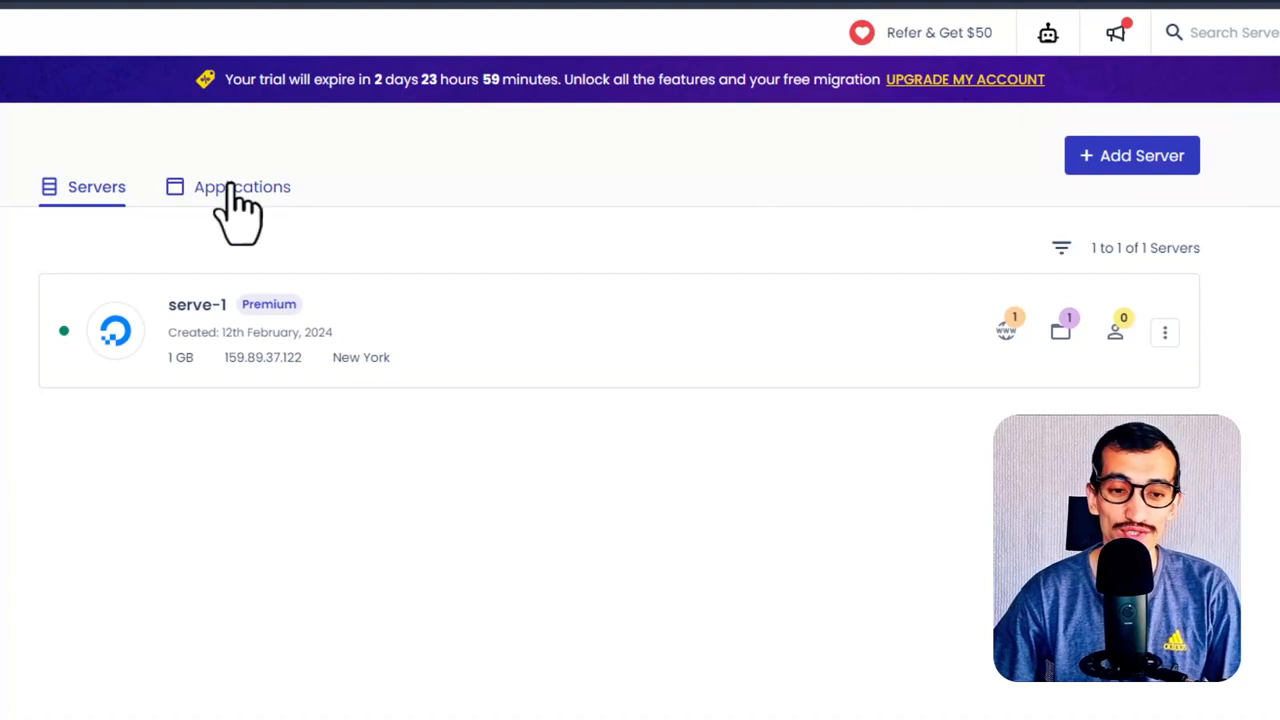
Browse the Applications and Servers lists, viewing the serve-1 actions menu.
{"action": "left_click", "coordinate": [242, 187]}
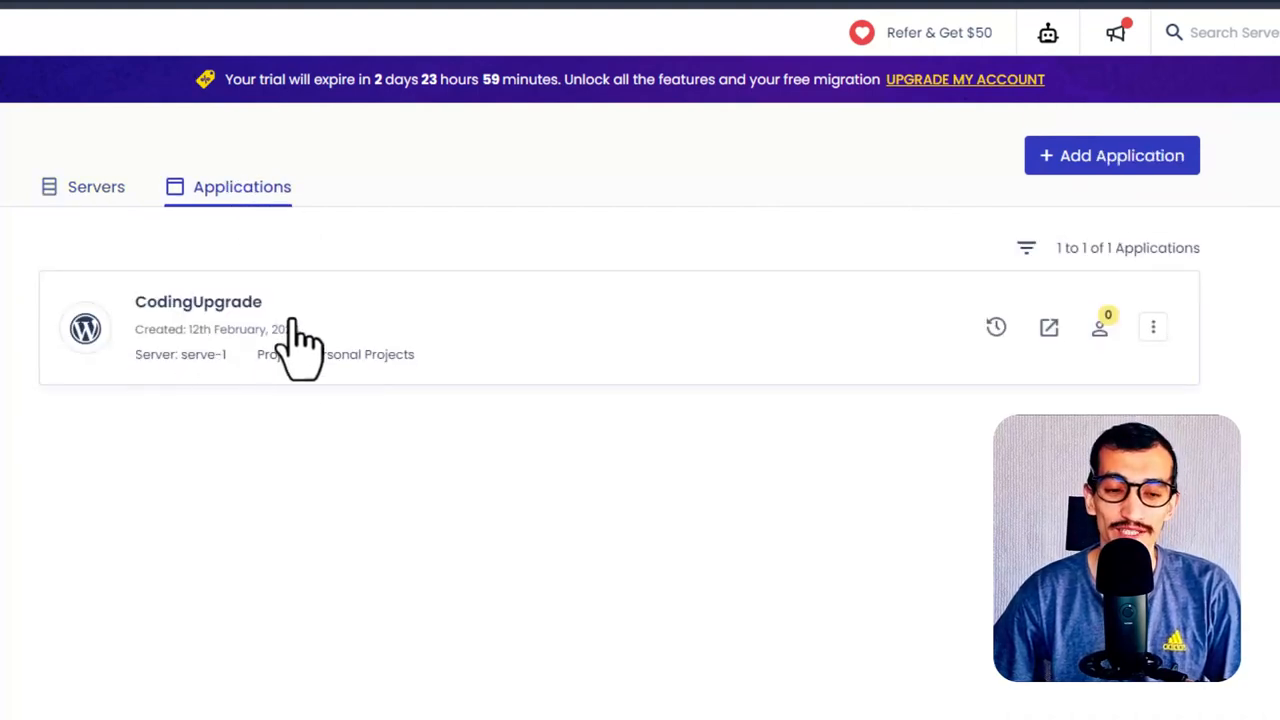
{"action": "mouse_move", "coordinate": [265, 400]}
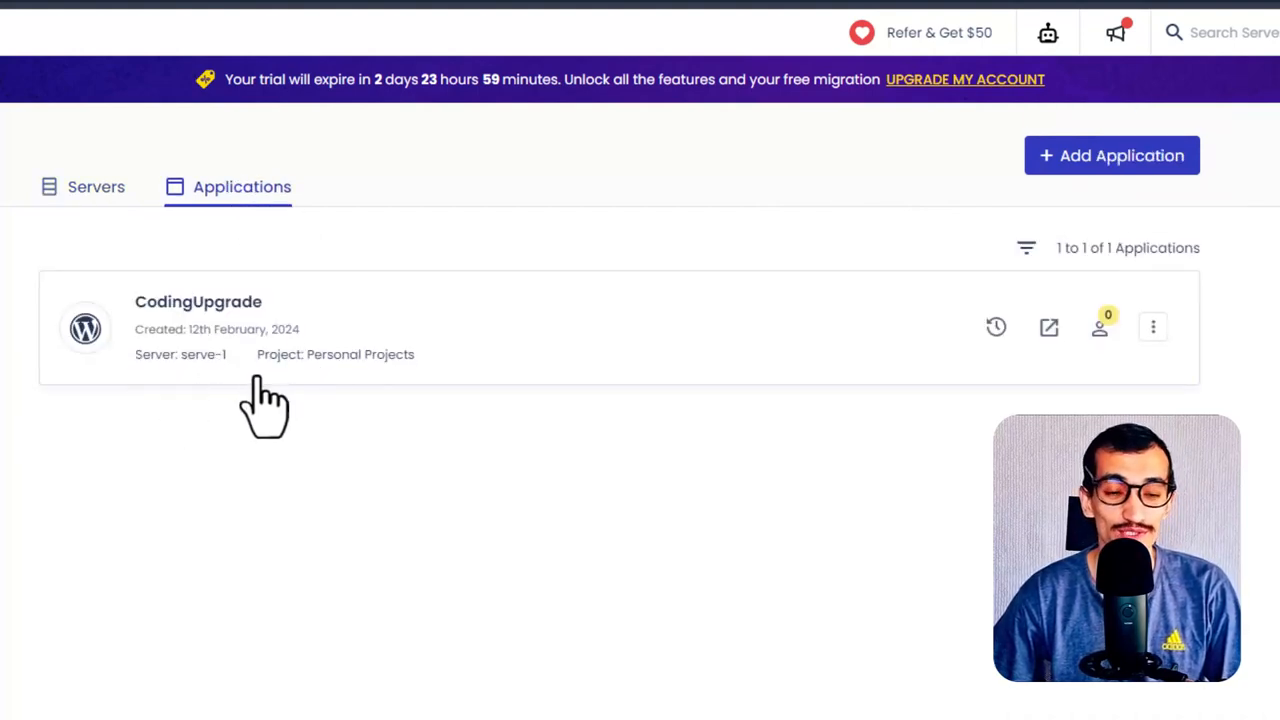
{"action": "mouse_move", "coordinate": [180, 325]}
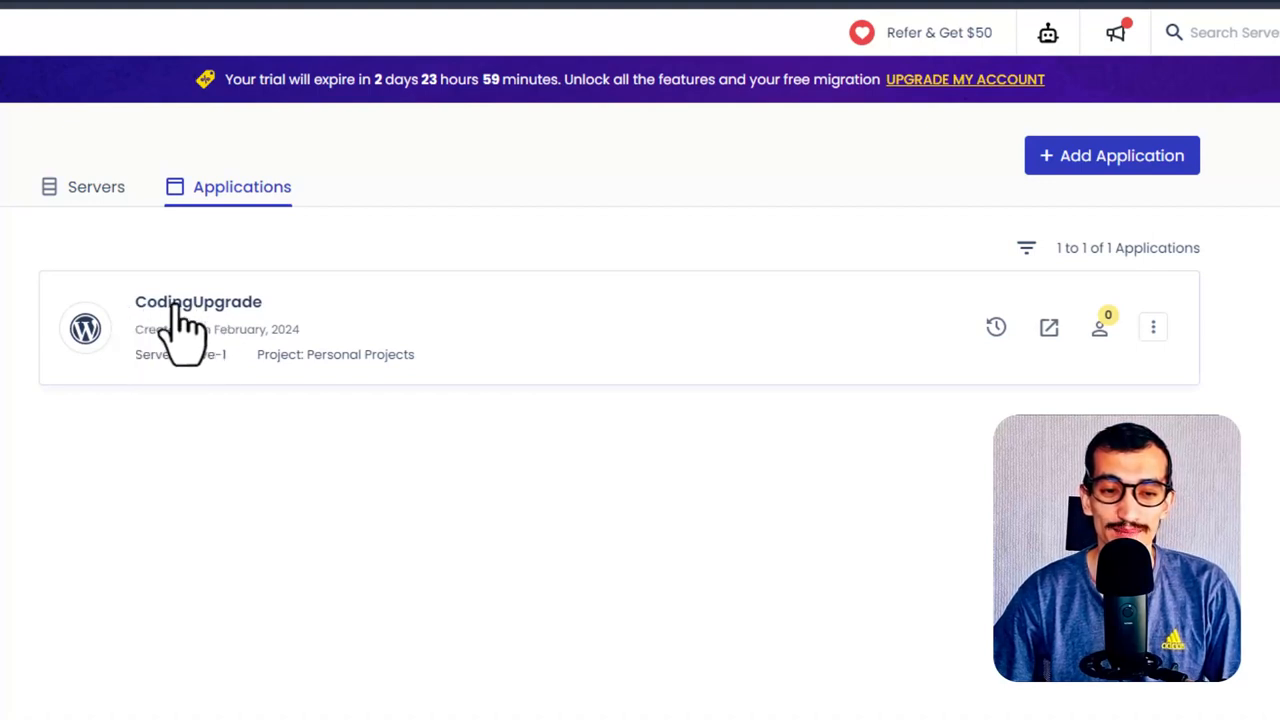
{"action": "mouse_move", "coordinate": [145, 330]}
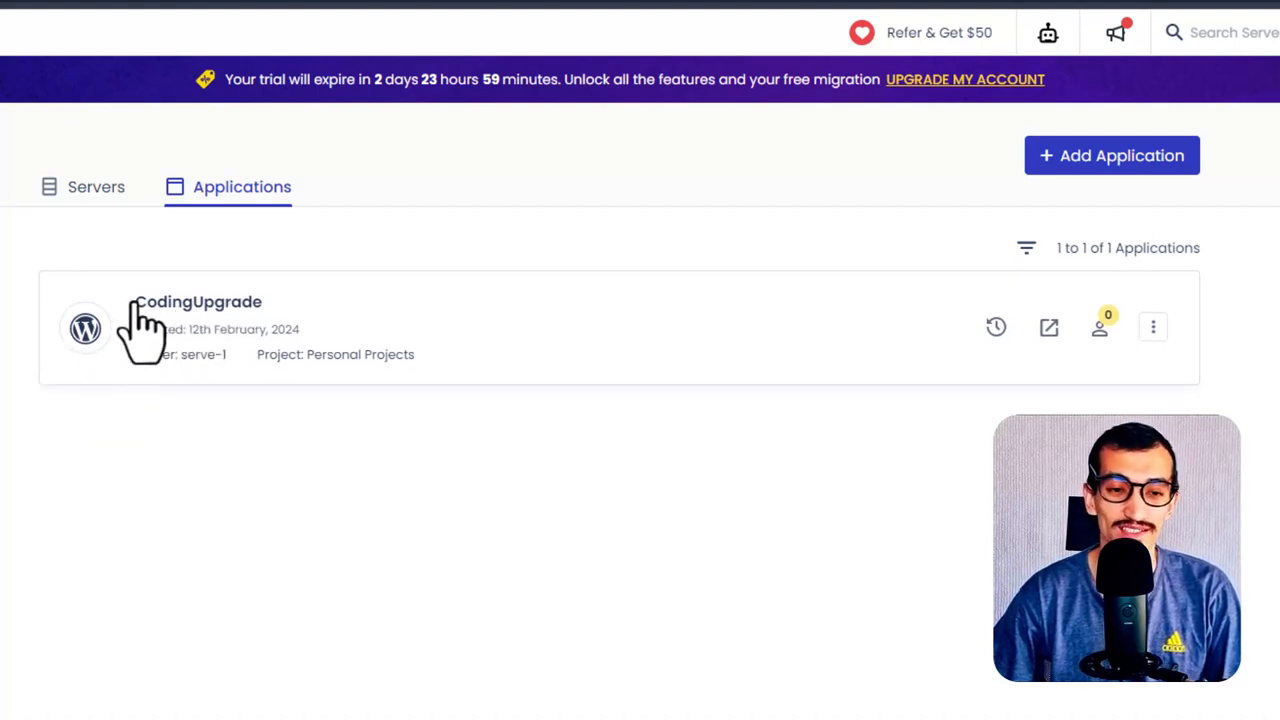
{"action": "left_click", "coordinate": [96, 187]}
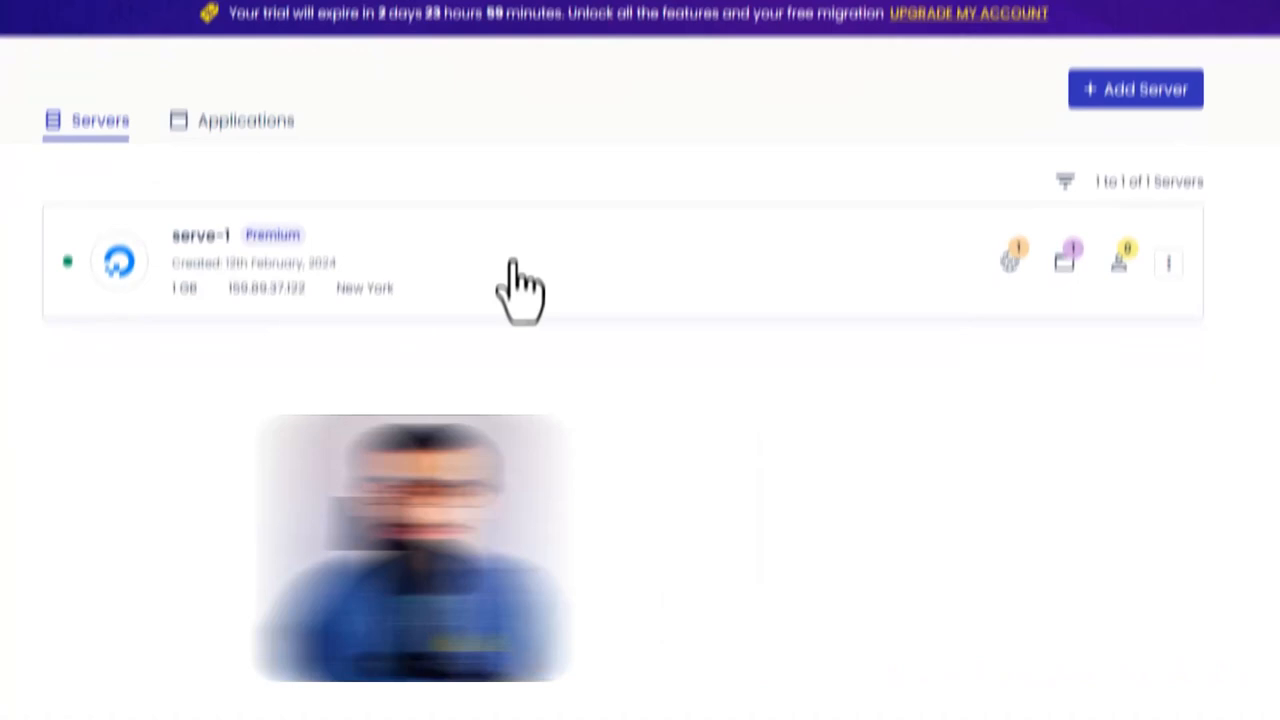
{"action": "left_click", "coordinate": [1169, 238]}
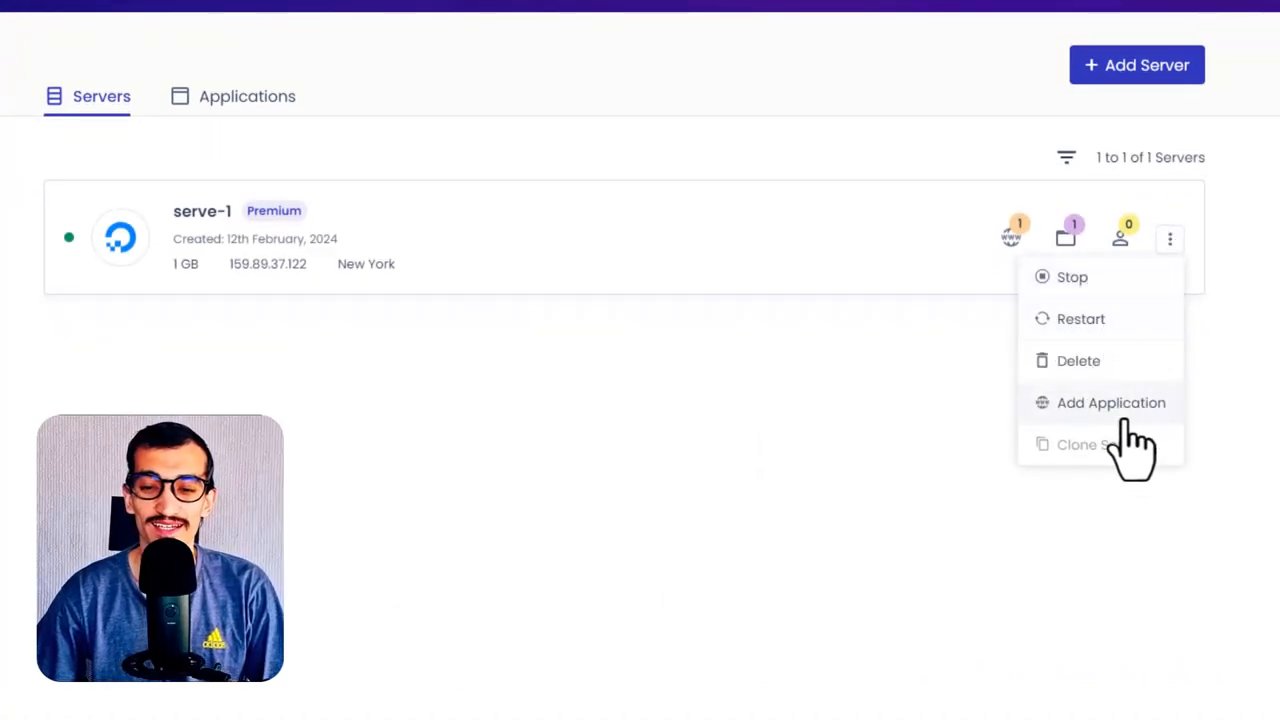
{"action": "mouse_move", "coordinate": [1120, 440]}
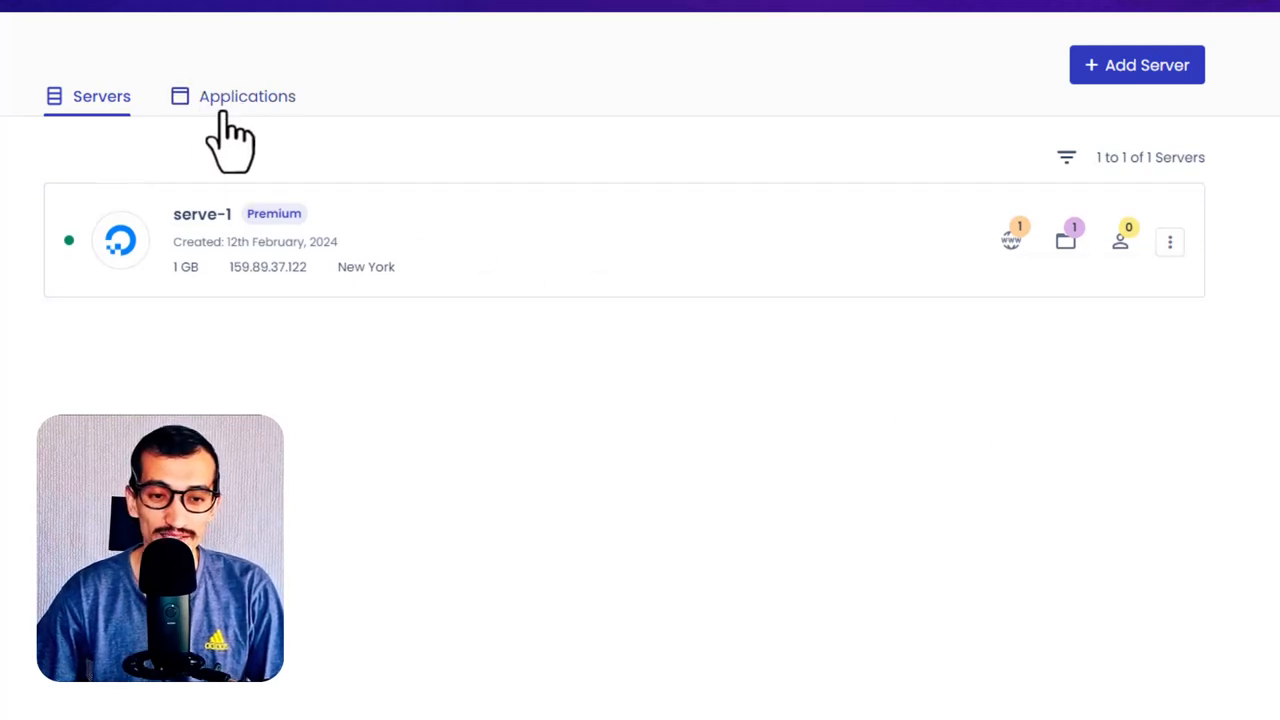
{"action": "left_click", "coordinate": [247, 96]}
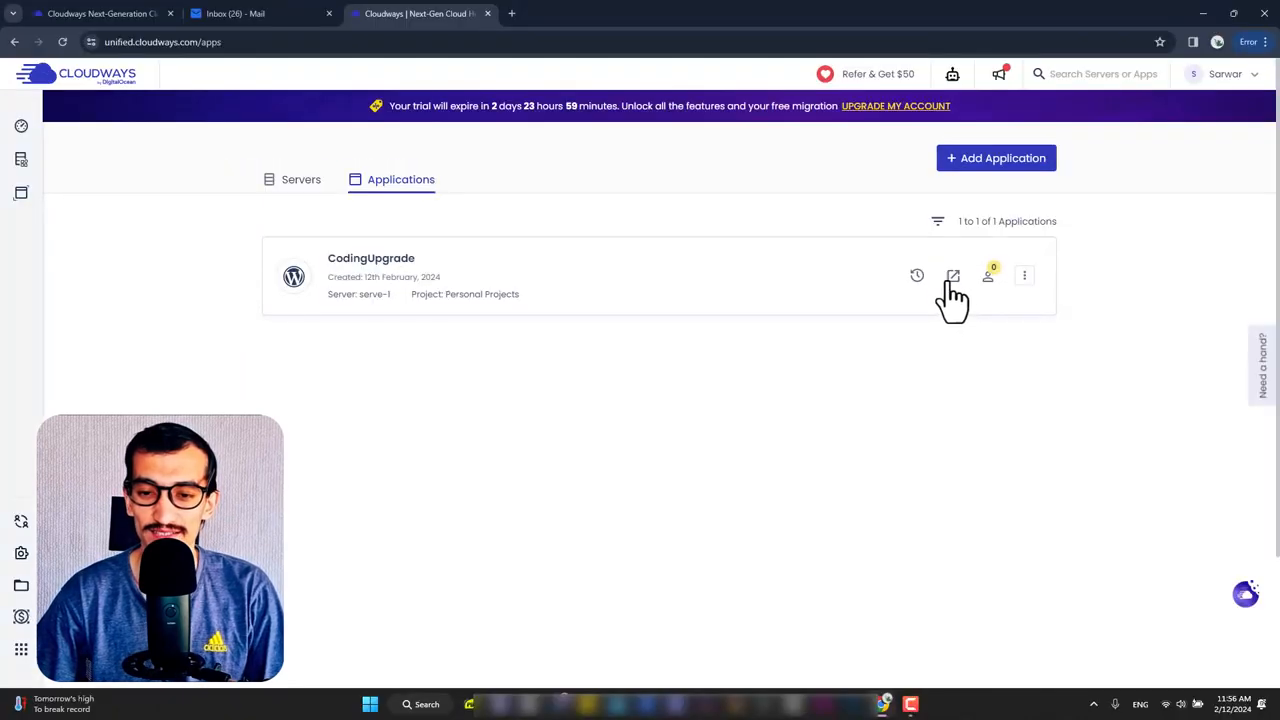
Open the CodingUpgrade site in a new tab, then close it and the Inbox tab.
{"action": "left_click", "coordinate": [952, 275]}
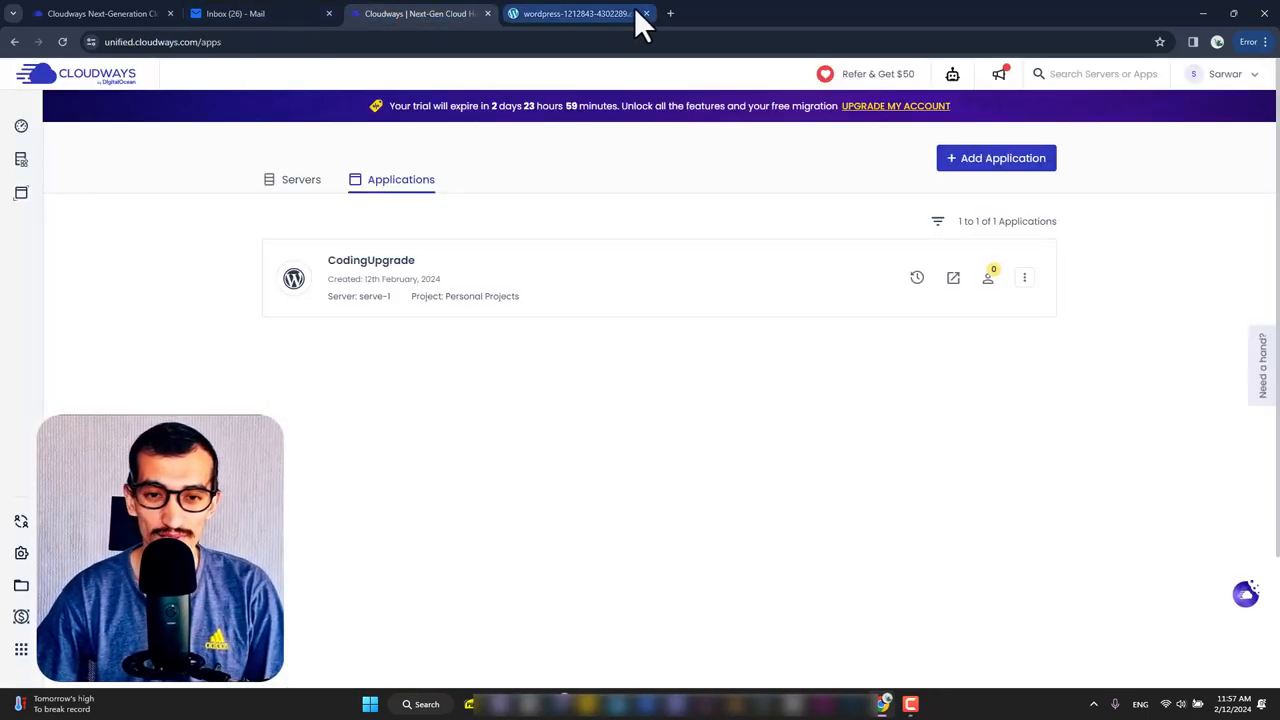
{"action": "left_click", "coordinate": [645, 13]}
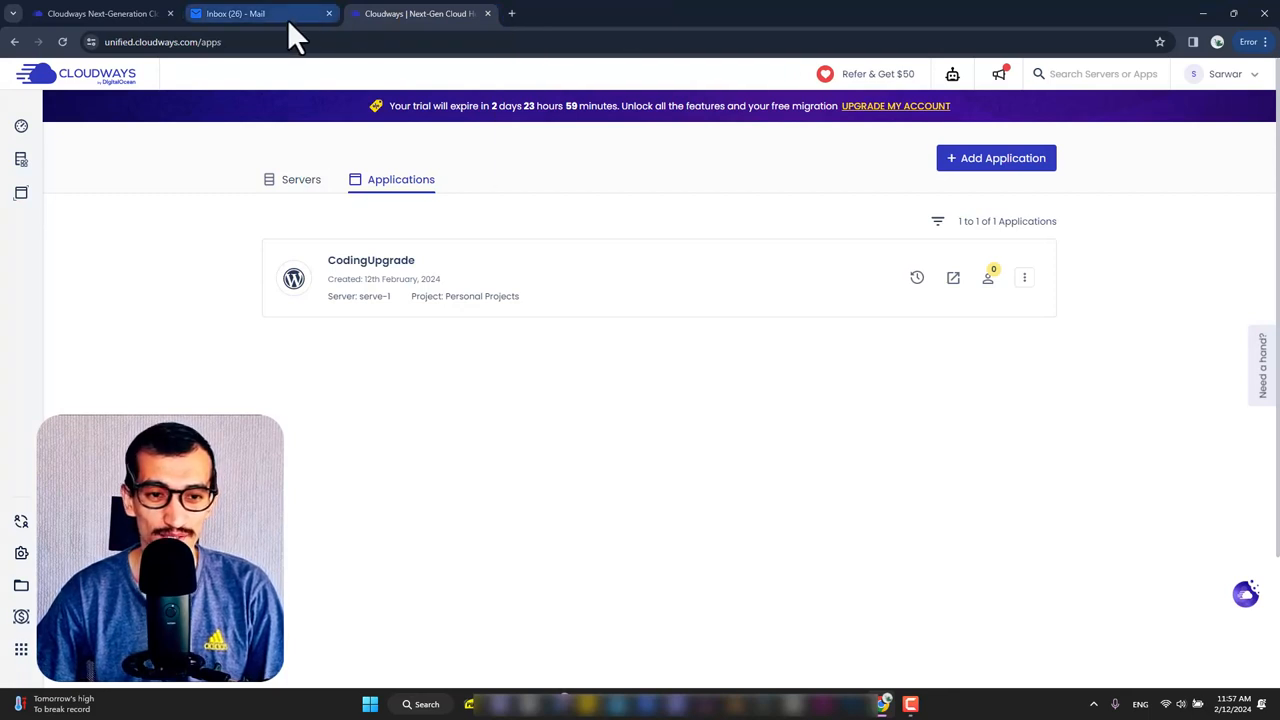
{"action": "mouse_move", "coordinate": [263, 13]}
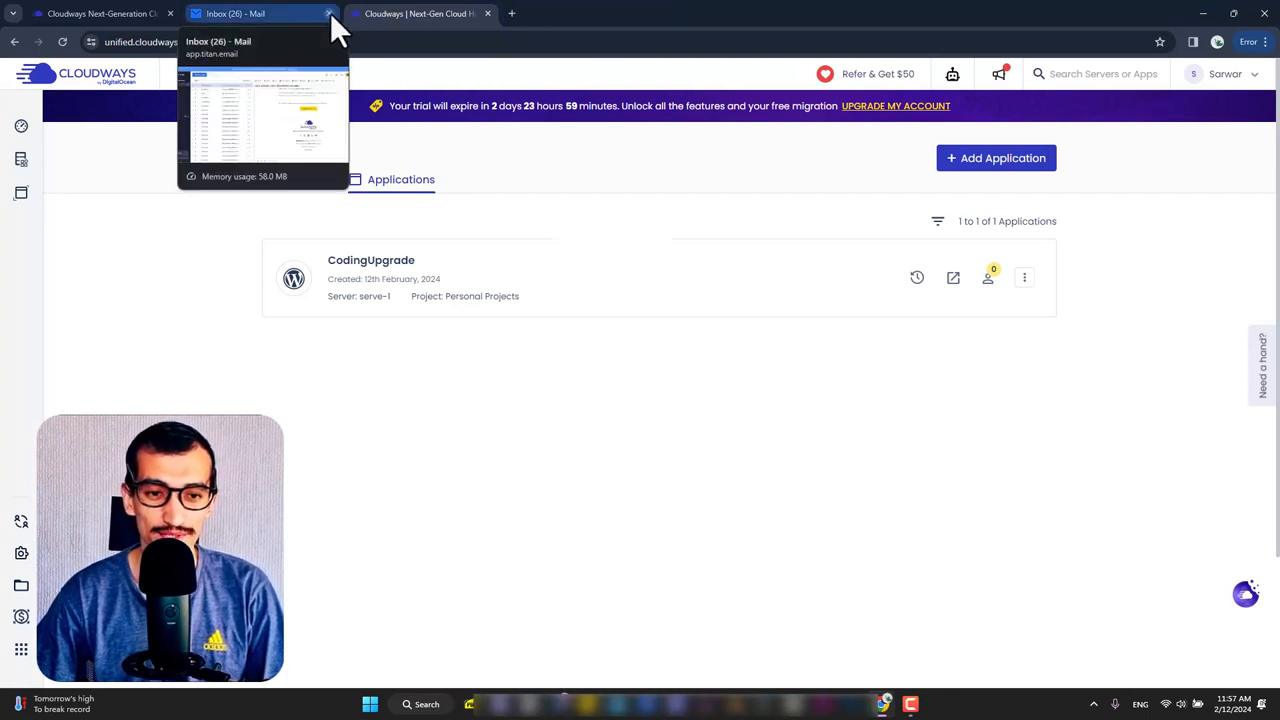
{"action": "left_click", "coordinate": [329, 13]}
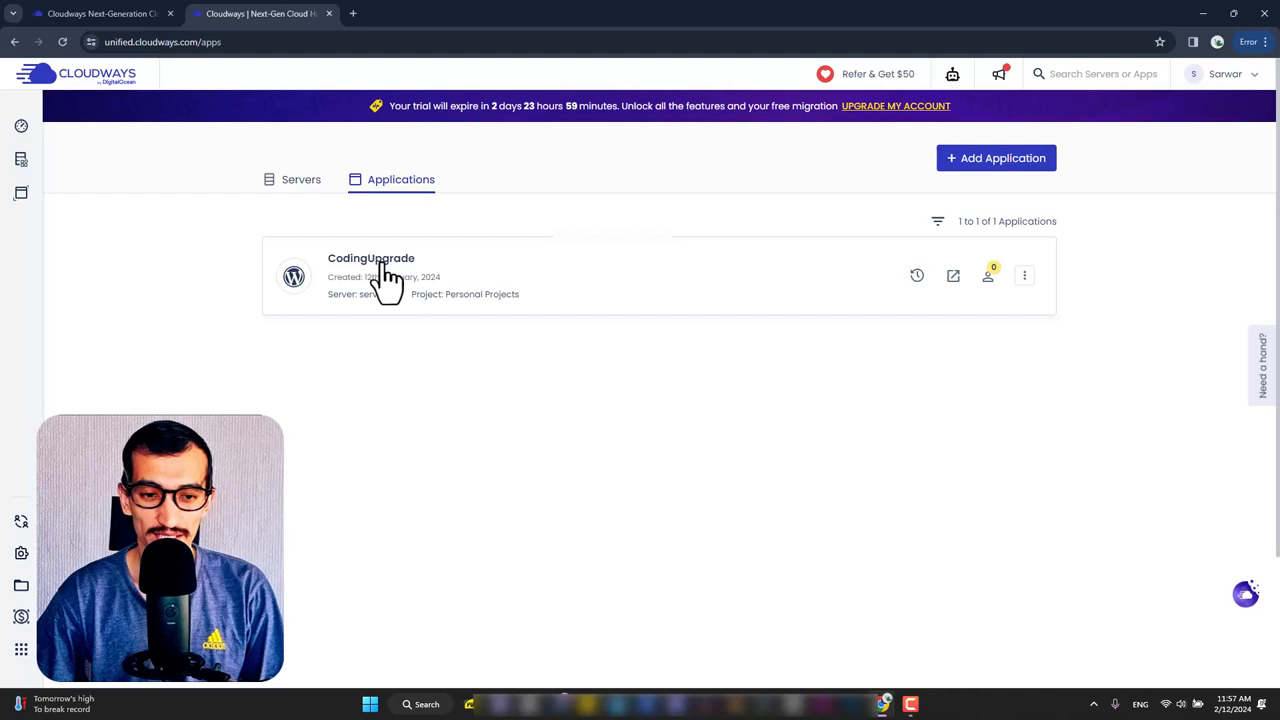
From CodingUpgrade's Access Details, open the WordPress admin login page in a new tab.
{"action": "left_click", "coordinate": [371, 258]}
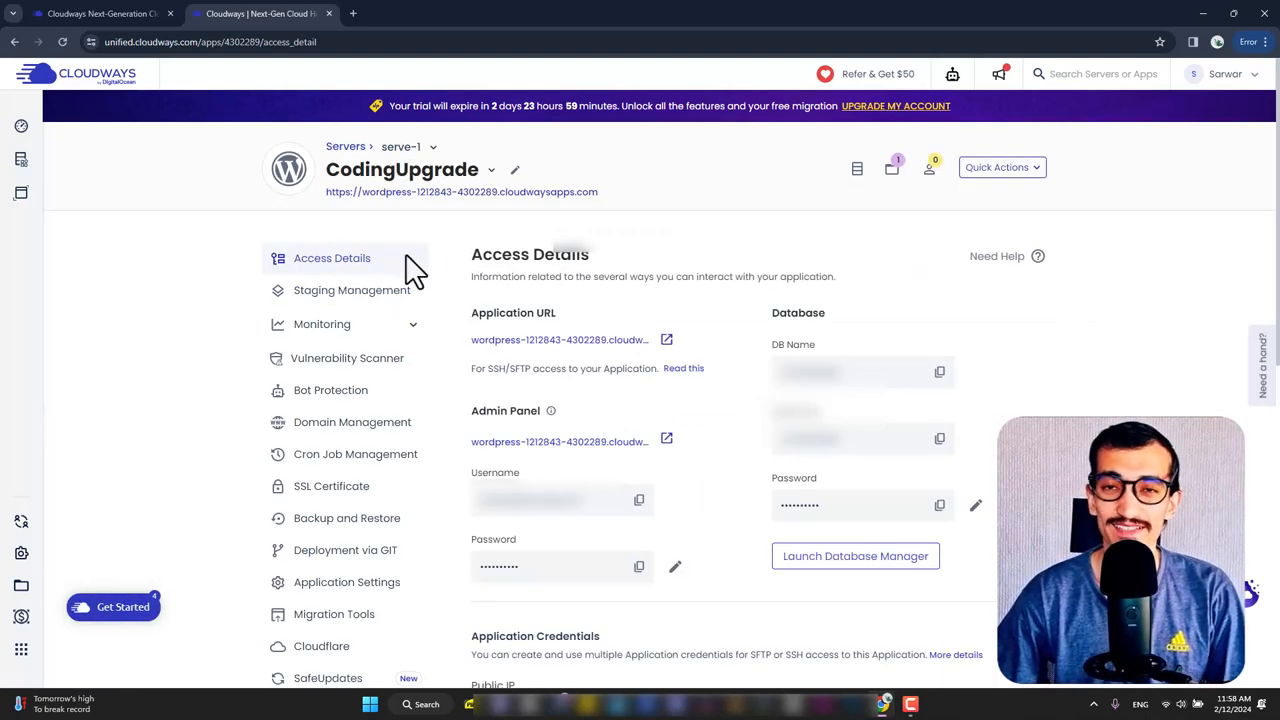
{"action": "mouse_move", "coordinate": [515, 300]}
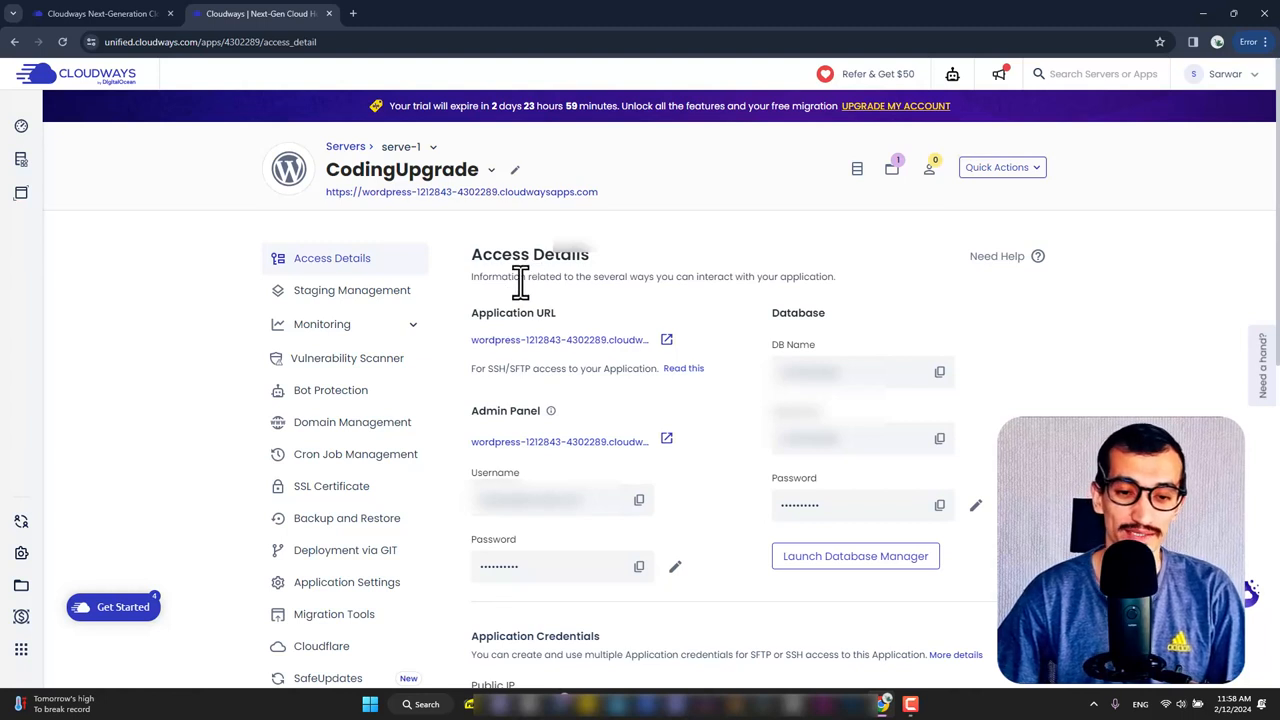
{"action": "mouse_move", "coordinate": [490, 345]}
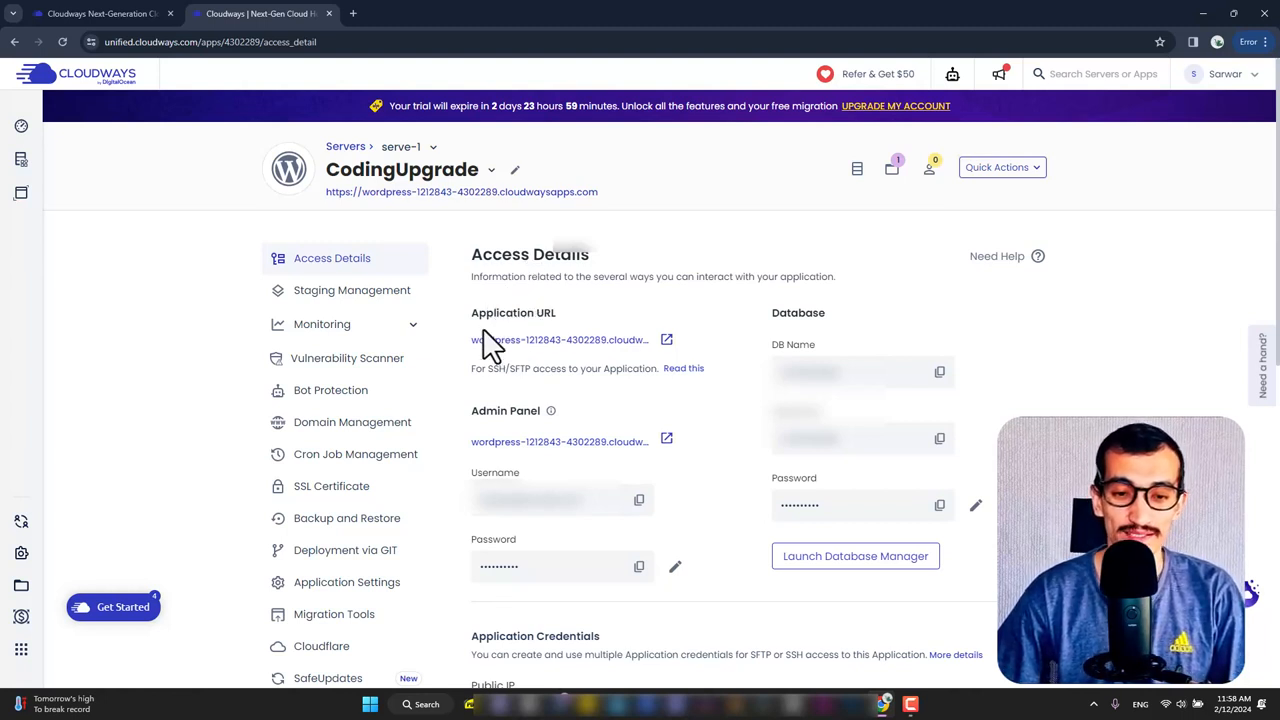
{"action": "mouse_move", "coordinate": [560, 340]}
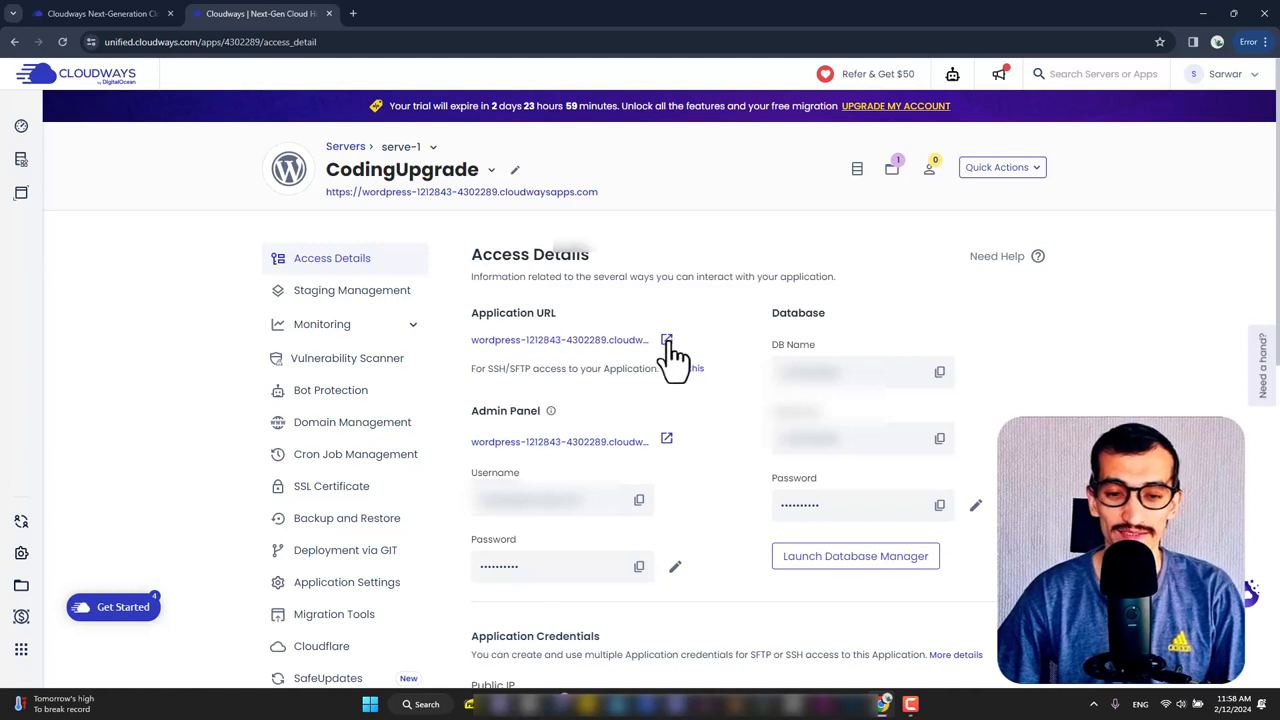
{"action": "left_click", "coordinate": [666, 340]}
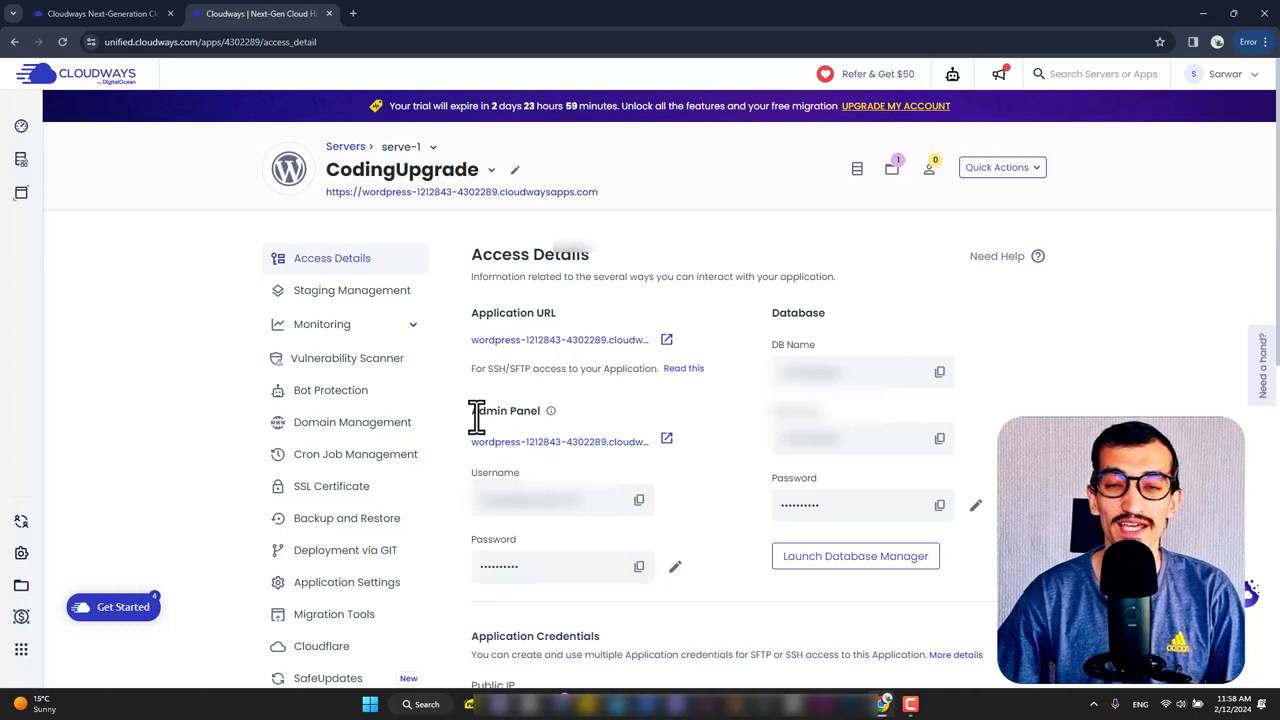
{"action": "mouse_move", "coordinate": [690, 457]}
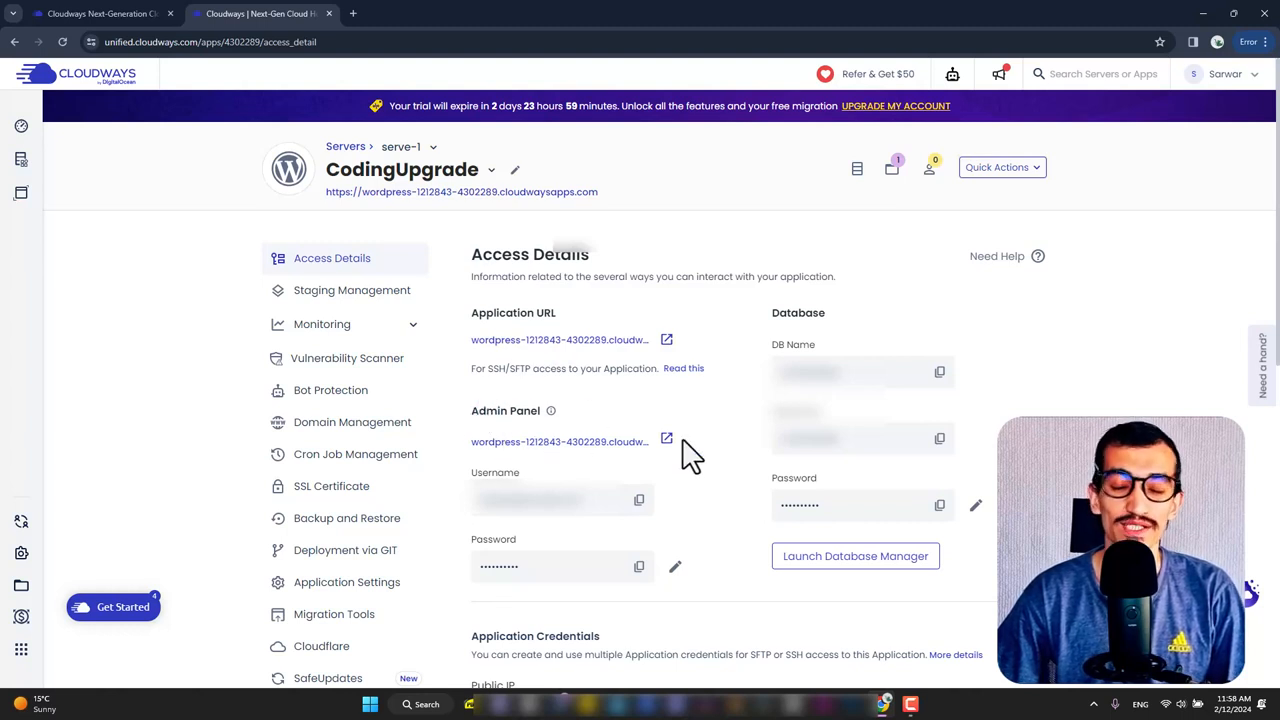
{"action": "mouse_move", "coordinate": [629, 453]}
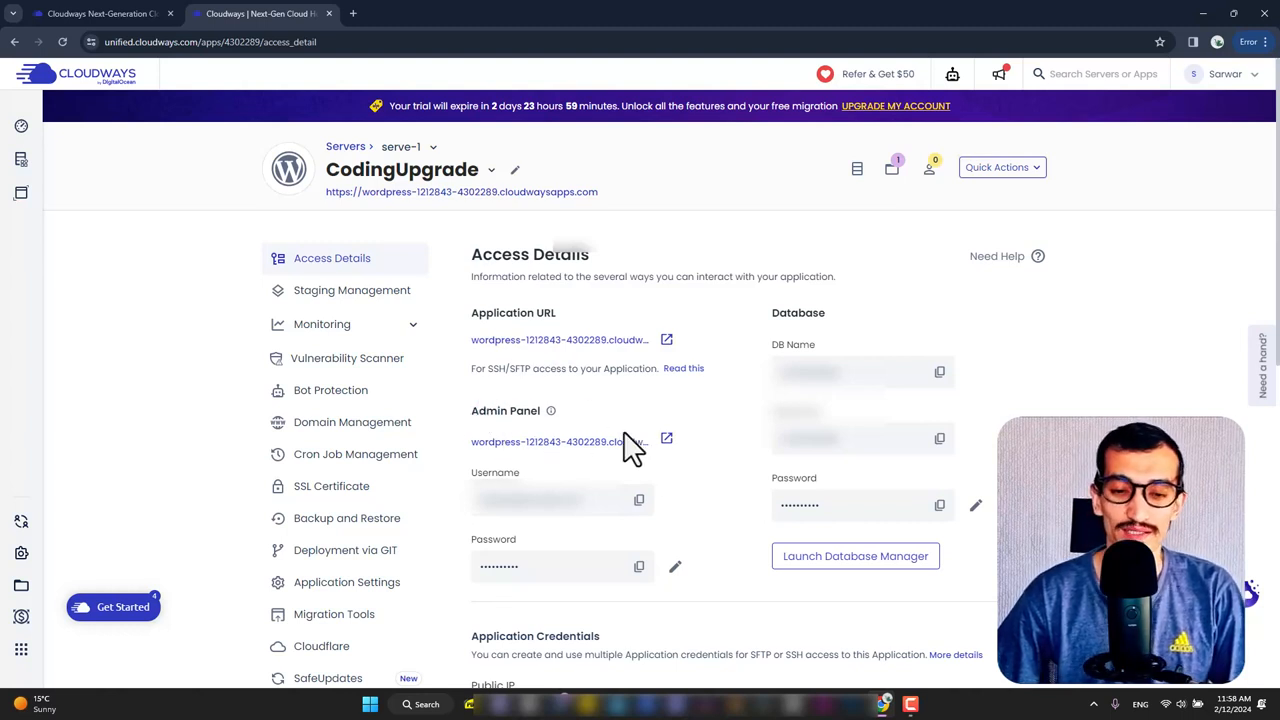
{"action": "mouse_move", "coordinate": [667, 440]}
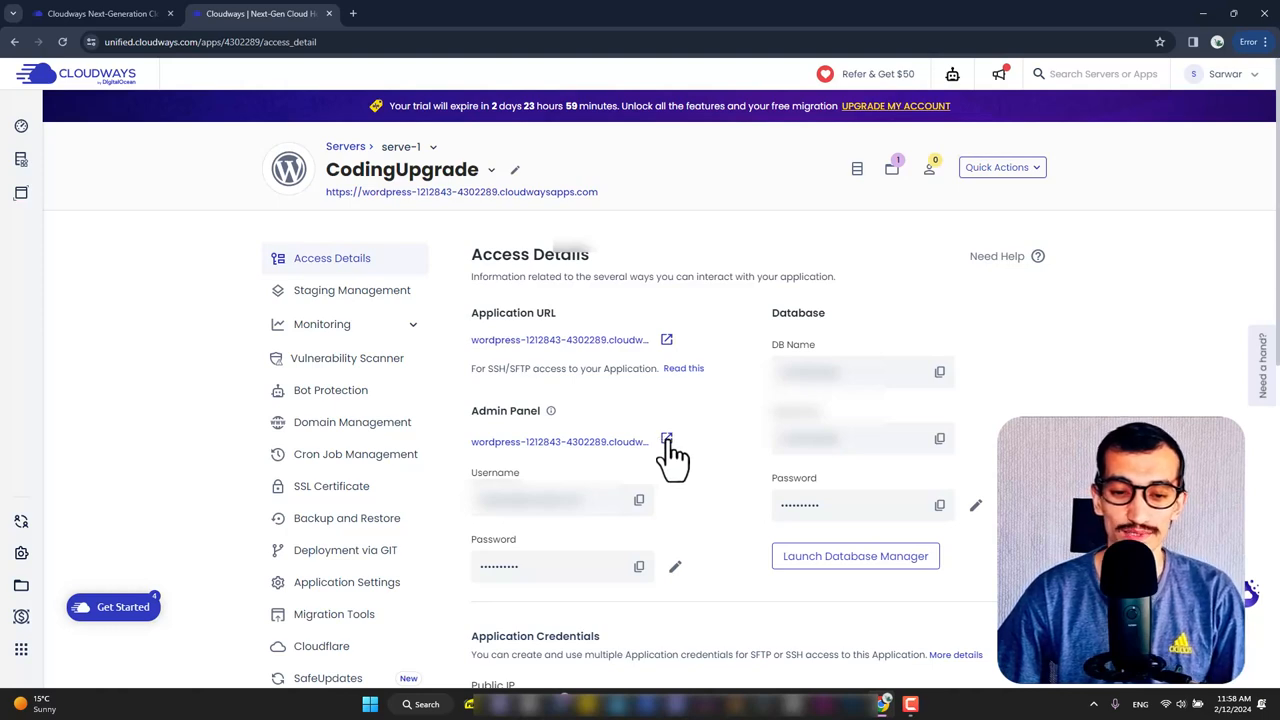
{"action": "left_click", "coordinate": [667, 441]}
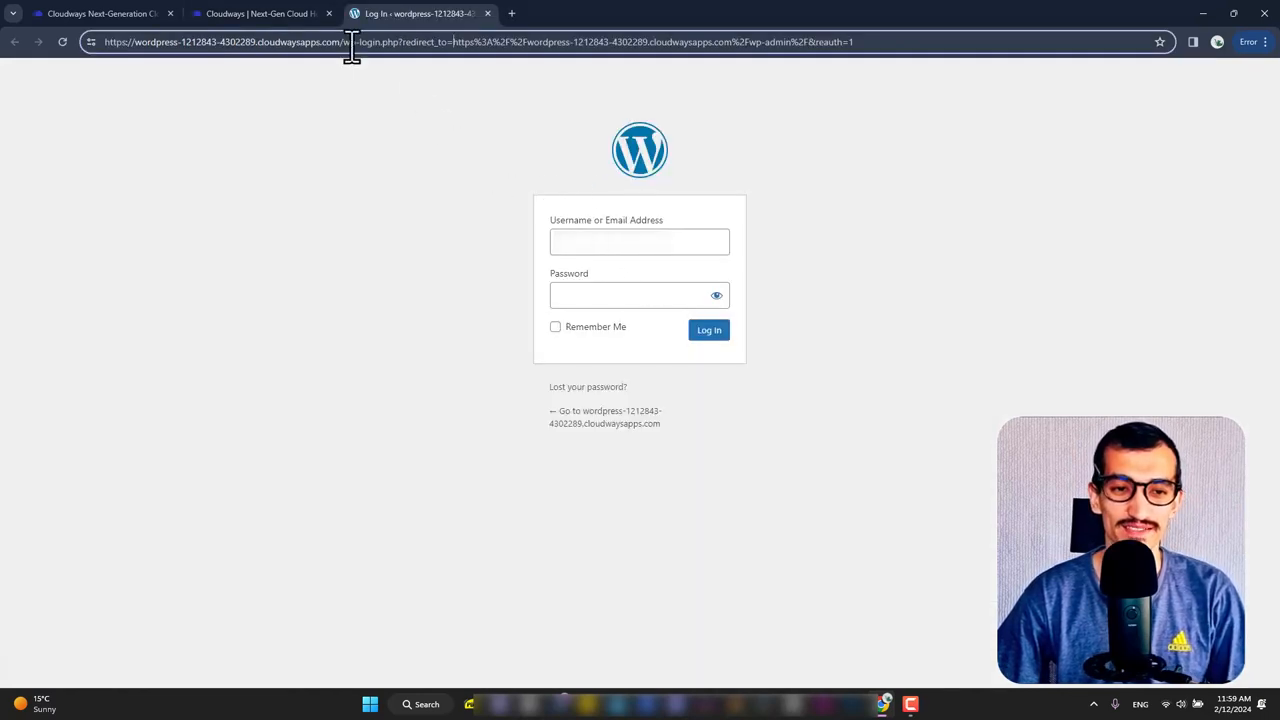
Log into wp-admin with the Cloudways admin username and password, with Remember Me ticked.
{"action": "left_click", "coordinate": [260, 13]}
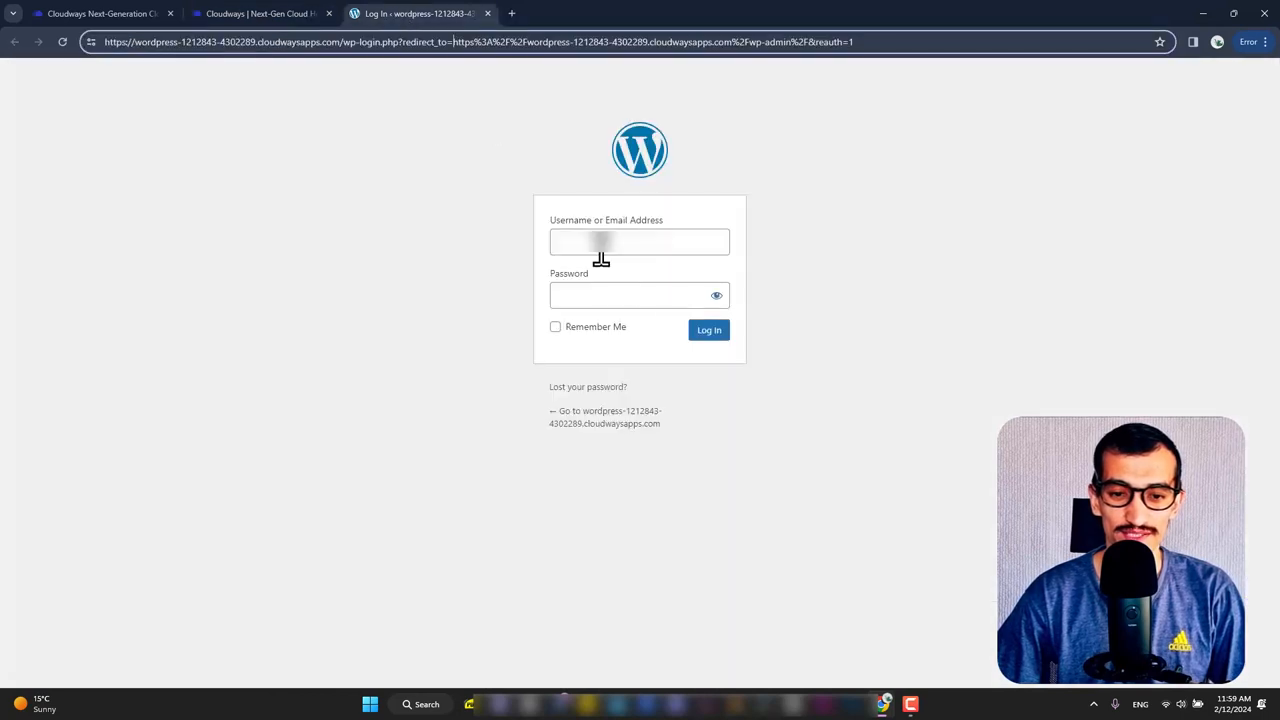
{"action": "left_click", "coordinate": [260, 13]}
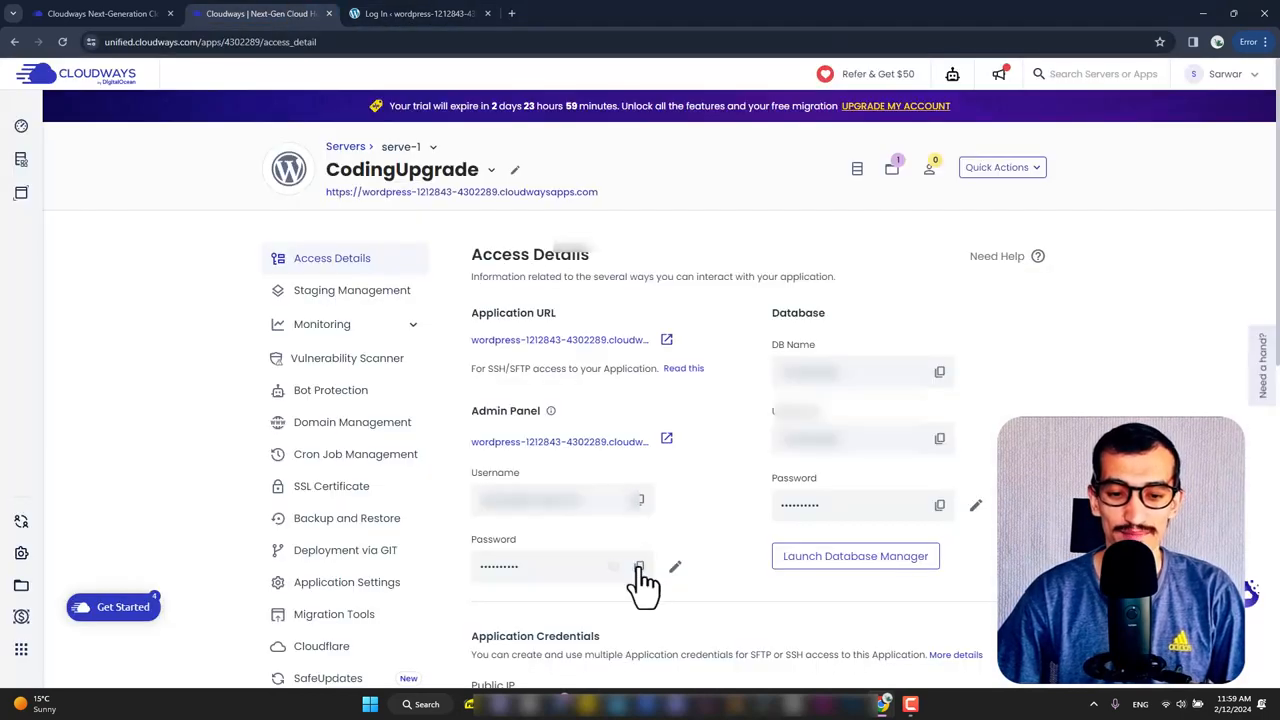
{"action": "left_click", "coordinate": [666, 438]}
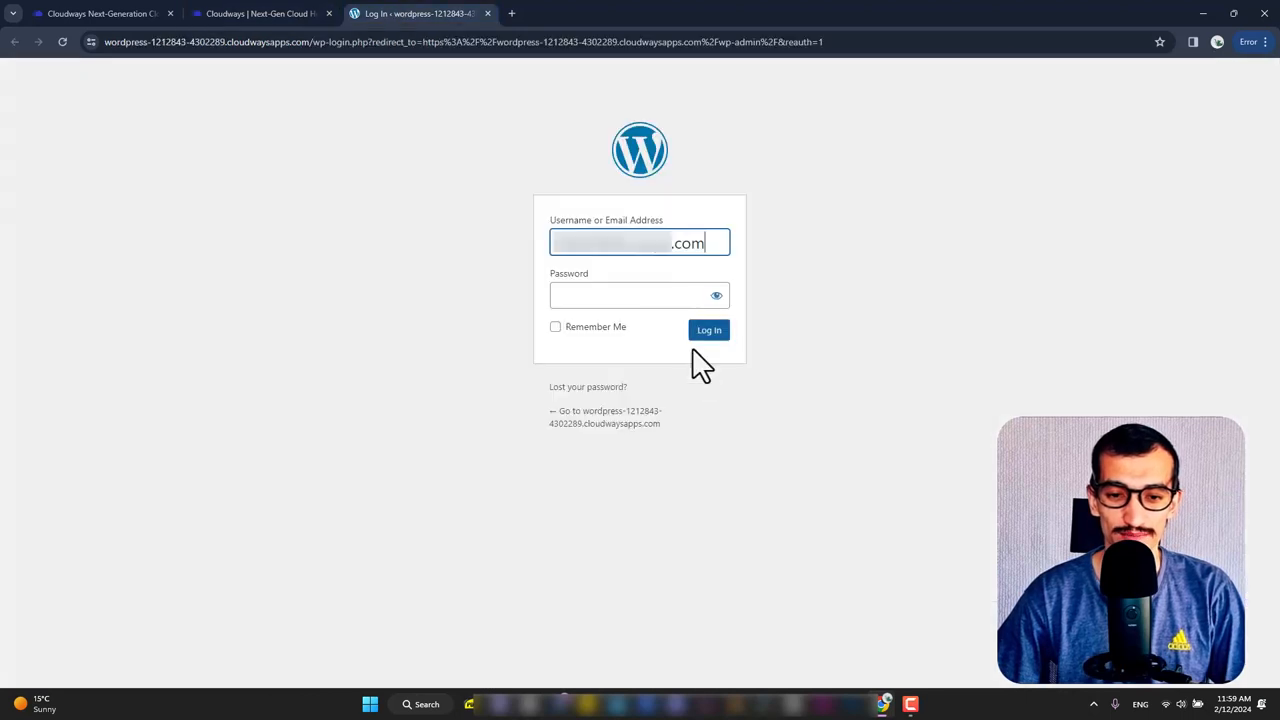
{"action": "type", "text": "password"}
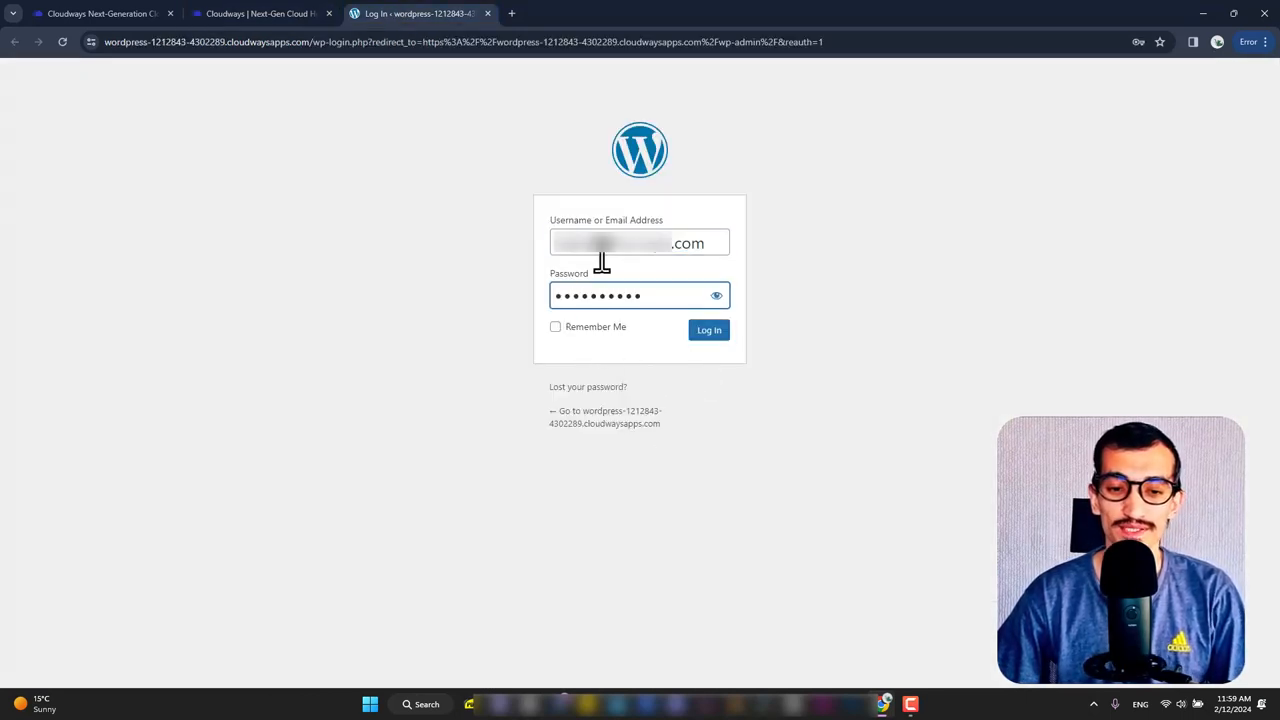
{"action": "left_click", "coordinate": [555, 326]}
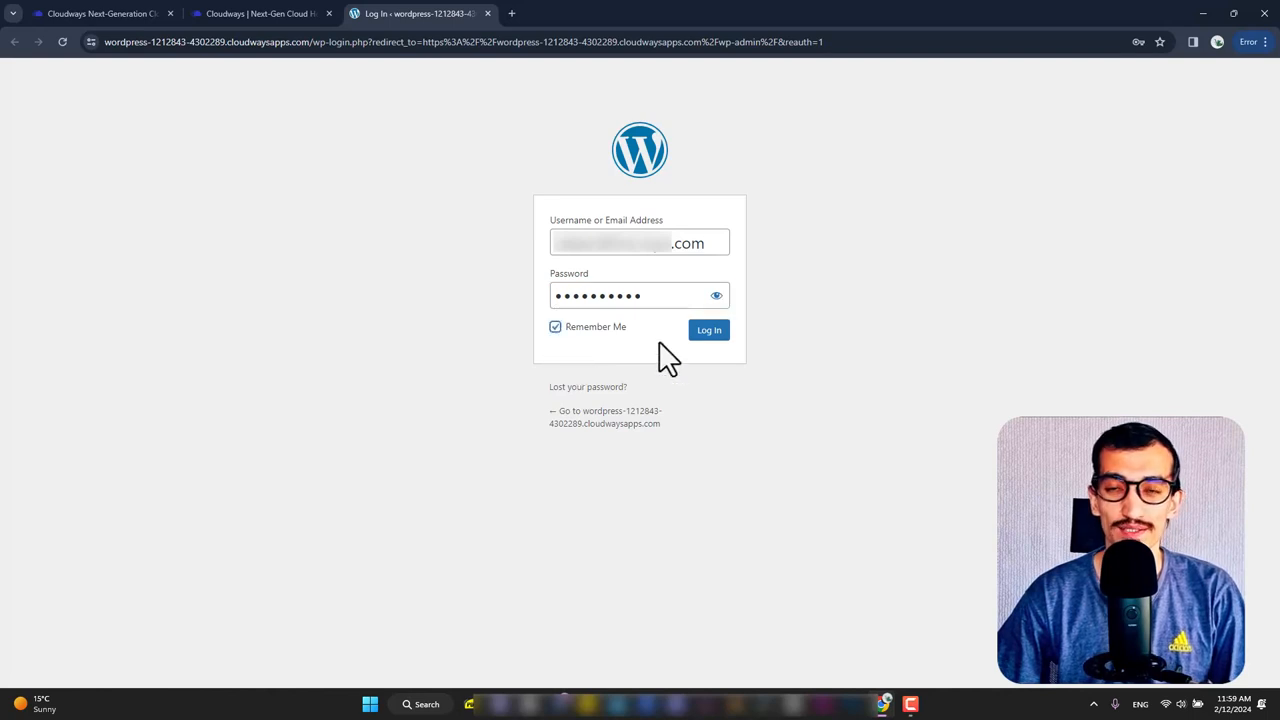
{"action": "left_click", "coordinate": [709, 330]}
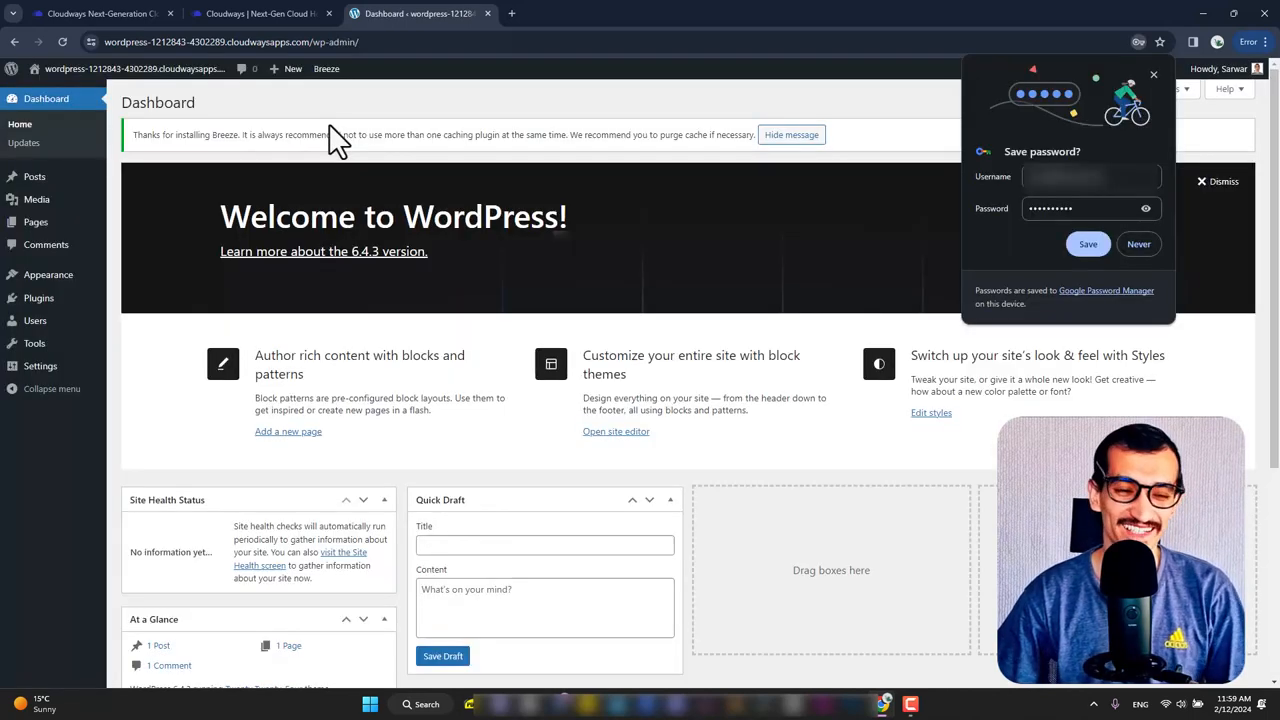
{"action": "mouse_move", "coordinate": [1050, 260]}
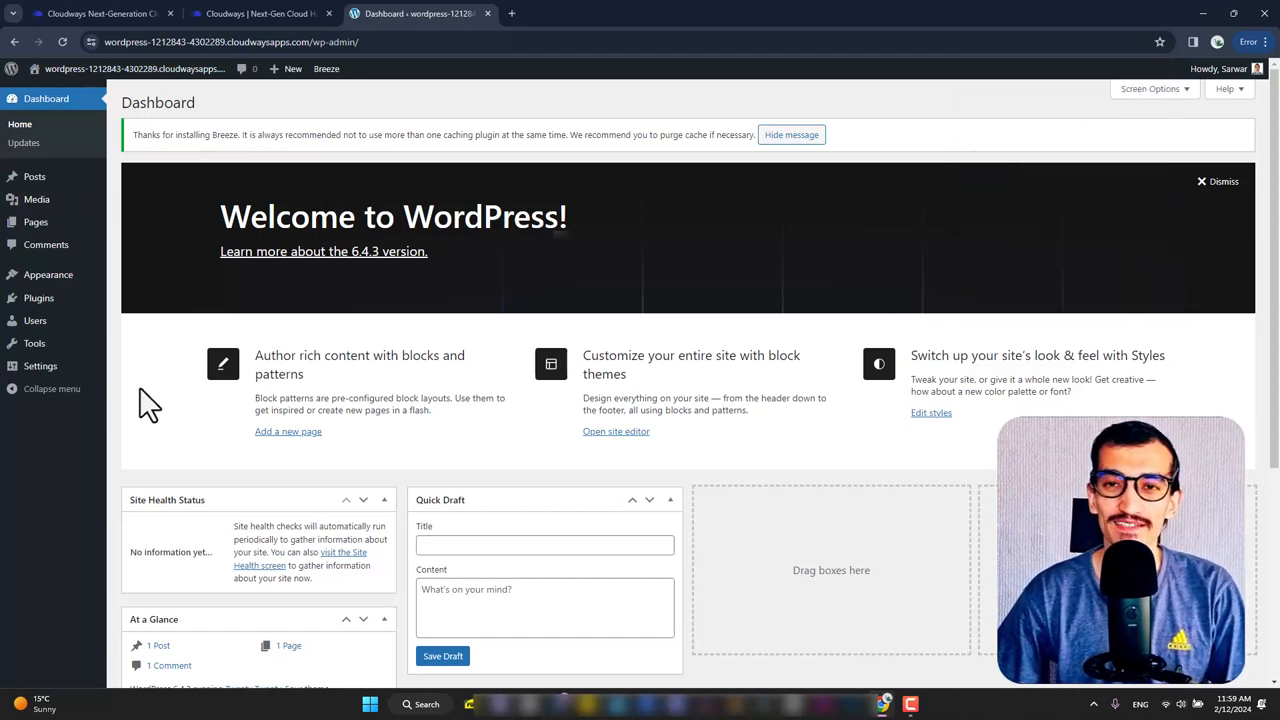
{"action": "mouse_move", "coordinate": [152, 418]}
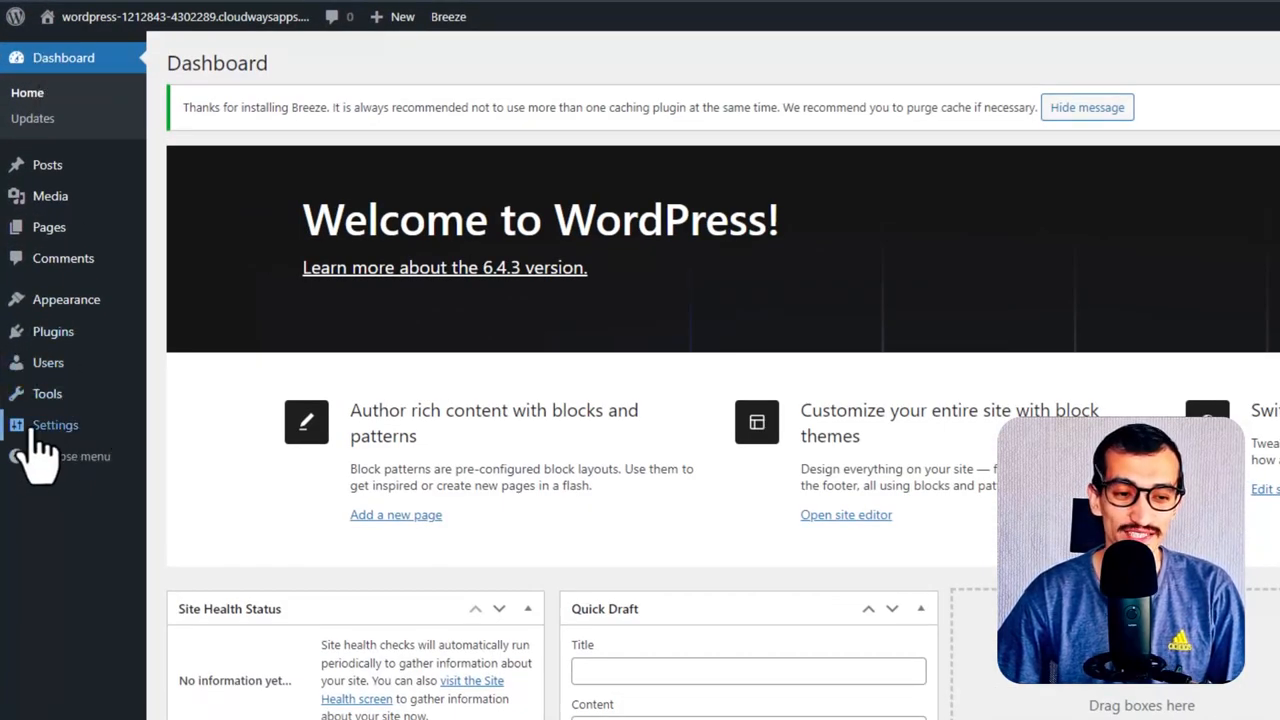
Open Settings > General from the WordPress admin sidebar.
{"action": "left_click", "coordinate": [55, 424]}
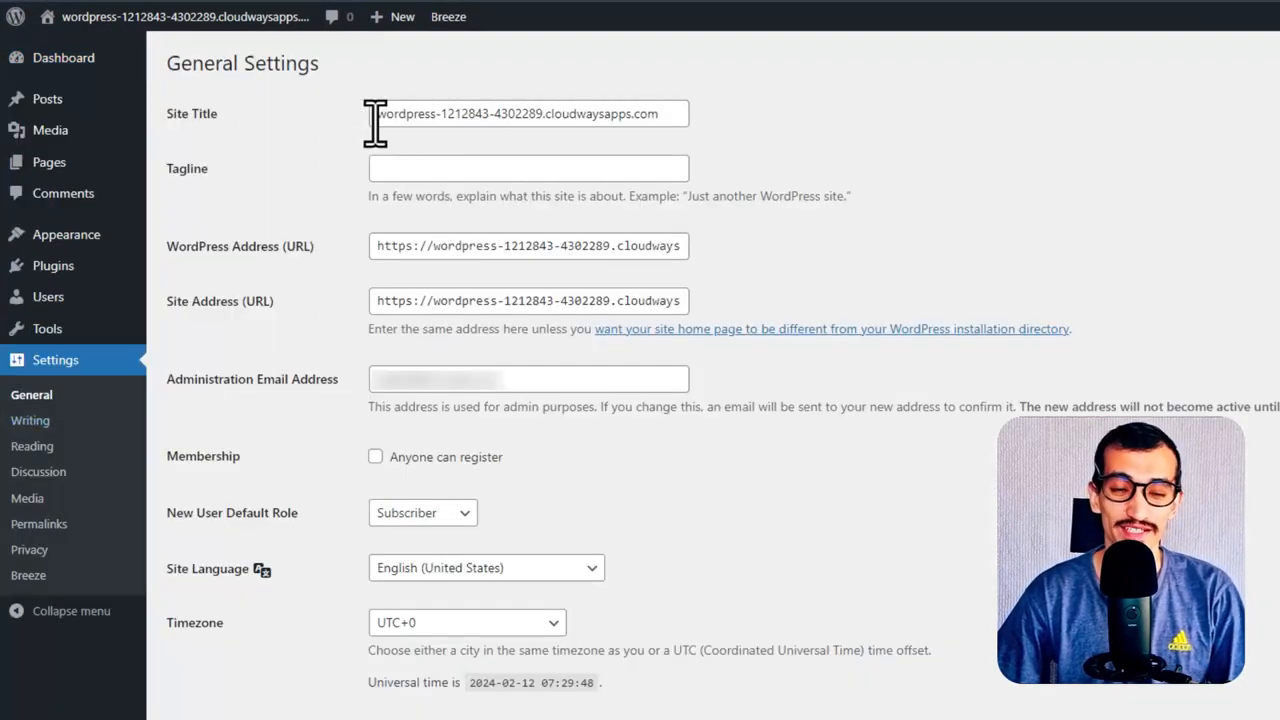
Set Site Title to CodingUpgrade and Tagline to 'Code for Change', checking the https URLs.
{"action": "triple_click", "coordinate": [527, 113]}
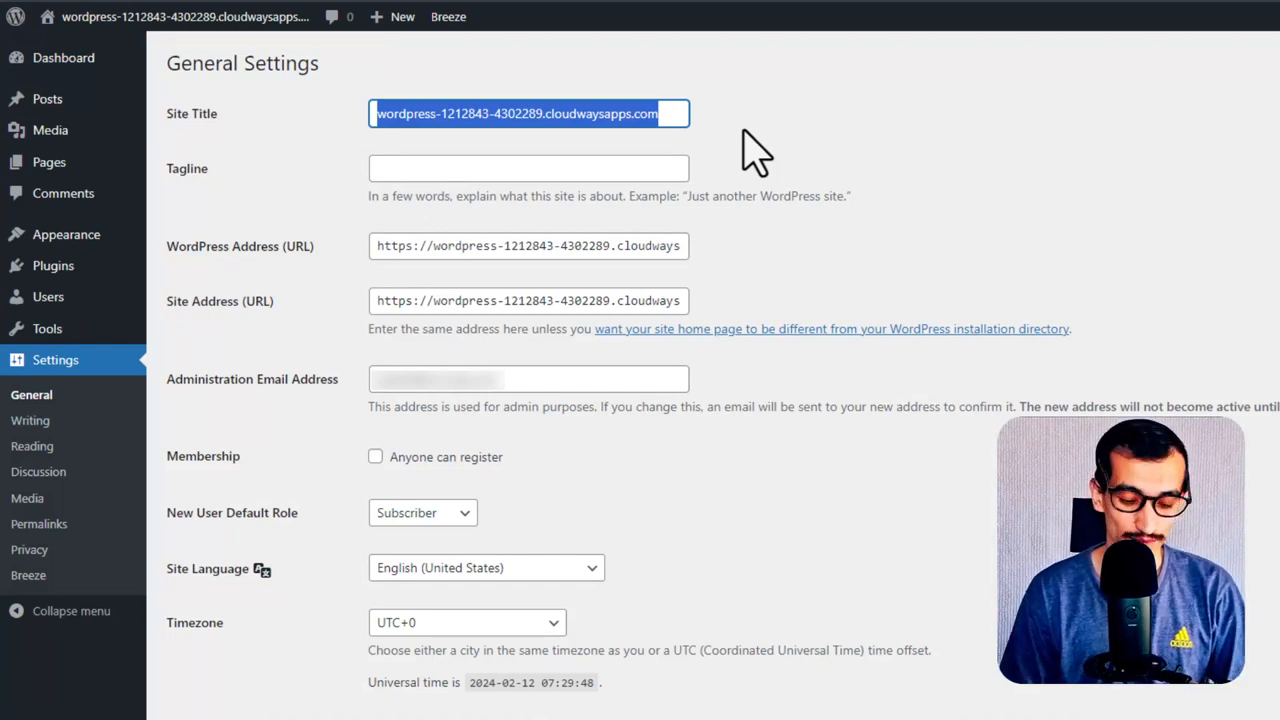
{"action": "type", "text": "CodingUpgrade"}
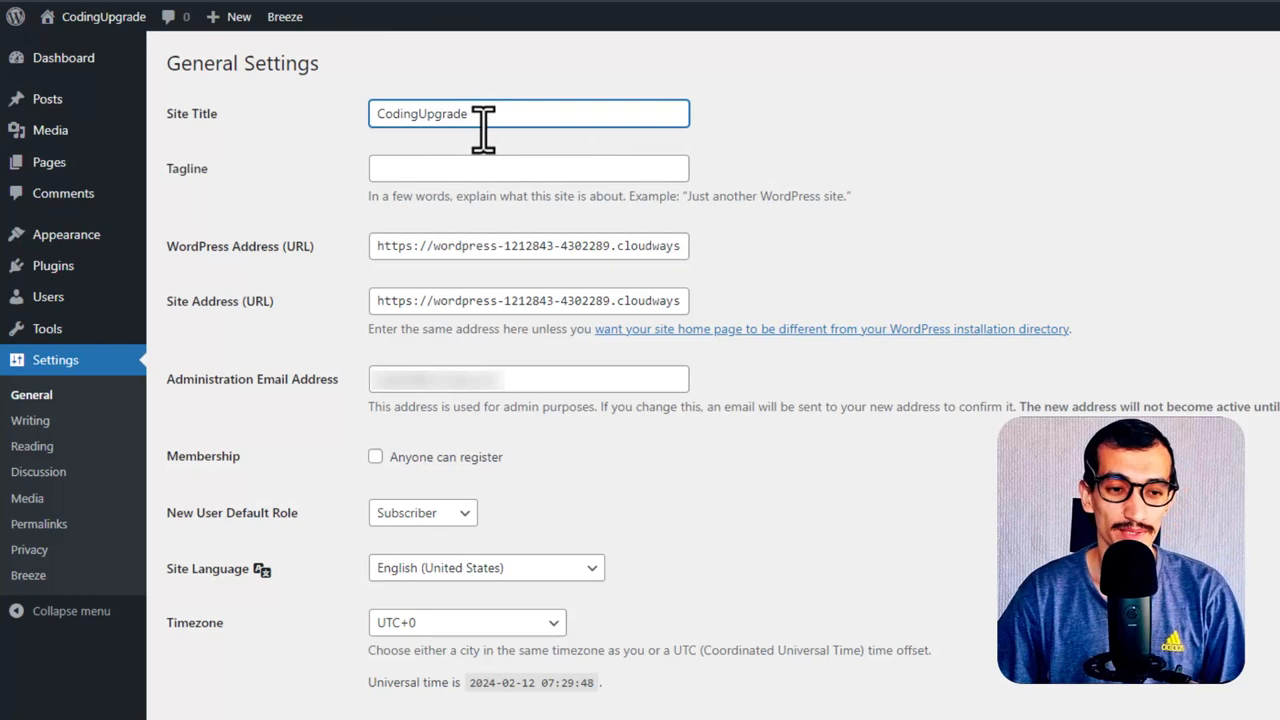
{"action": "type", "text": "Code for Change"}
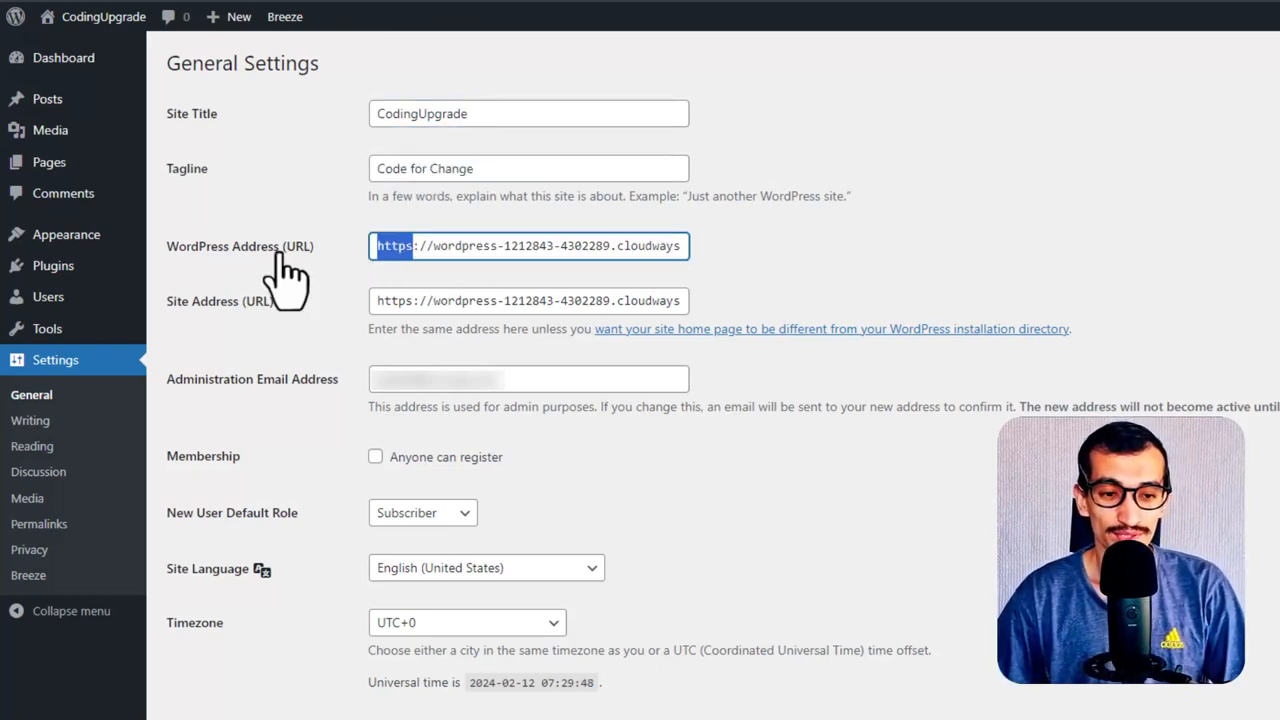
{"action": "left_click", "coordinate": [445, 245]}
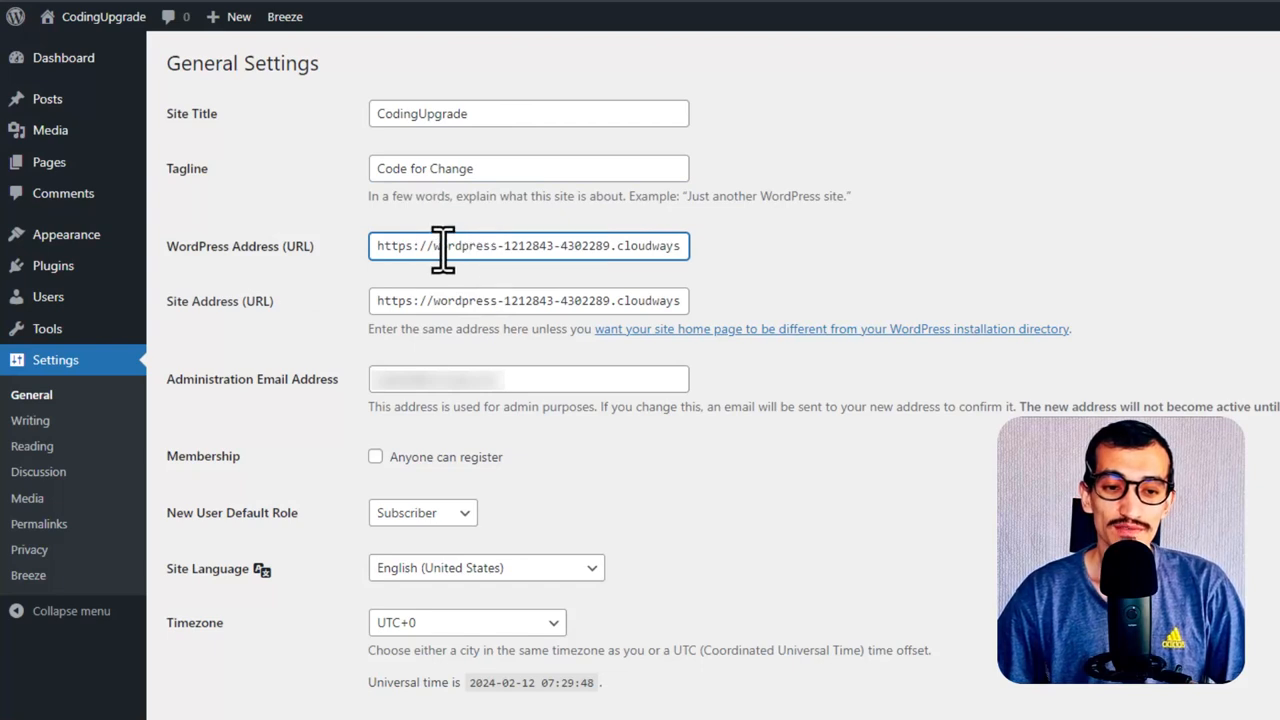
{"action": "double_click", "coordinate": [465, 245]}
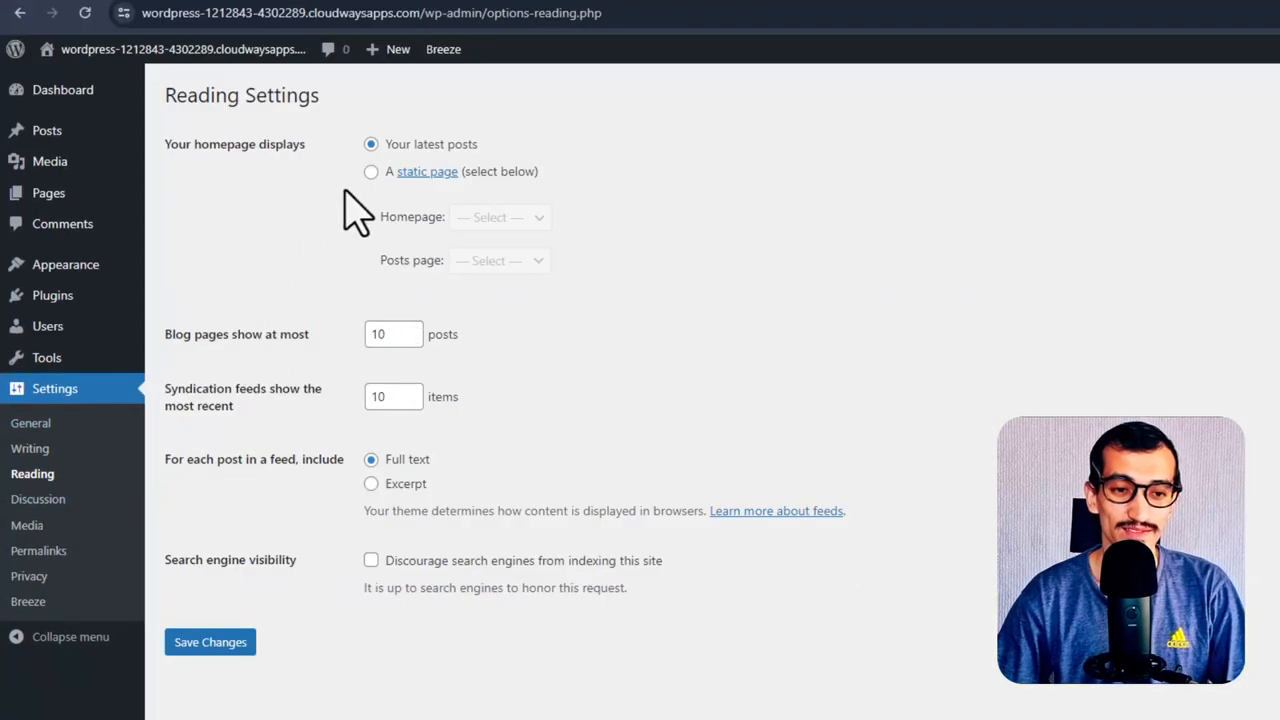
Try a static homepage, choosing Sample Page as the homepage and posts page.
{"action": "left_click", "coordinate": [371, 171]}
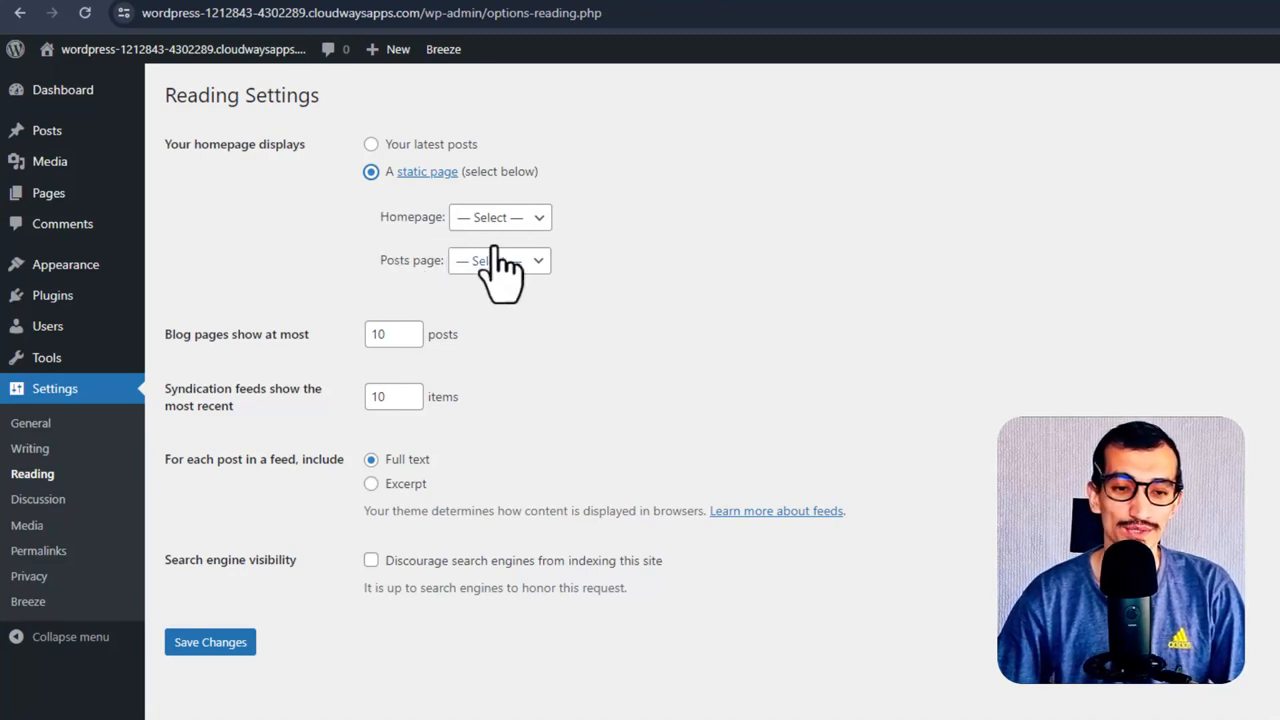
{"action": "left_click", "coordinate": [500, 217]}
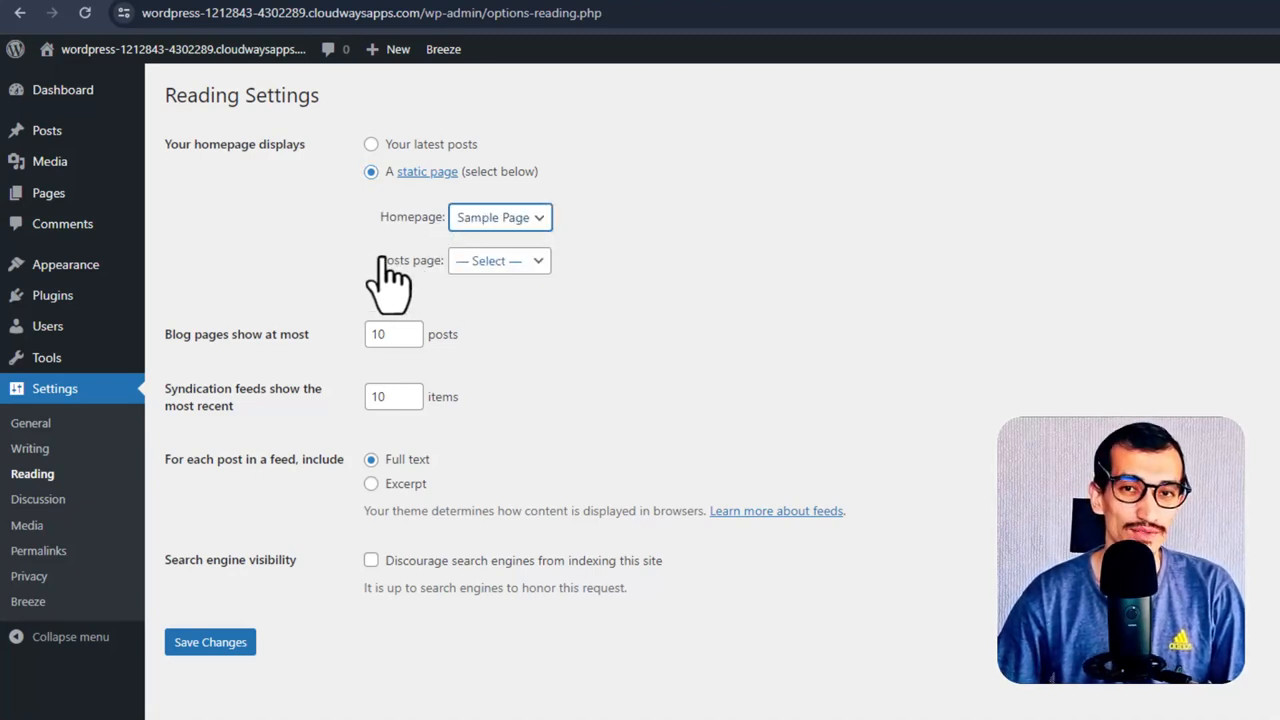
{"action": "mouse_move", "coordinate": [405, 280]}
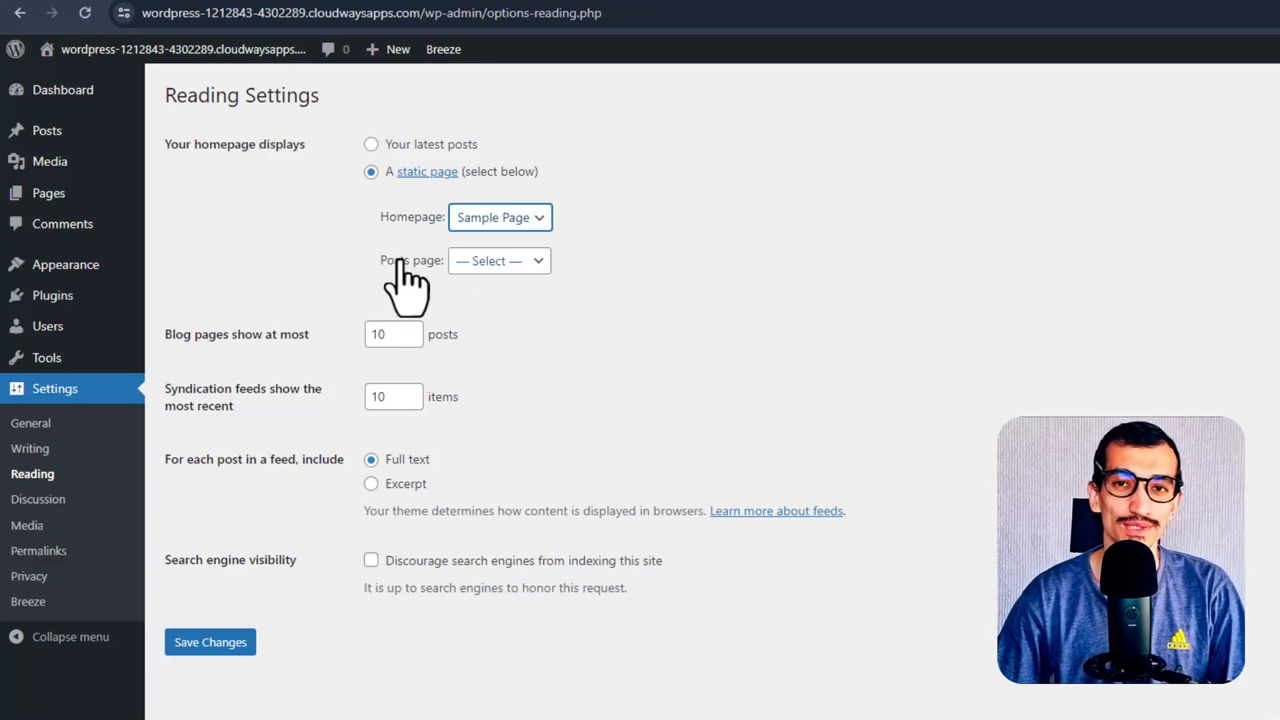
{"action": "mouse_move", "coordinate": [498, 275]}
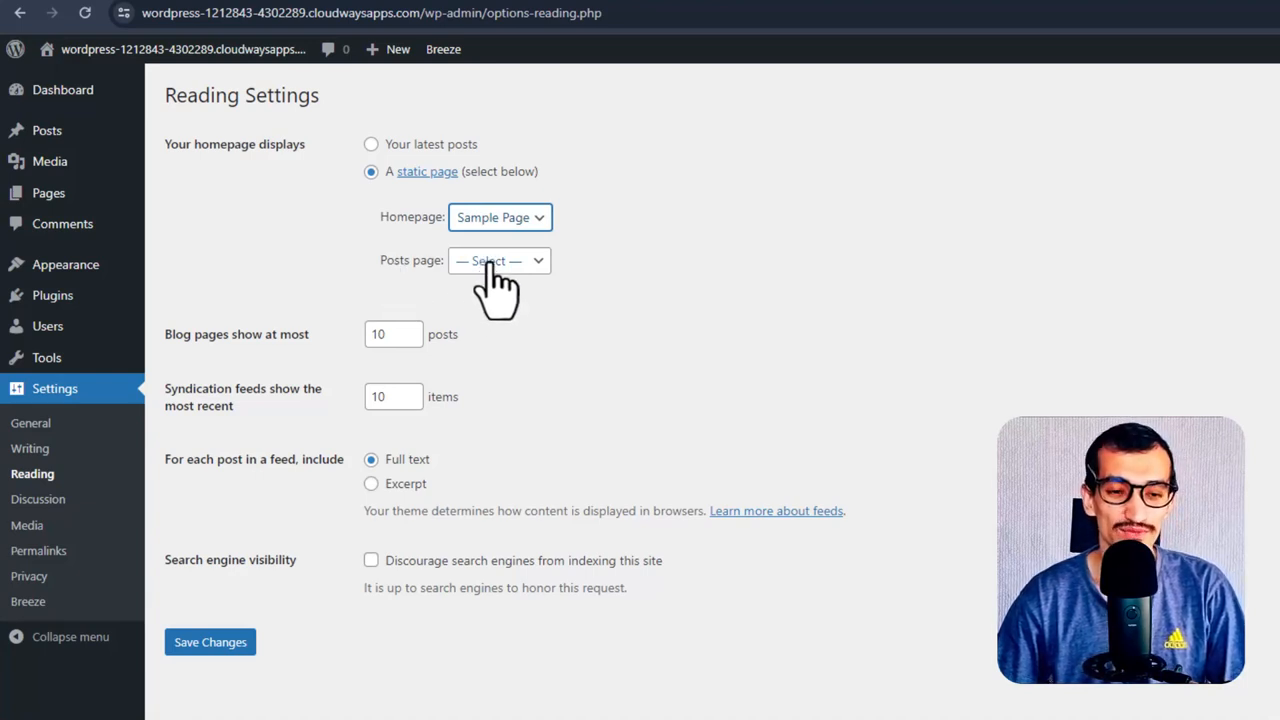
{"action": "left_click", "coordinate": [498, 260]}
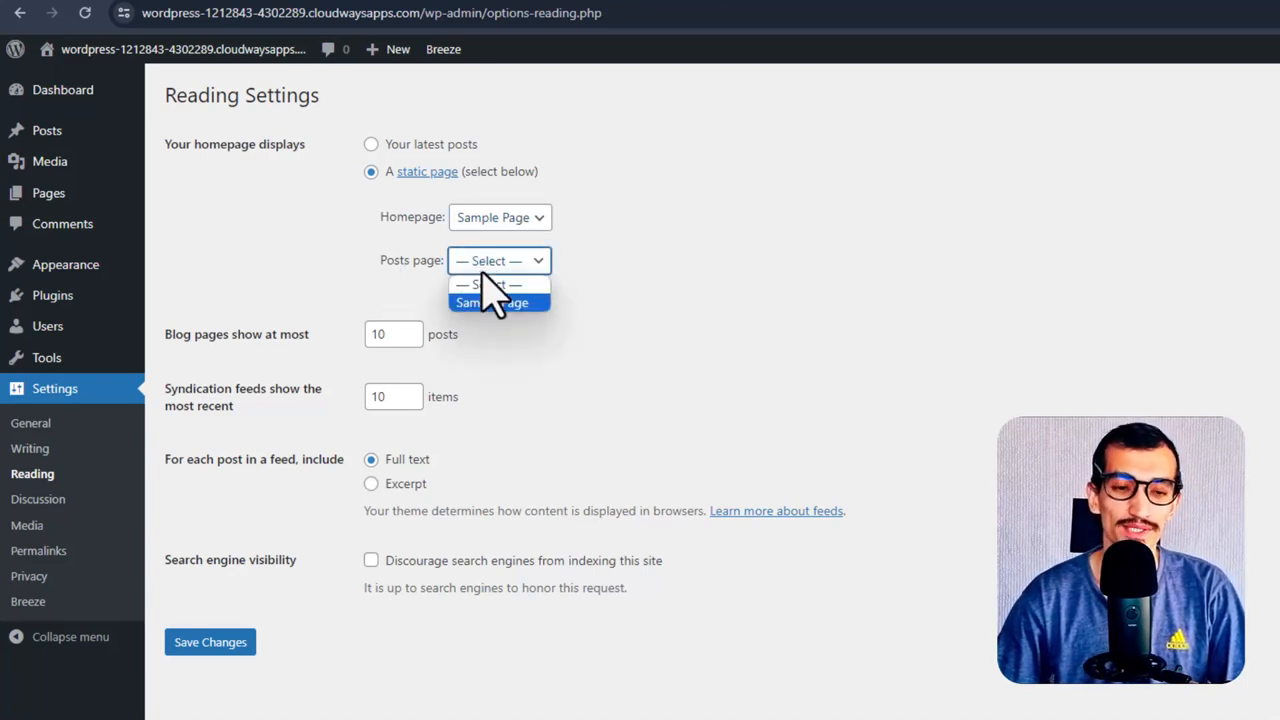
{"action": "left_click", "coordinate": [490, 302]}
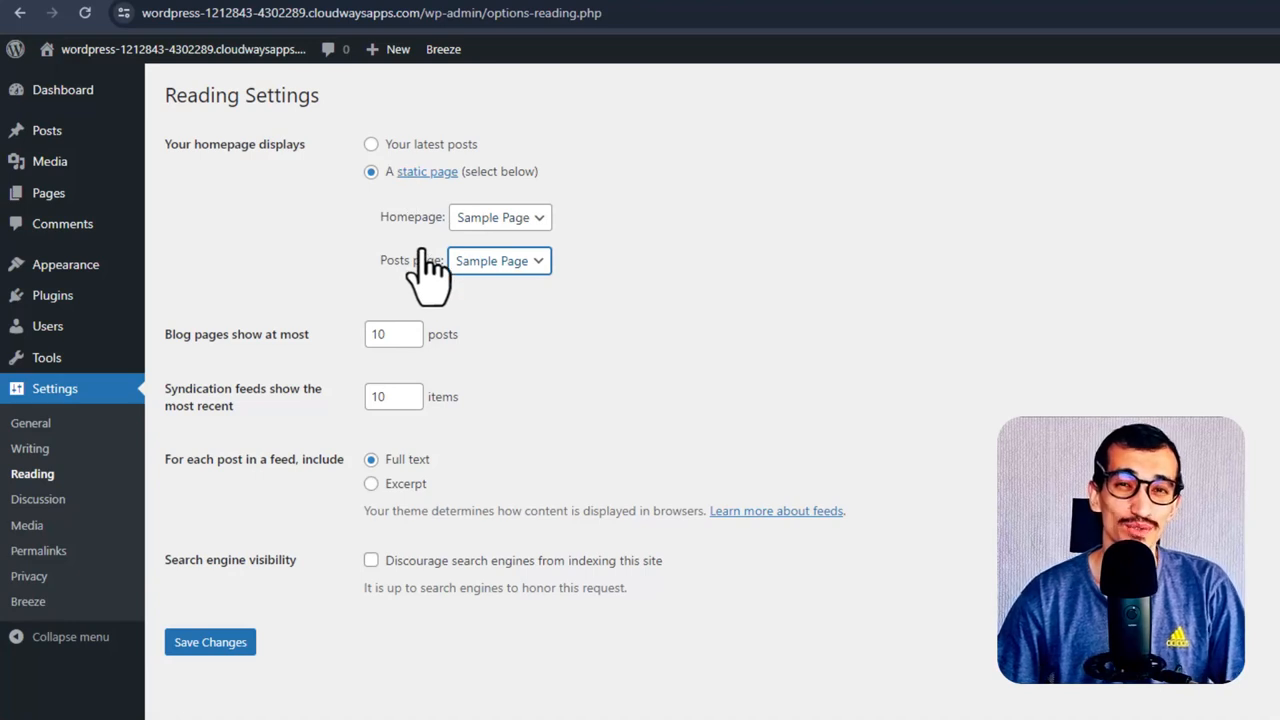
{"action": "mouse_move", "coordinate": [408, 260]}
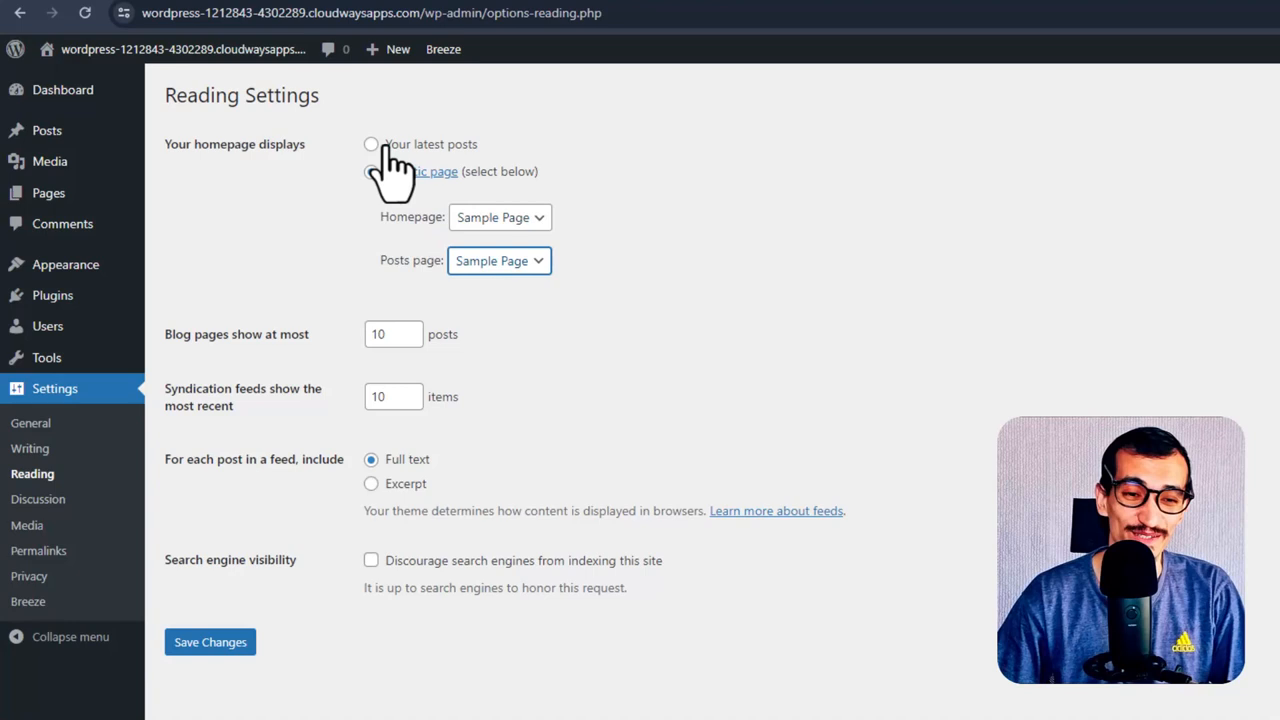
Revert the homepage to latest posts, keep search indexing allowed, and go to Permalinks.
{"action": "left_click", "coordinate": [371, 144]}
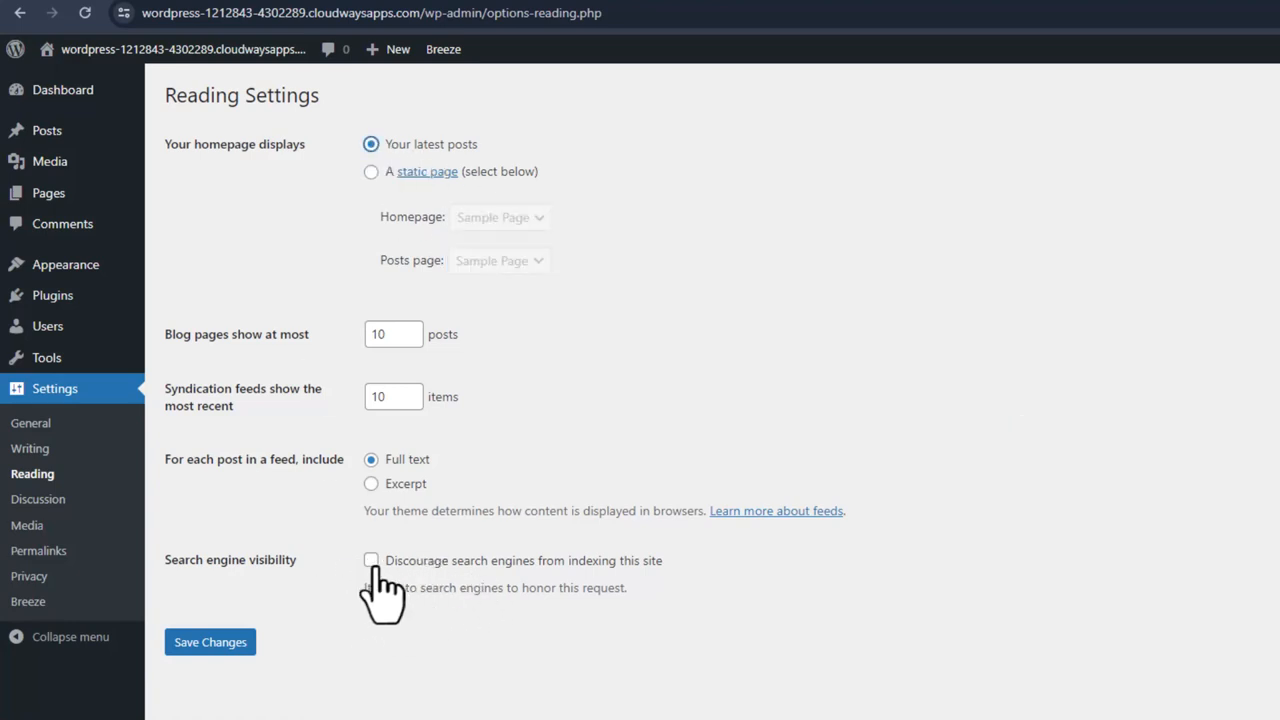
{"action": "double_click", "coordinate": [525, 560]}
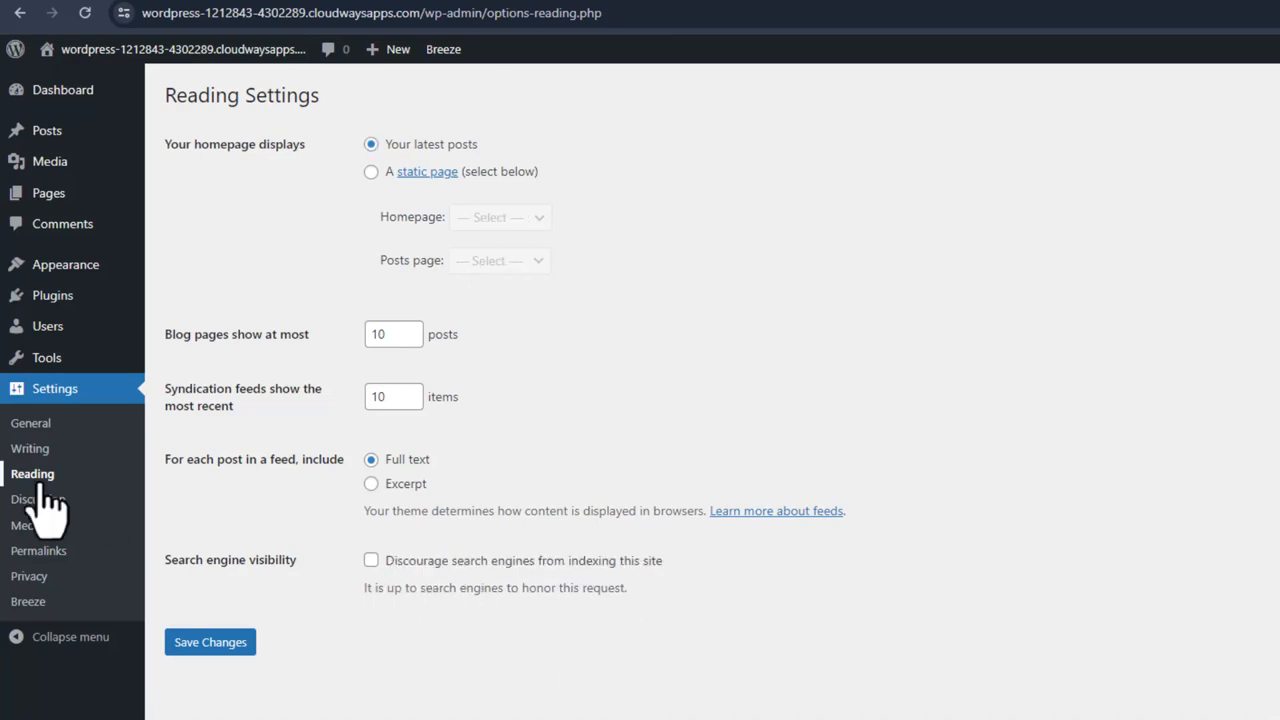
{"action": "left_click", "coordinate": [39, 550]}
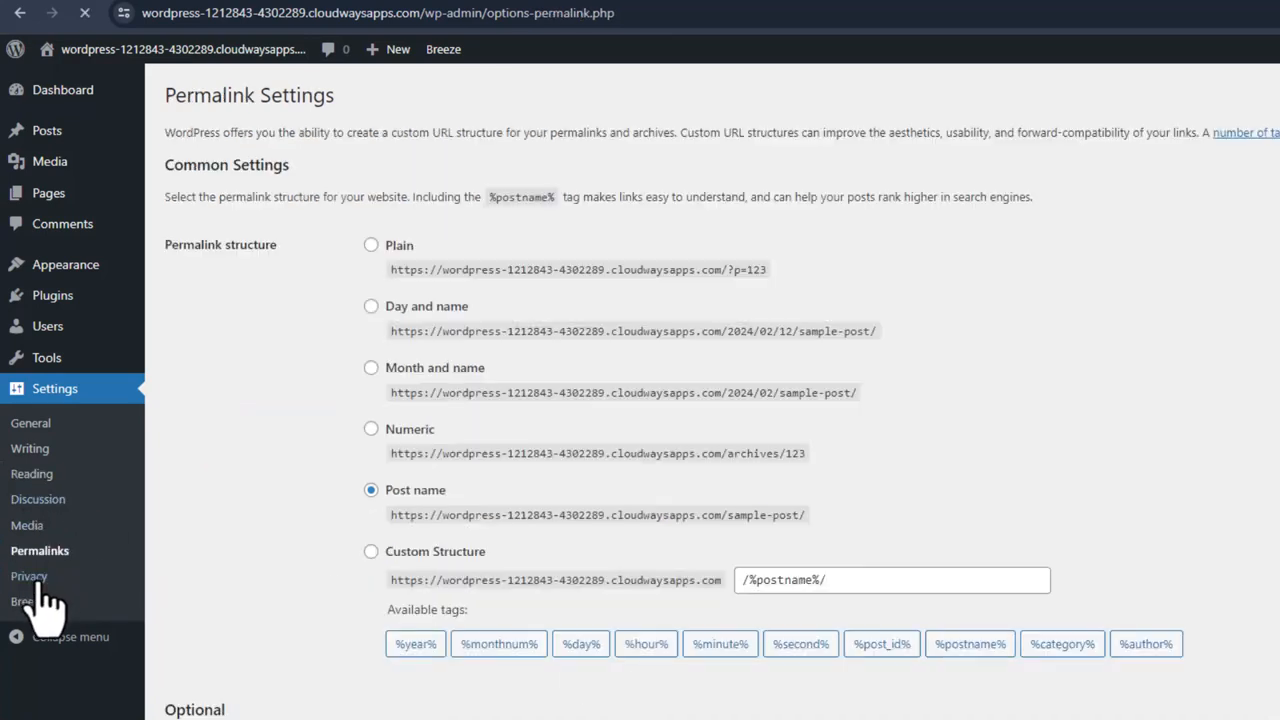
{"action": "mouse_move", "coordinate": [520, 630]}
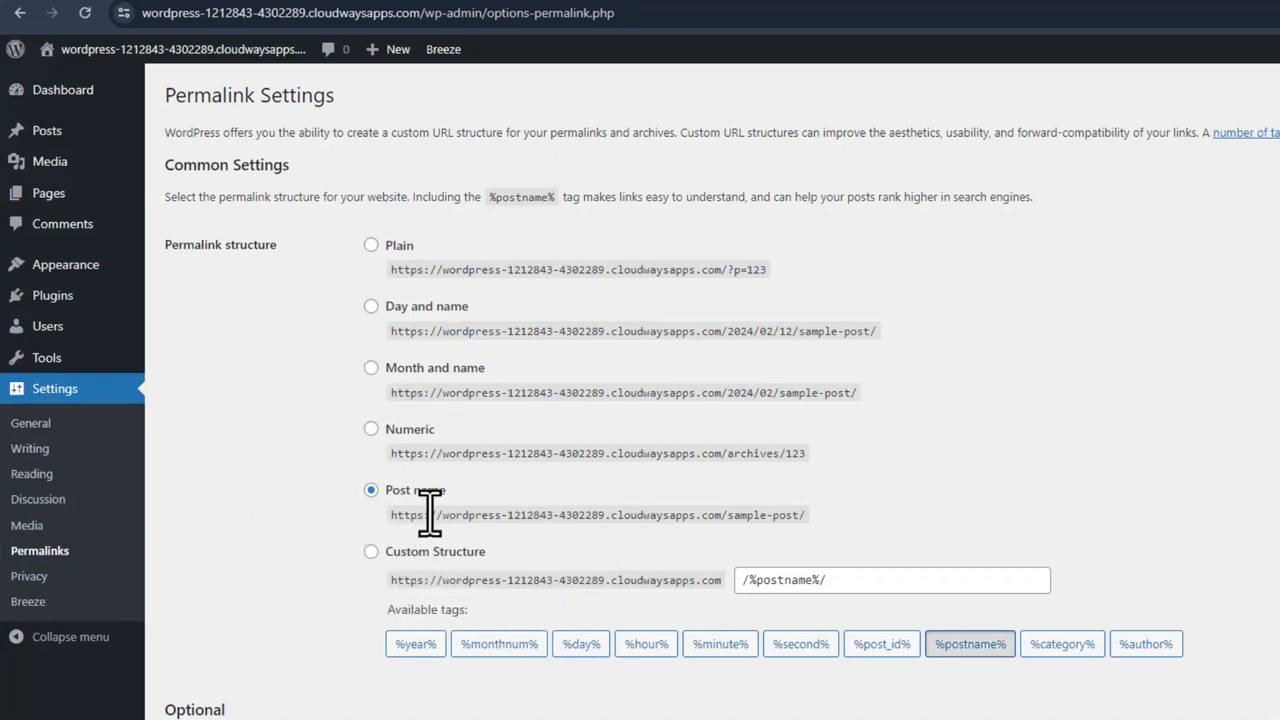
{"action": "mouse_move", "coordinate": [455, 510]}
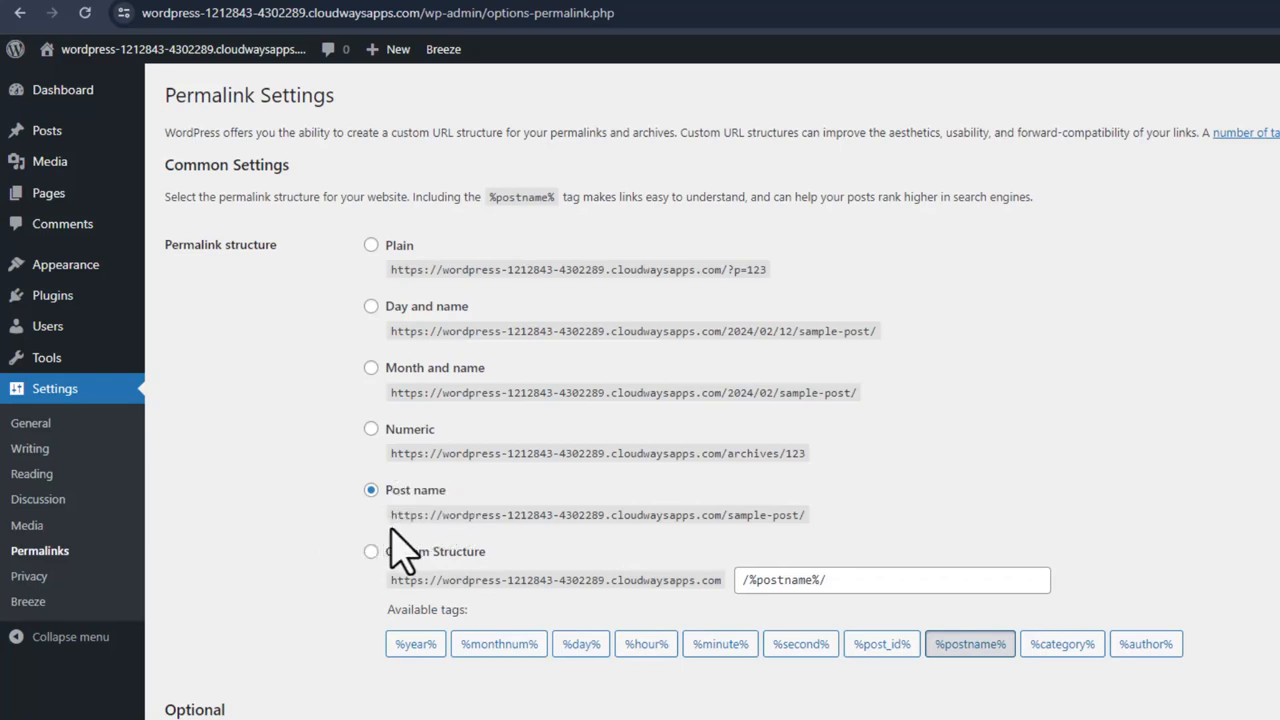
{"action": "mouse_move", "coordinate": [430, 525]}
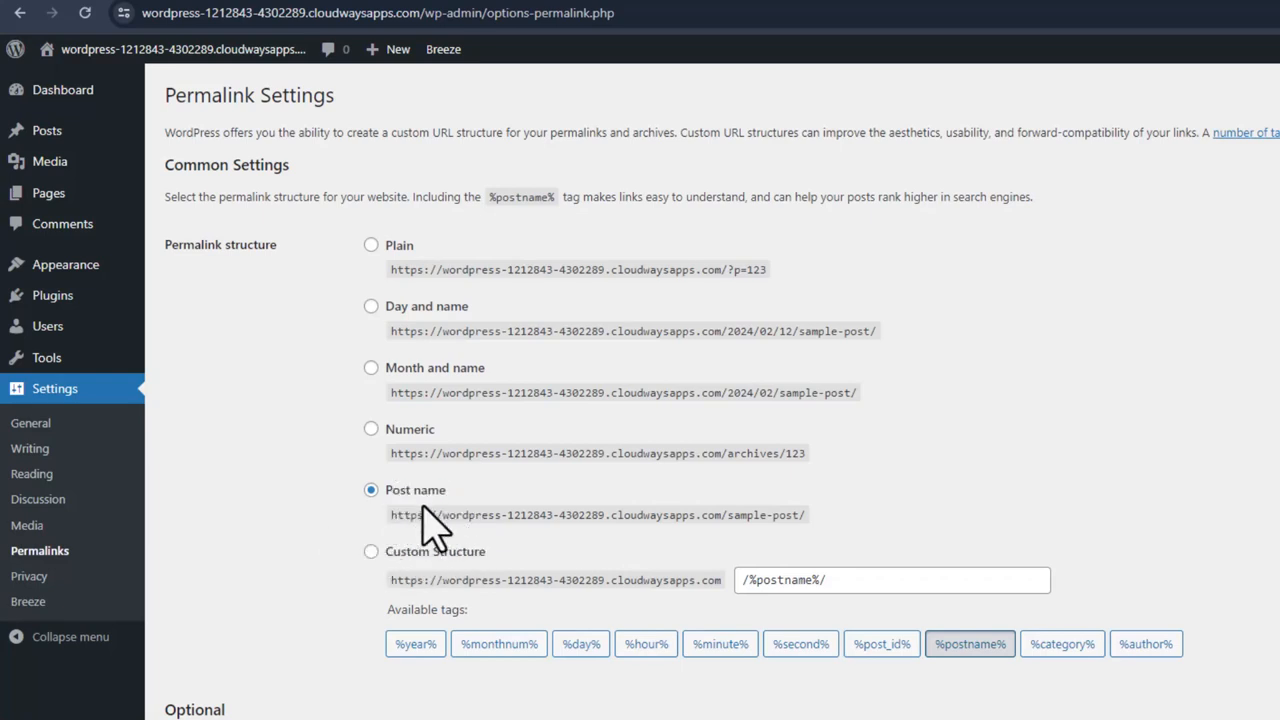